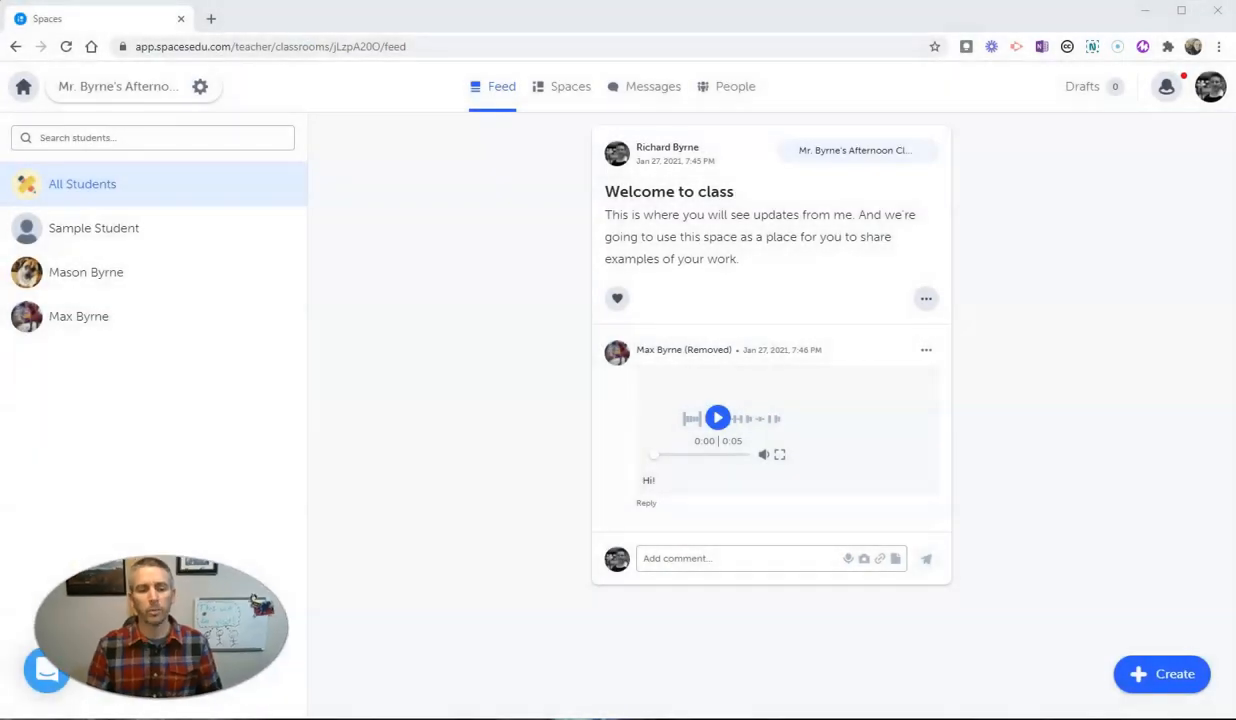
{"action": "mouse_move", "coordinate": [150, 378]}
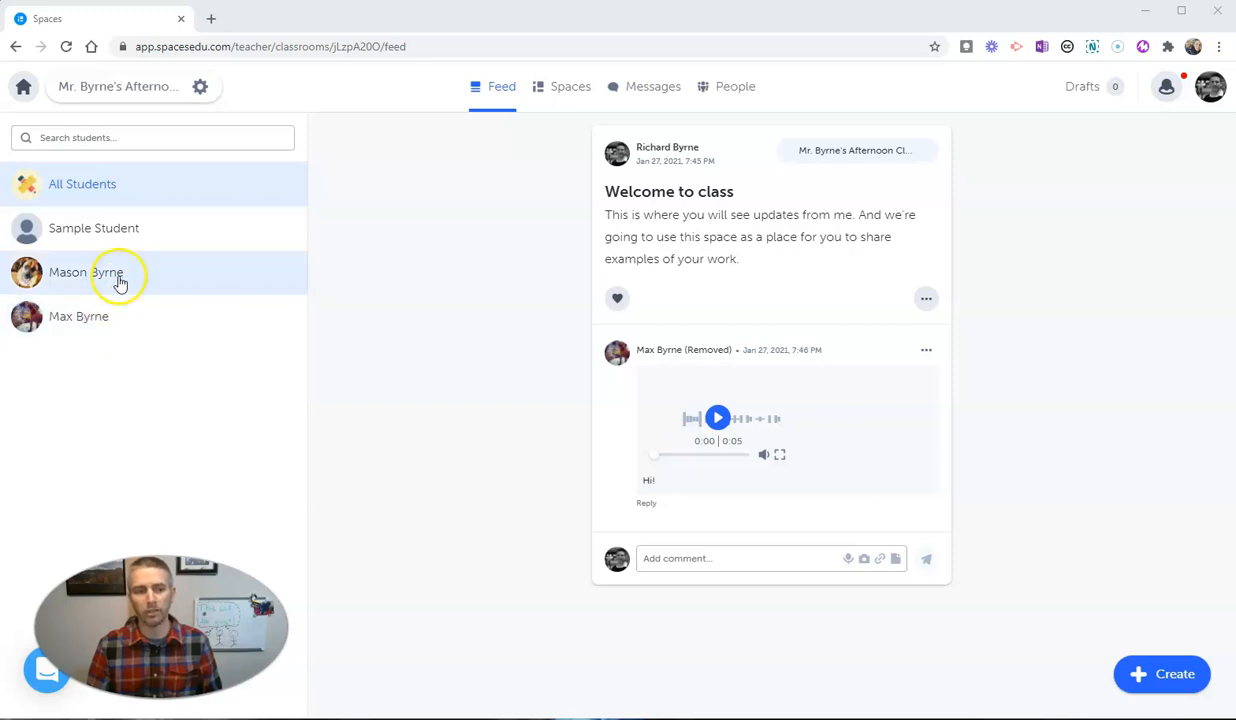
{"action": "mouse_move", "coordinate": [560, 140]}
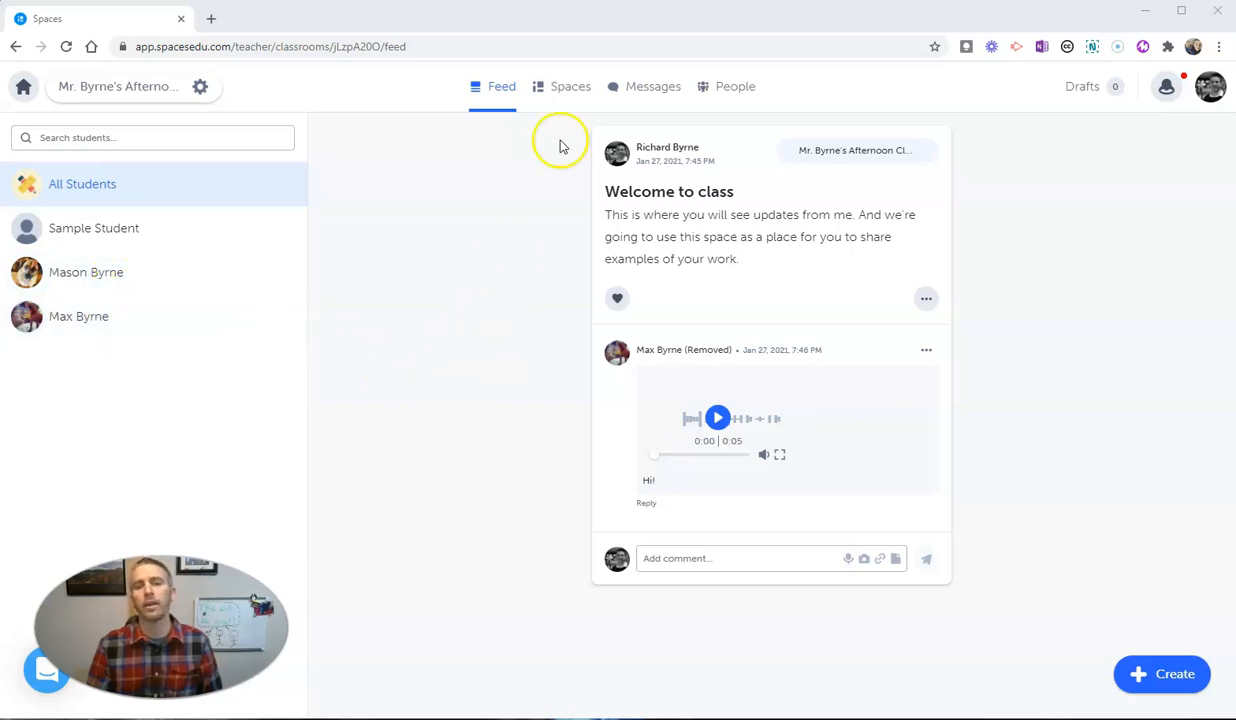
{"action": "mouse_move", "coordinate": [568, 86]}
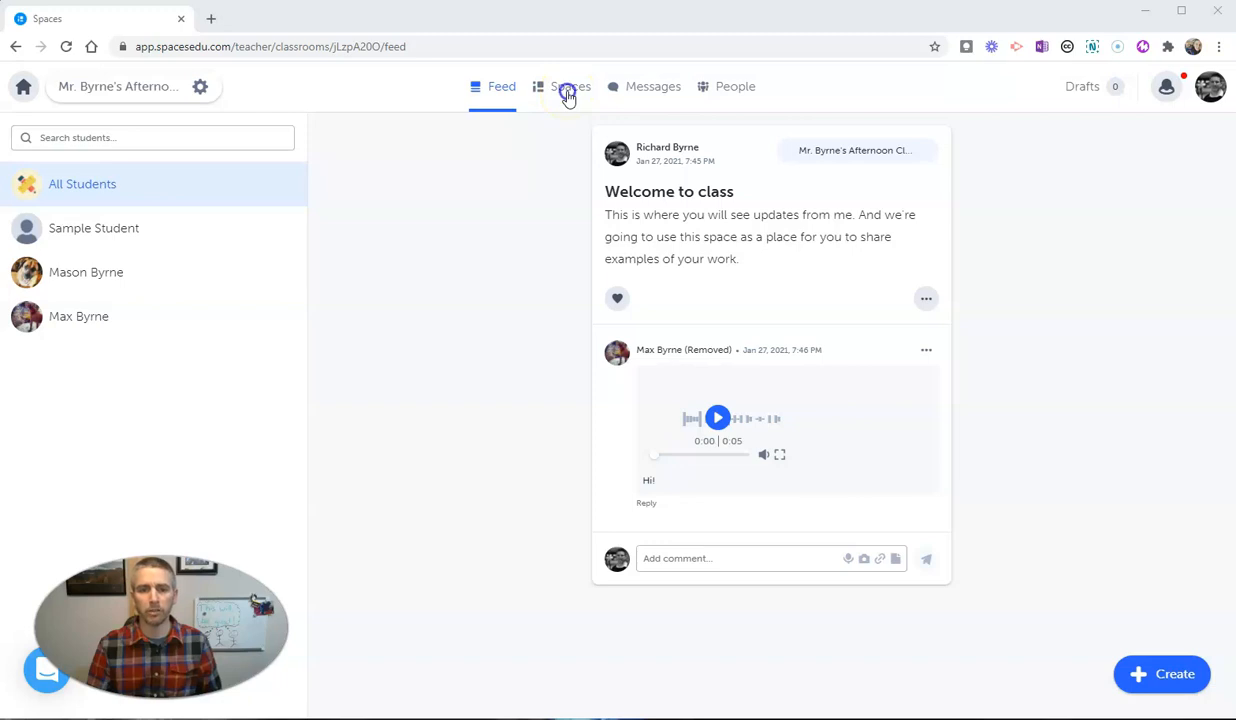
Step: Switch from the class feed to the Spaces page listing Mr. Byrne's Afternoon Class space
{"action": "left_click", "coordinate": [562, 86]}
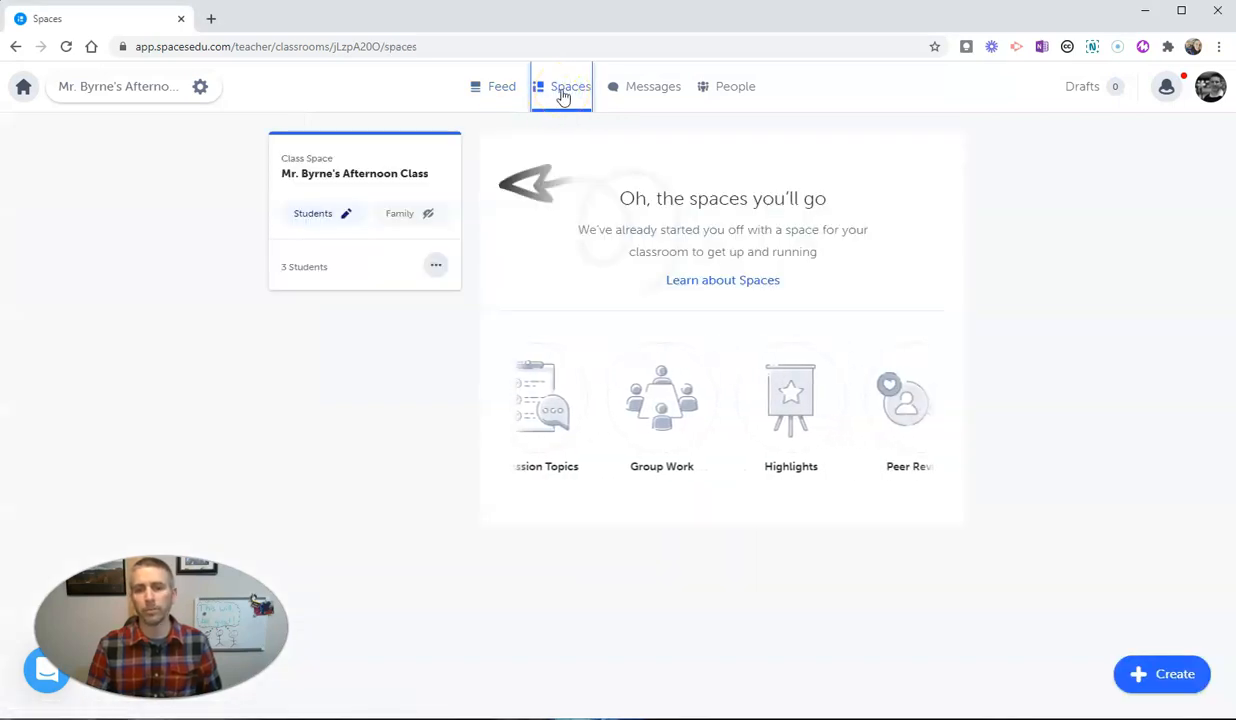
{"action": "scroll", "scroll_direction": "right", "scroll_amount": 3}
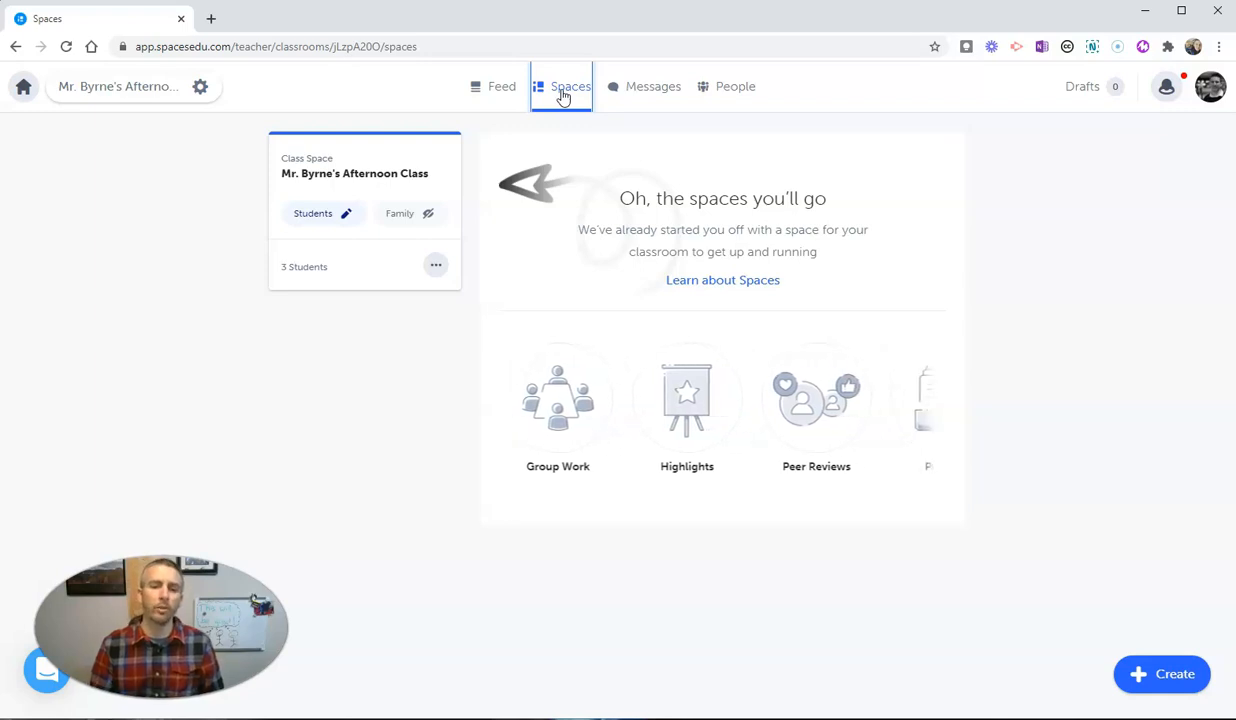
{"action": "scroll", "scroll_direction": "right", "scroll_amount": 3}
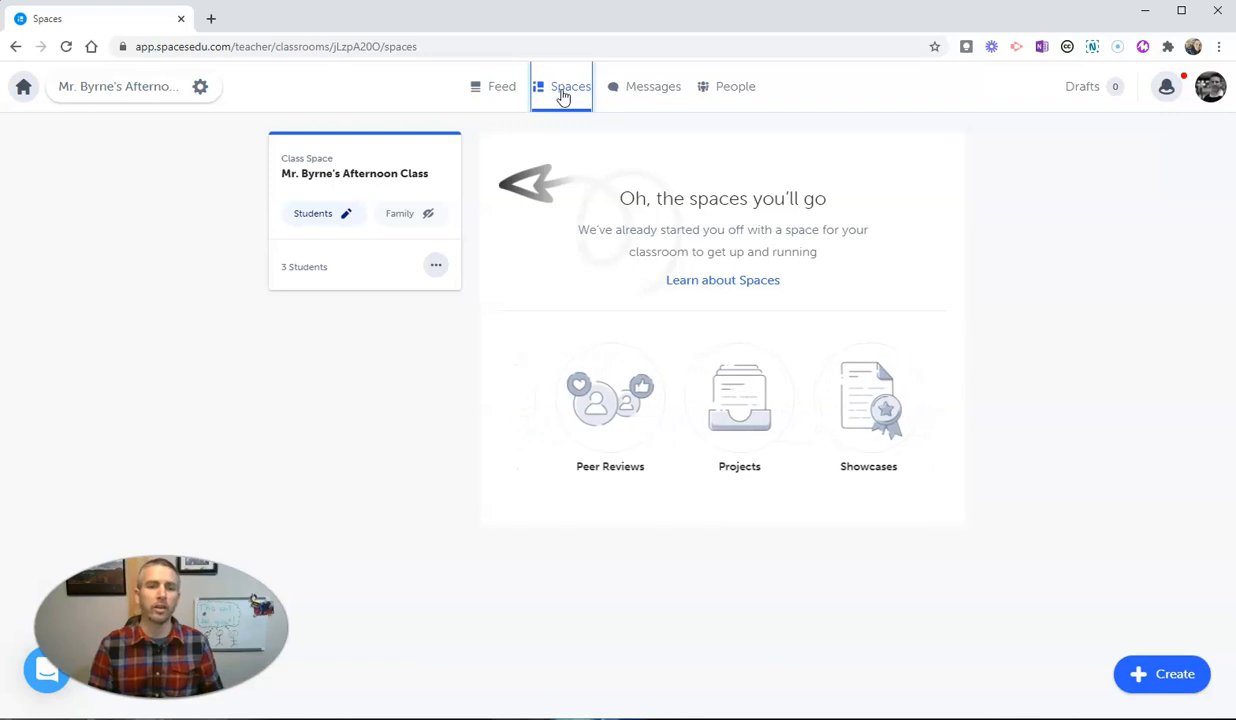
{"action": "left_click", "coordinate": [496, 86]}
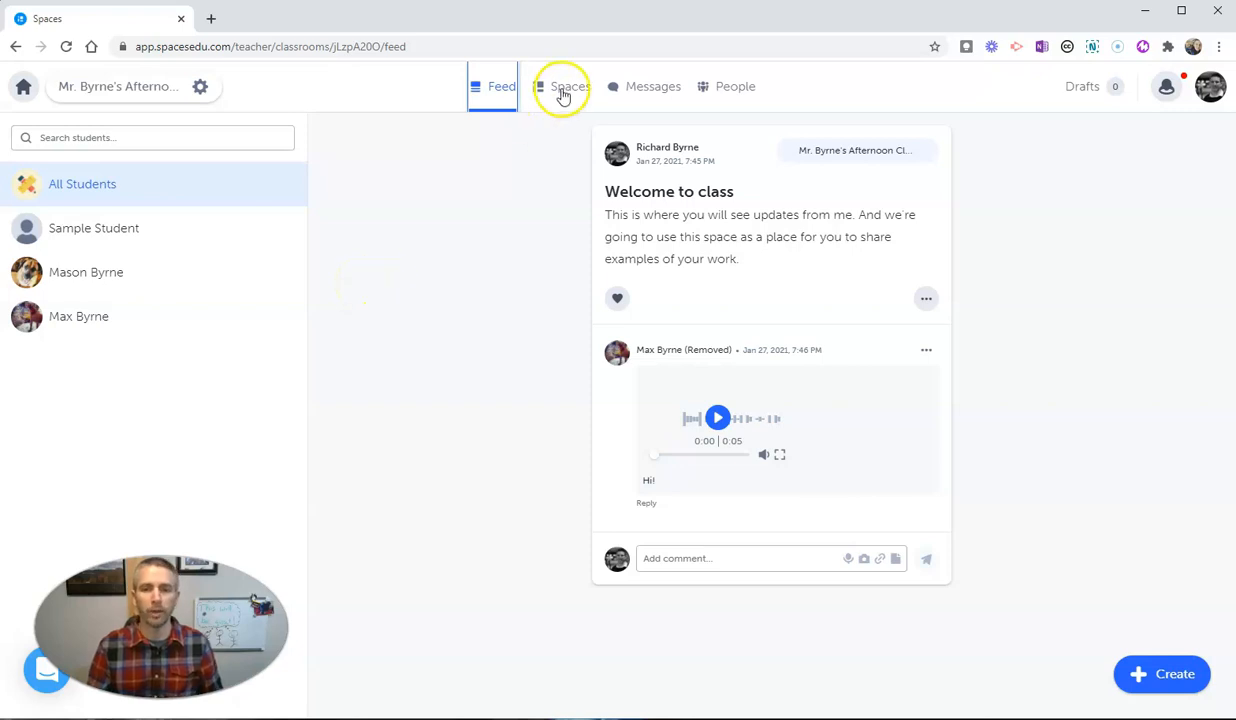
{"action": "left_click", "coordinate": [562, 86]}
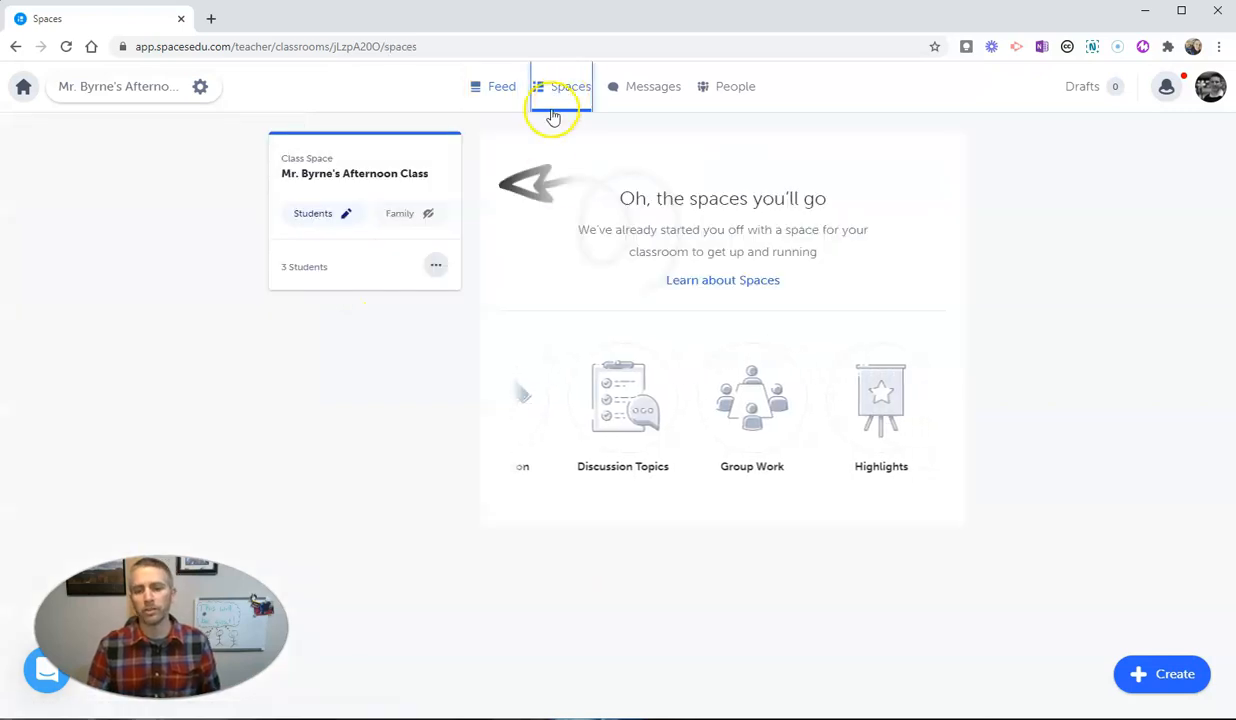
Step: Create a new individual (one-on-one) space and select All Students to receive one
{"action": "left_click", "coordinate": [1160, 672]}
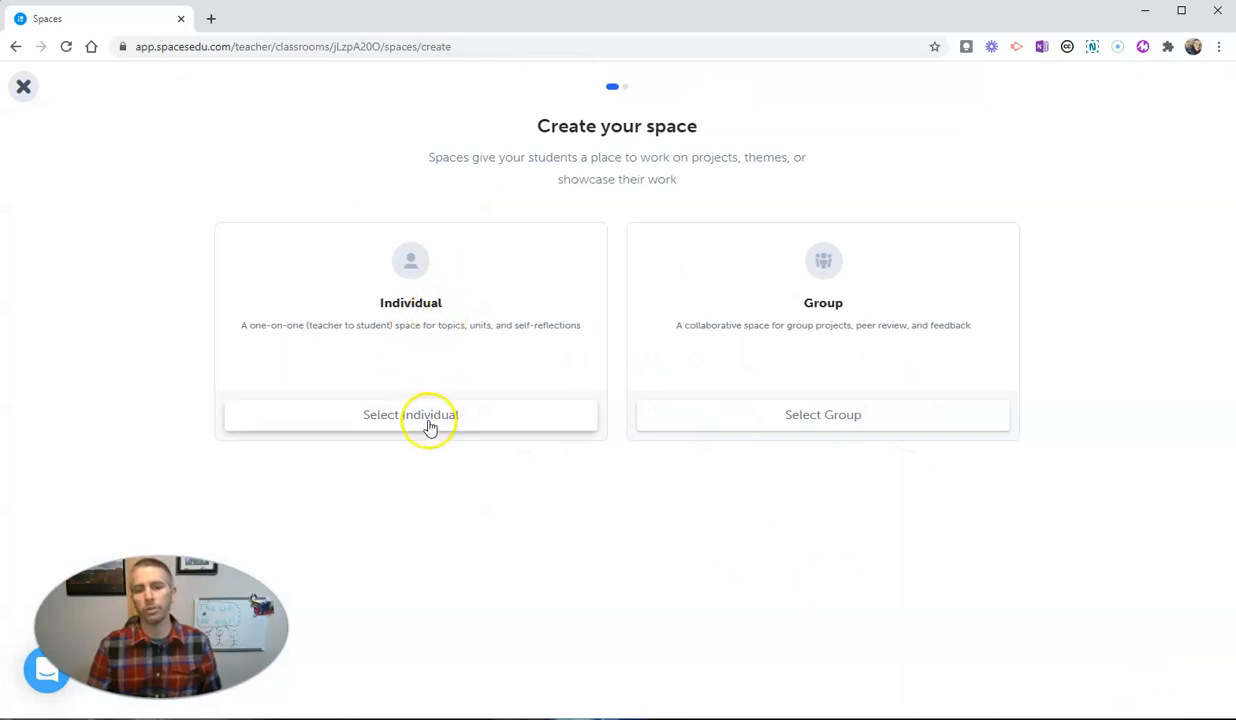
{"action": "left_click", "coordinate": [410, 414]}
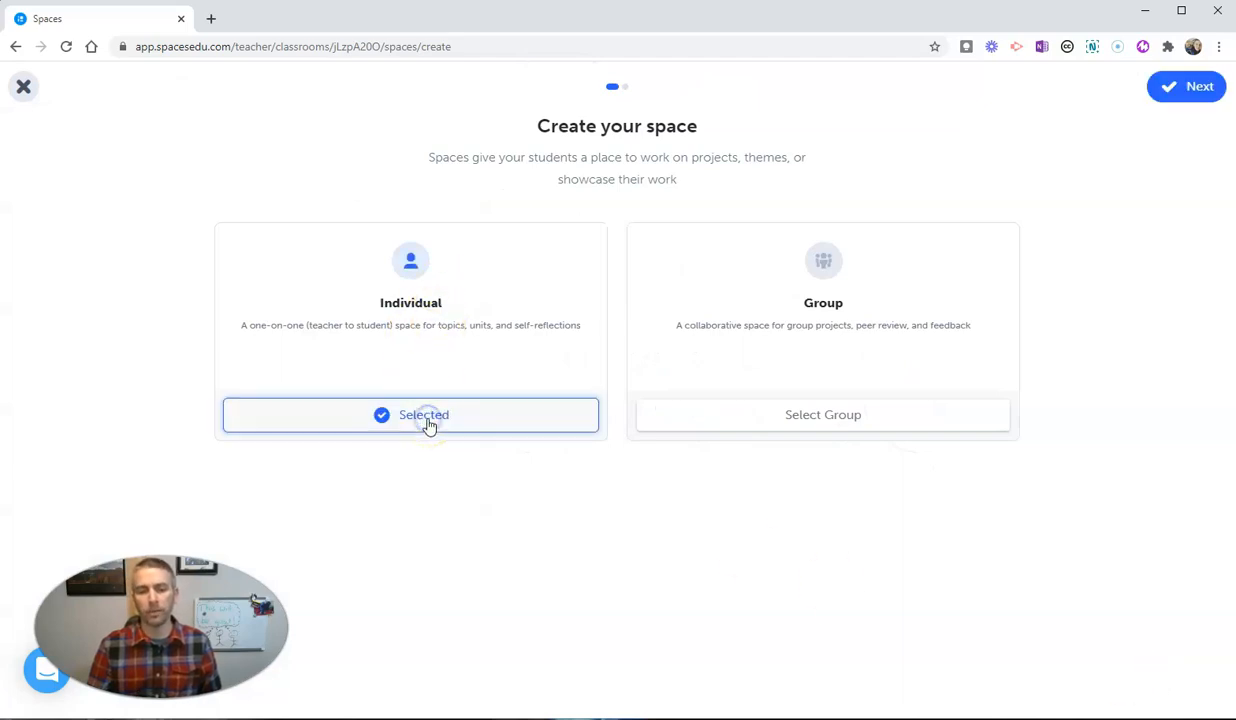
{"action": "left_click", "coordinate": [1186, 88]}
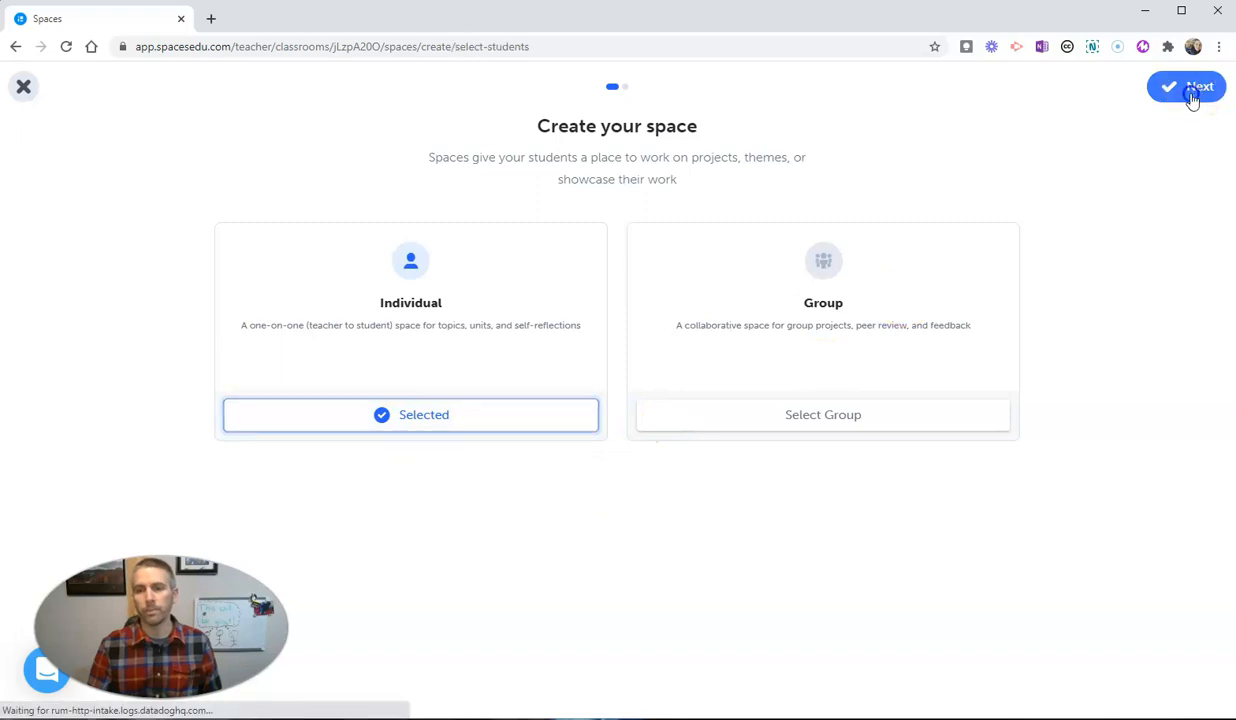
{"action": "left_click", "coordinate": [1186, 86]}
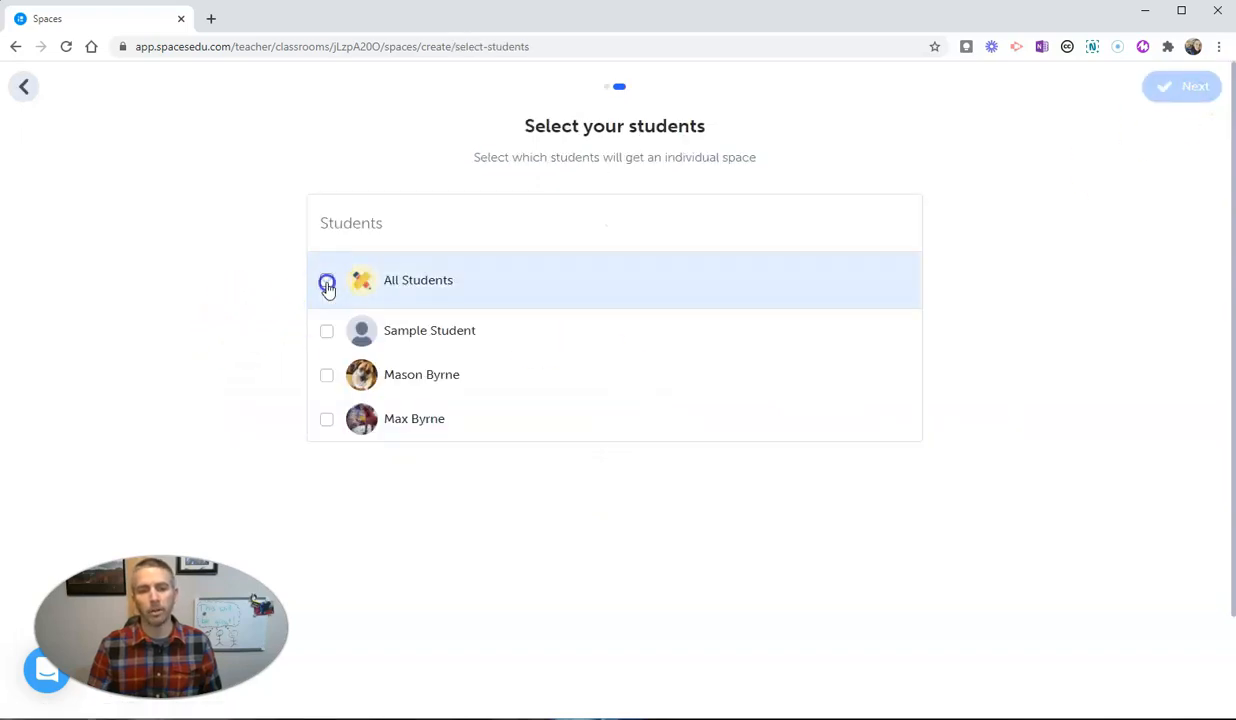
{"action": "left_click", "coordinate": [328, 280]}
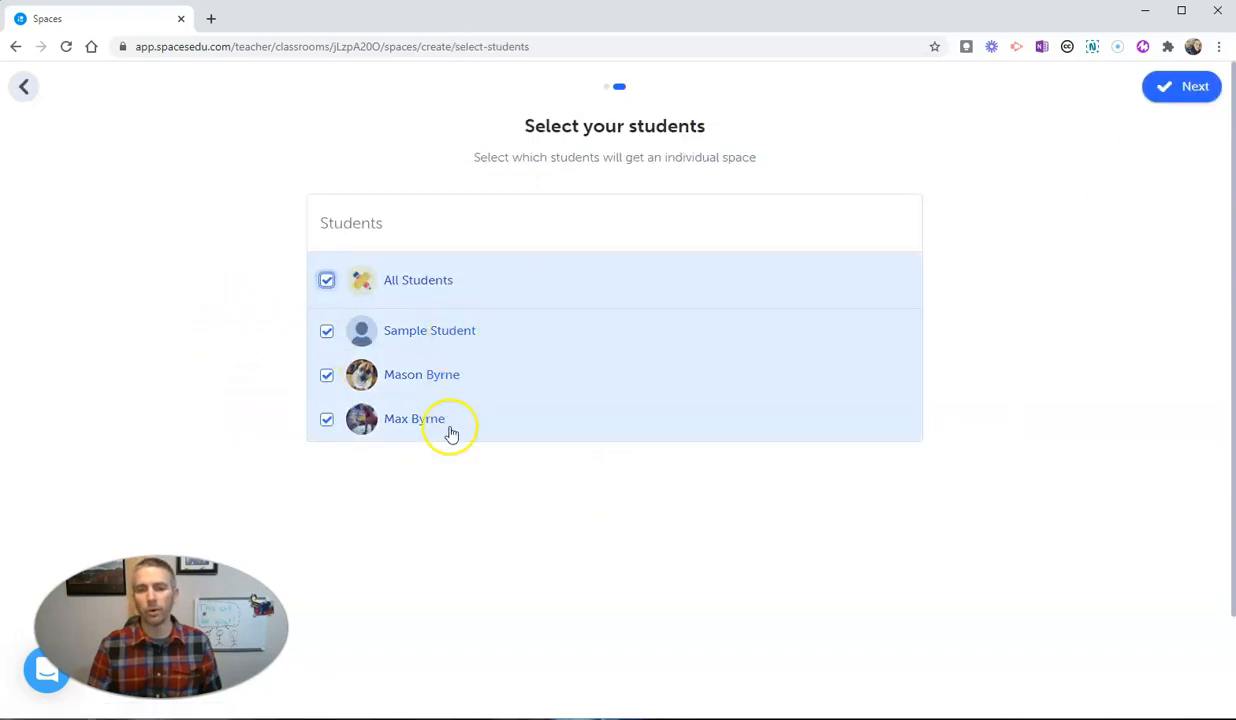
{"action": "mouse_move", "coordinate": [1180, 86]}
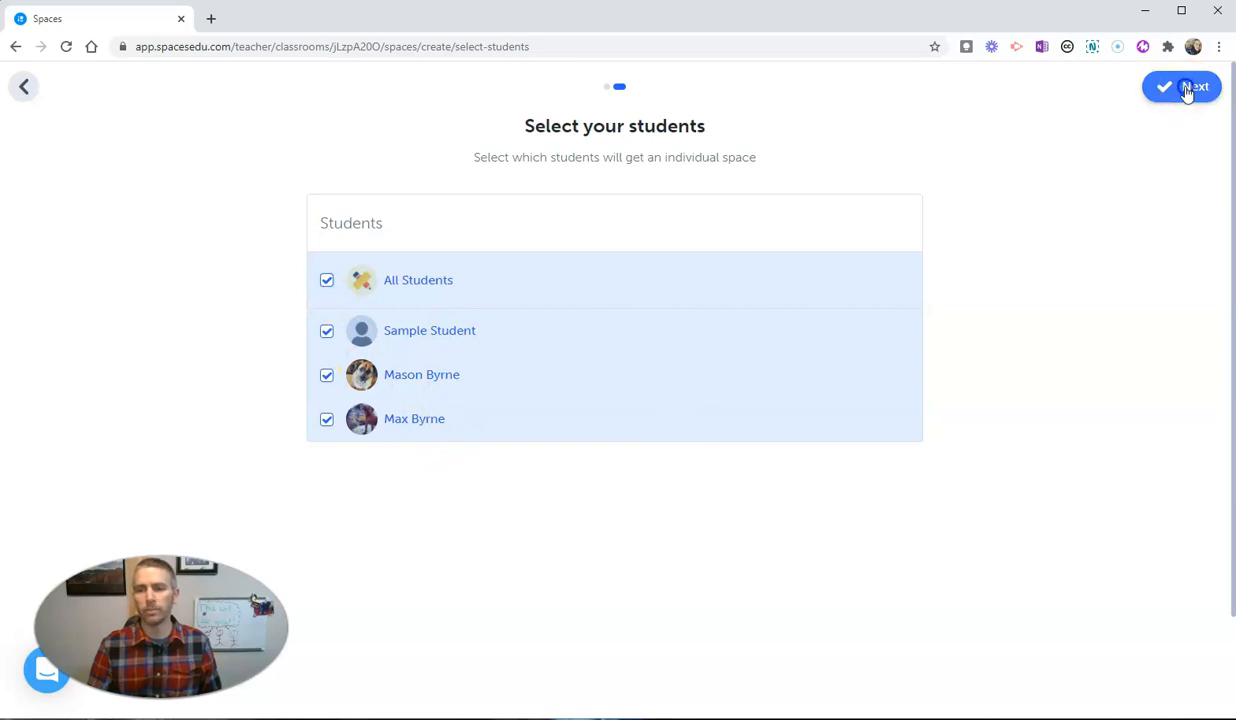
Step: Create the space for the selected students and rename it 'Your Portfolio'
{"action": "left_click", "coordinate": [1196, 86]}
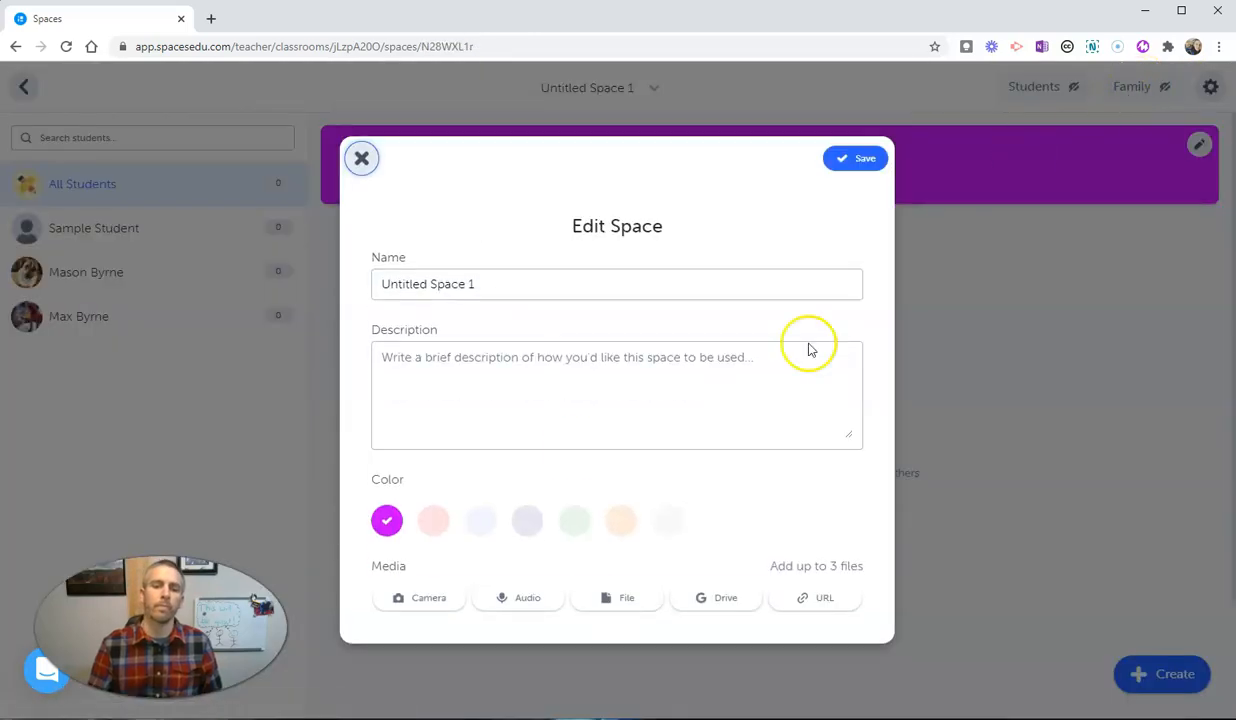
{"action": "triple_click", "coordinate": [616, 284]}
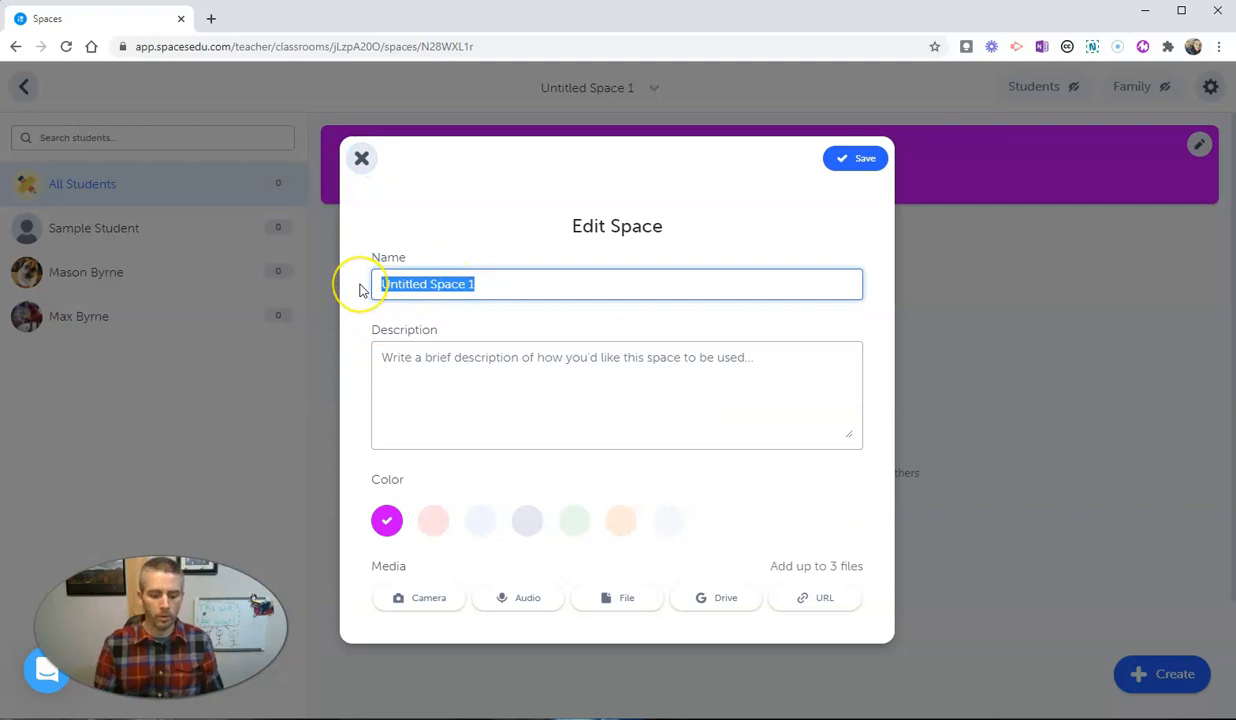
{"action": "type", "text": "Your Exa"}
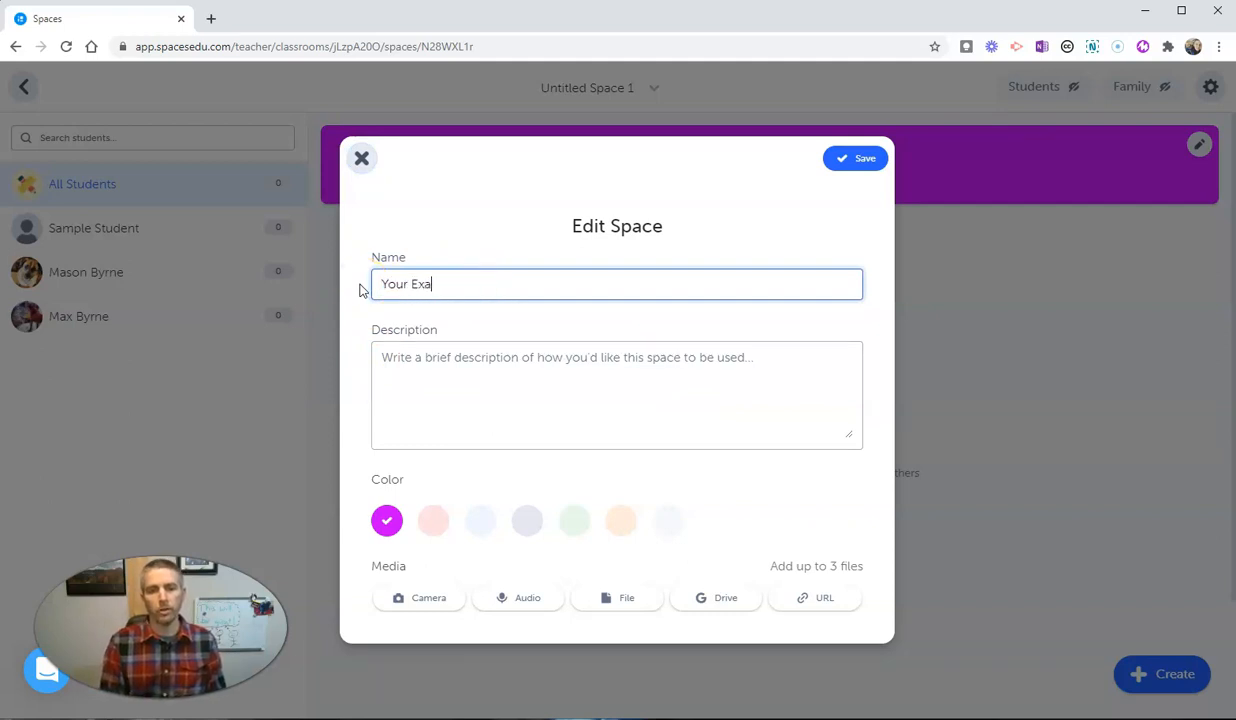
{"action": "key", "text": "Backspace"}
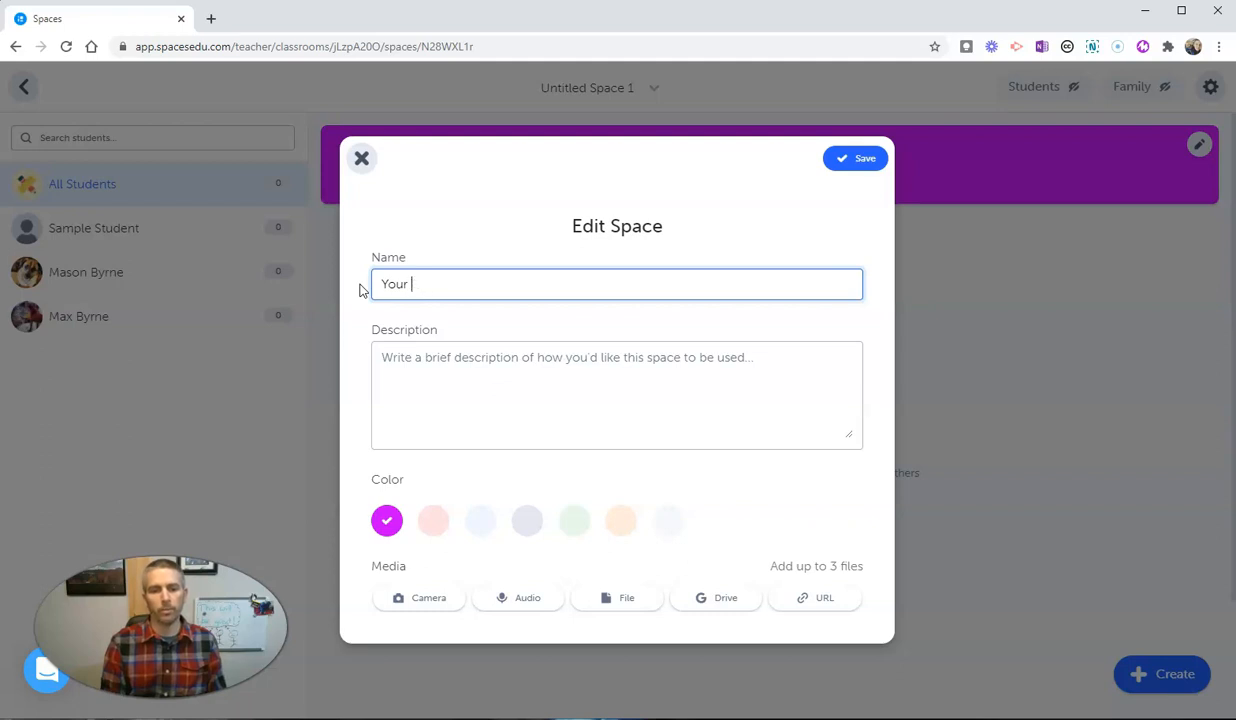
{"action": "type", "text": "Portfolio"}
{"action": "left_click", "coordinate": [618, 394]}
{"action": "type", "text": "This is where you will s"}
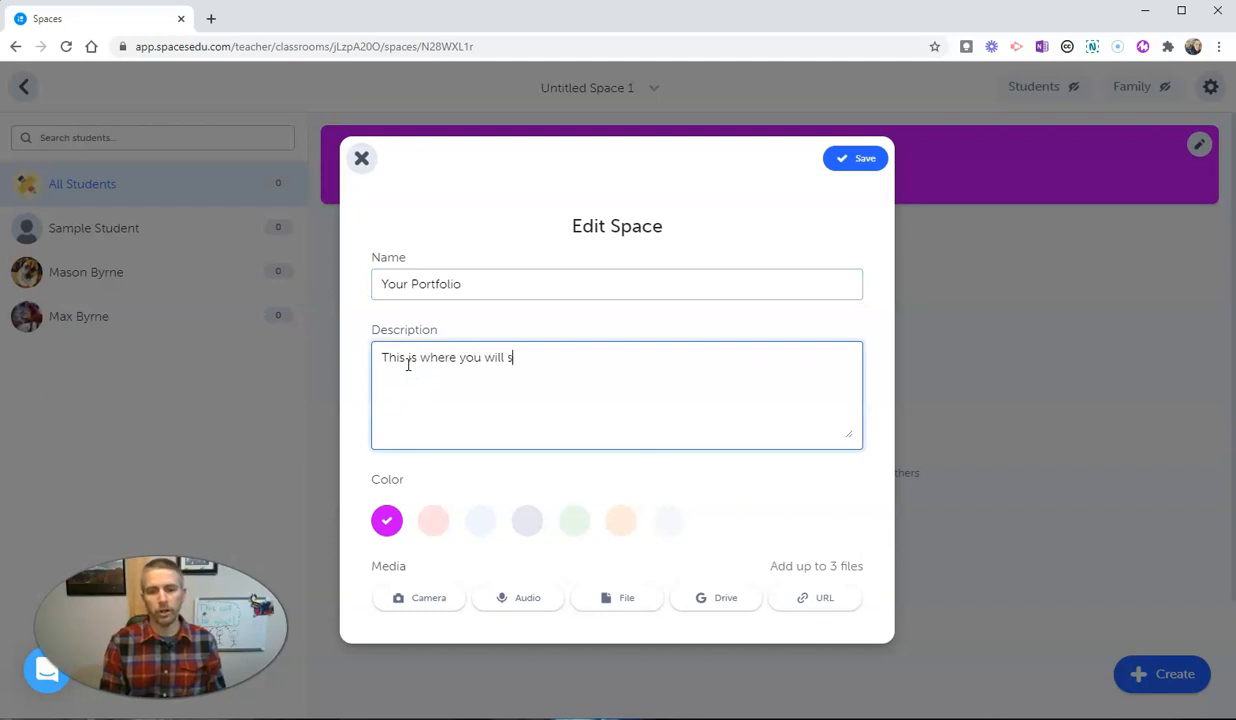
Step: Write the description: share examples of your work; only Mr. Byrne and you will see them
{"action": "type", "text": "hare example"}
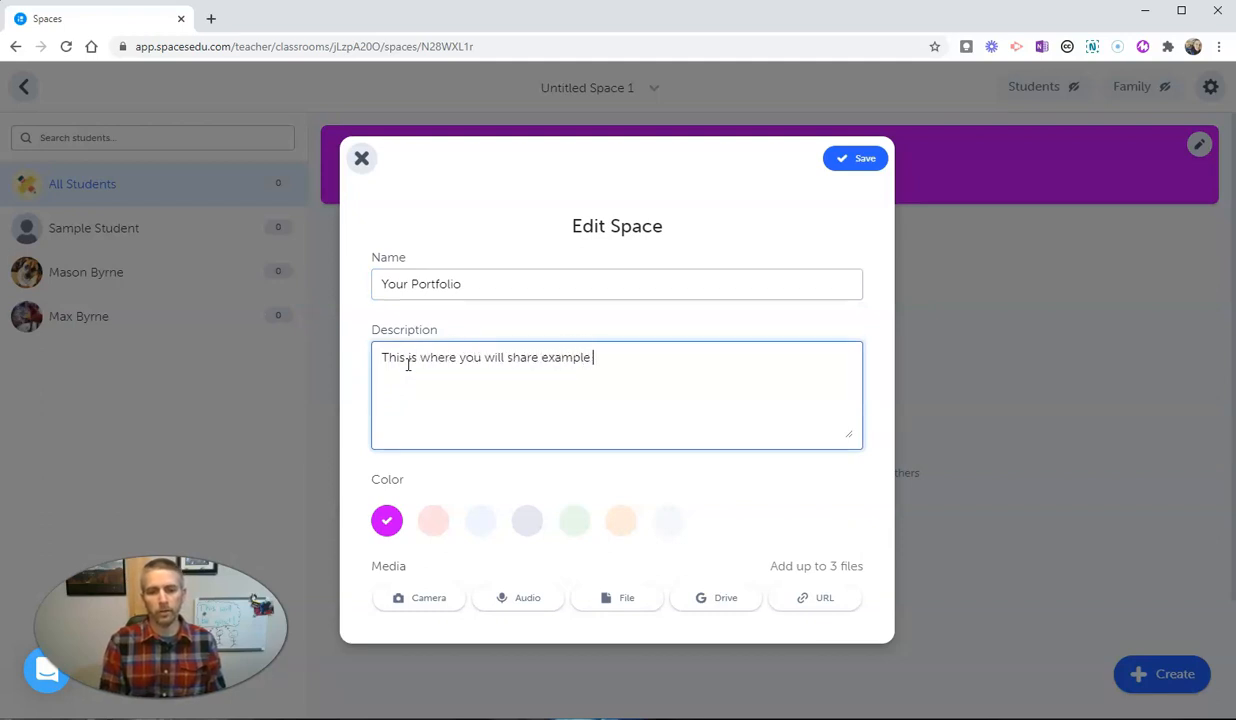
{"action": "type", "text": "s of your wo"}
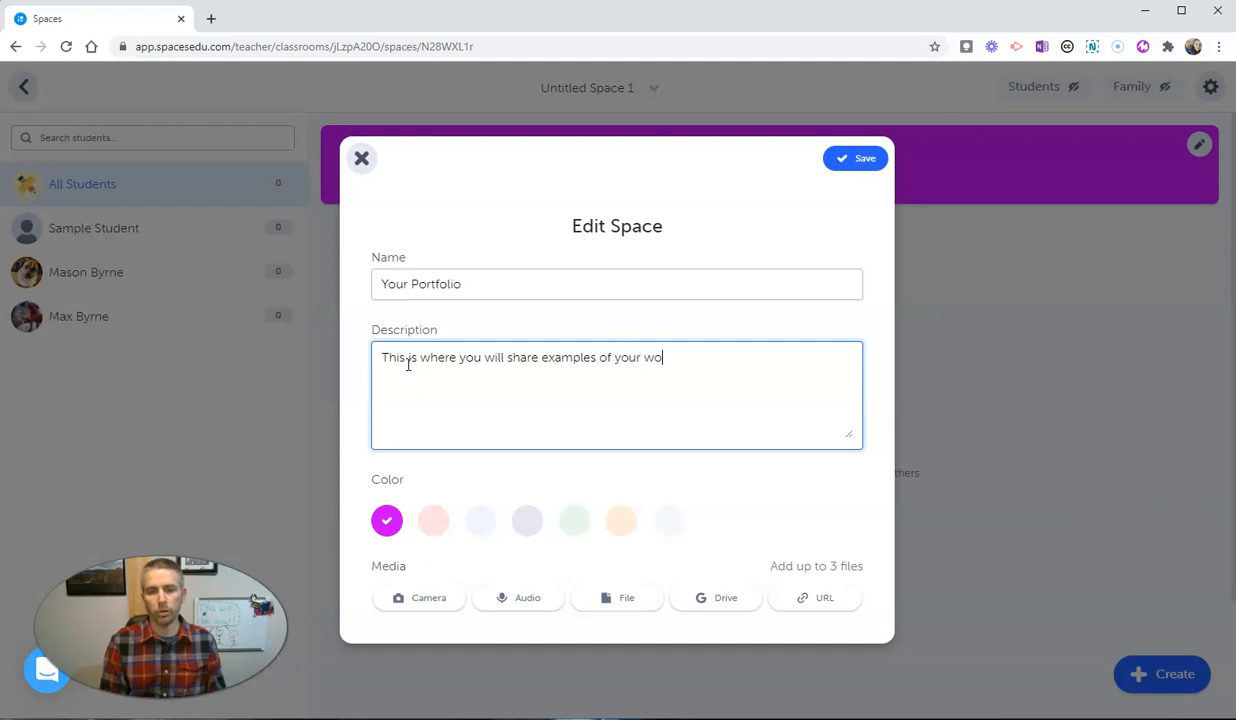
{"action": "type", "text": "rk."}
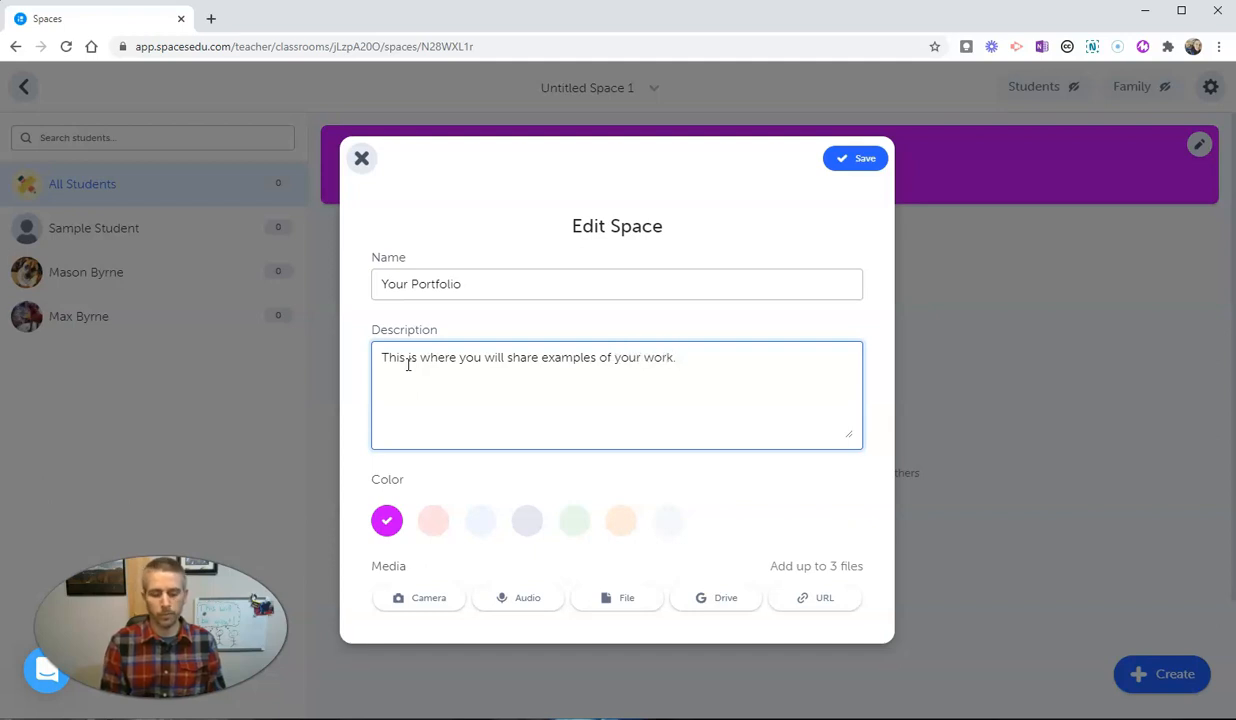
{"action": "type", "text": "Only Mr"}
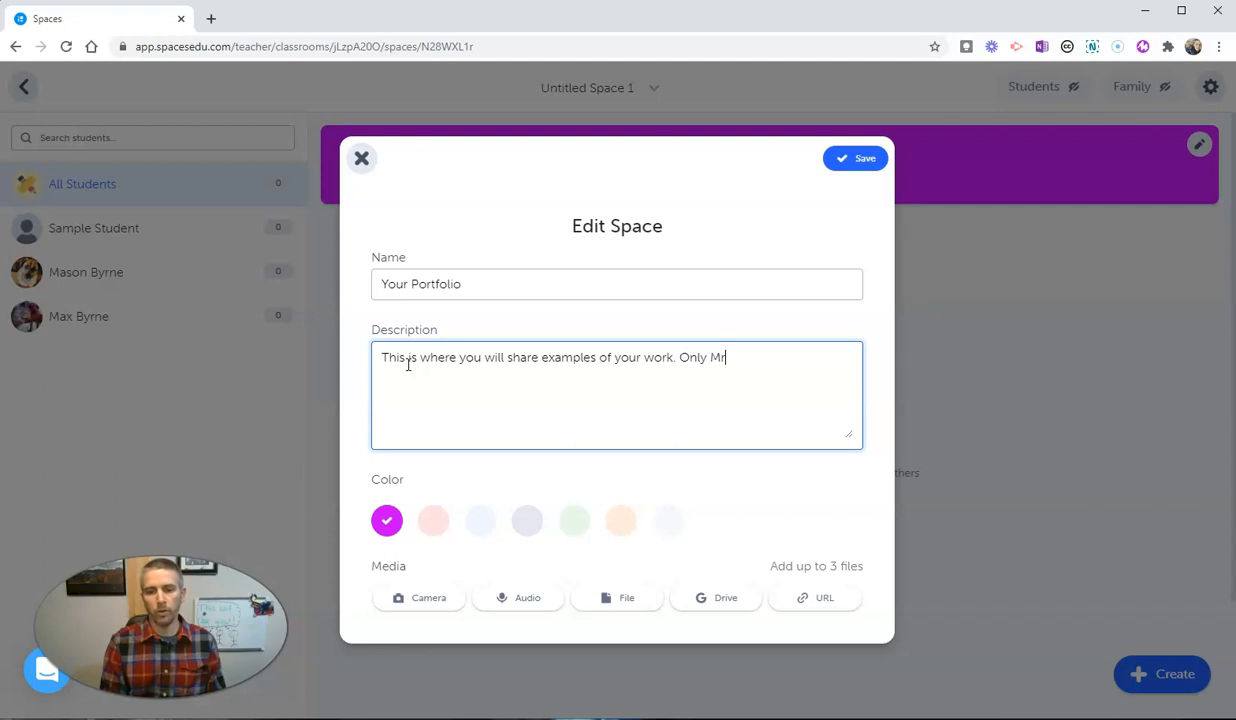
{"action": "type", "text": ". Byrne and"}
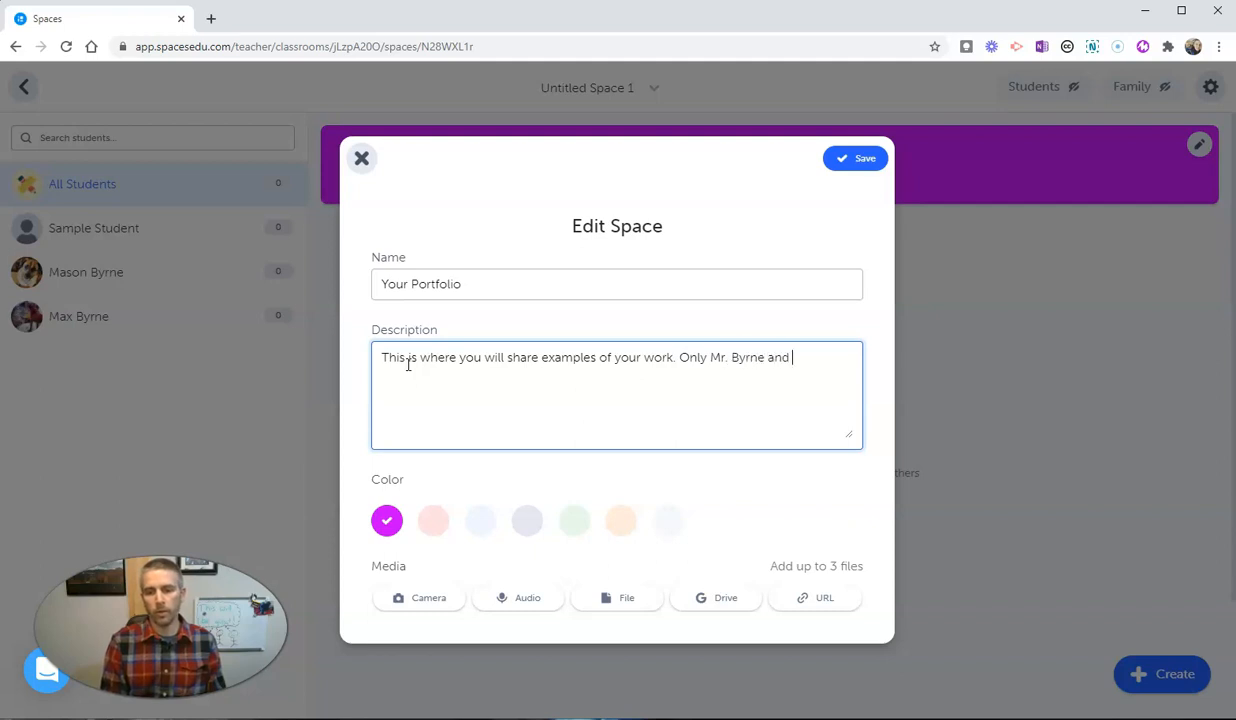
{"action": "type", "text": "you will see thes"}
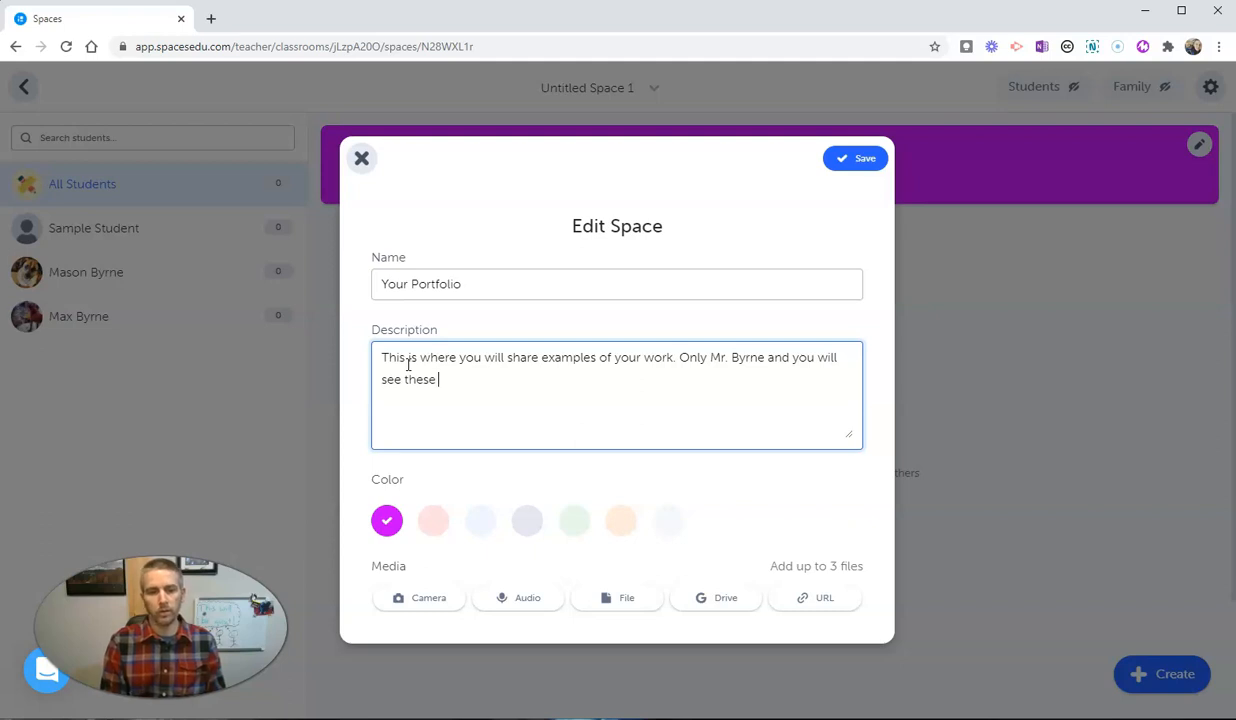
{"action": "type", "text": "examples."}
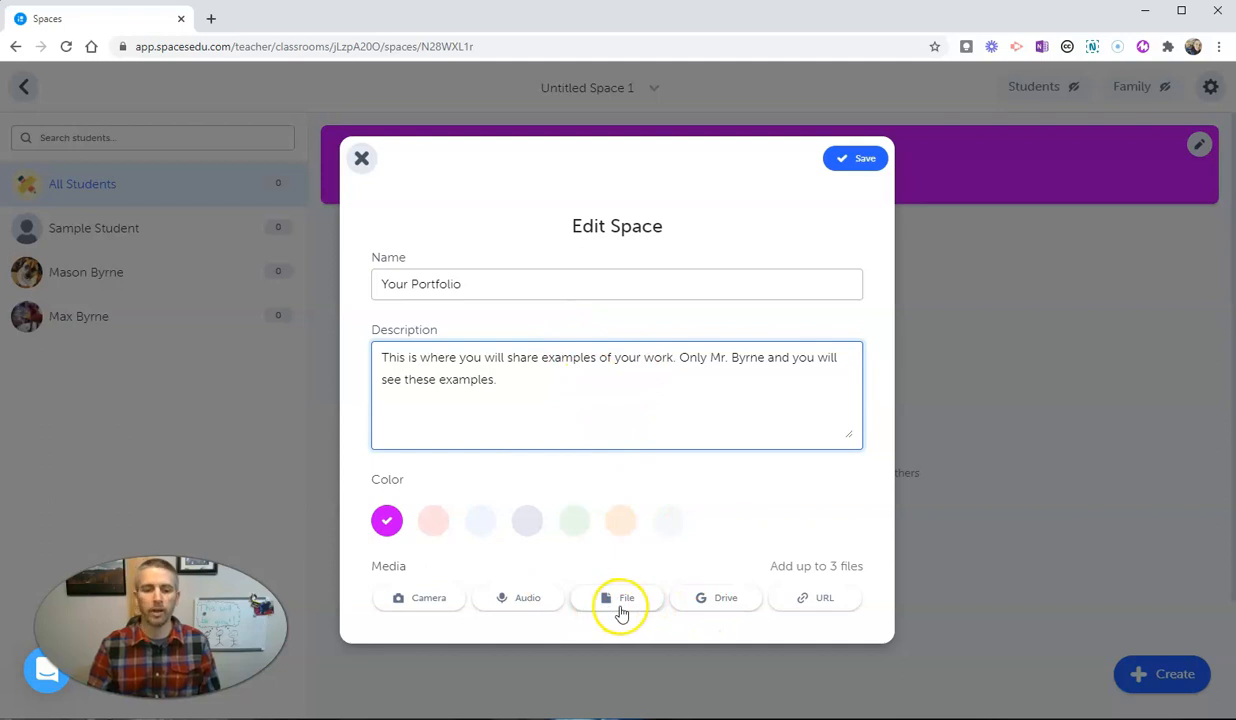
{"action": "mouse_move", "coordinate": [416, 600]}
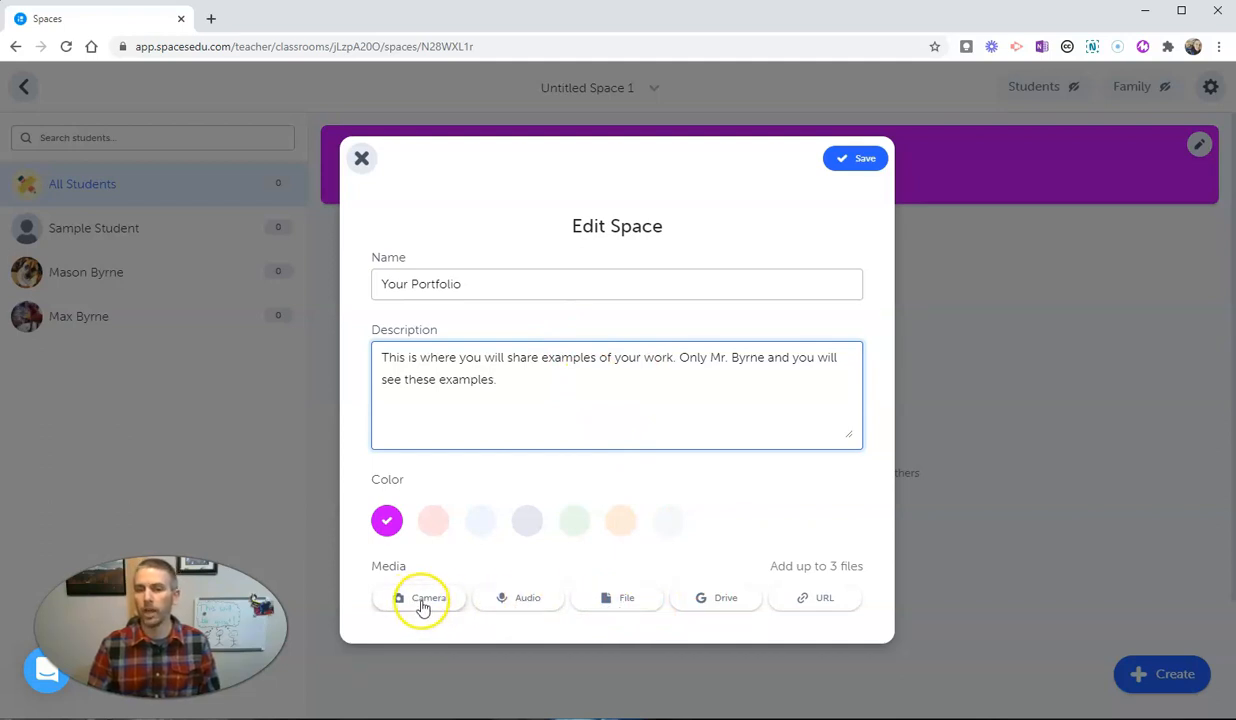
{"action": "mouse_move", "coordinate": [724, 600]}
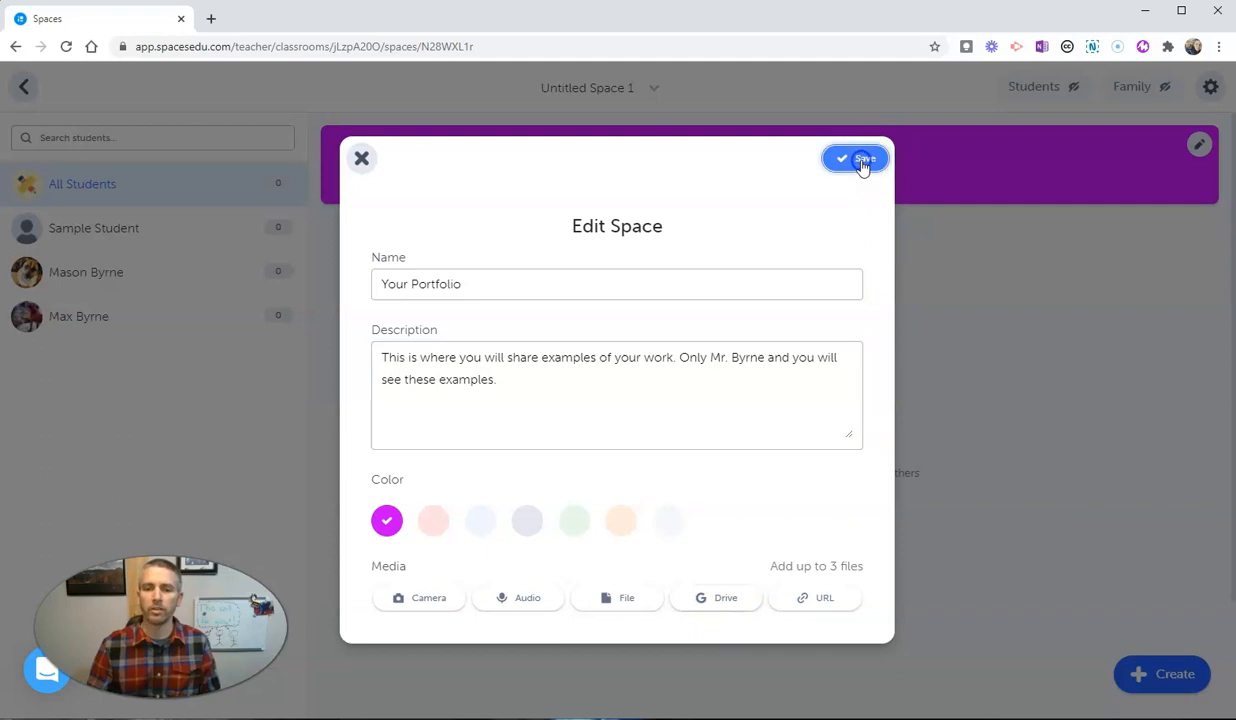
Step: Save the Your Portfolio space's name and description
{"action": "left_click", "coordinate": [862, 160]}
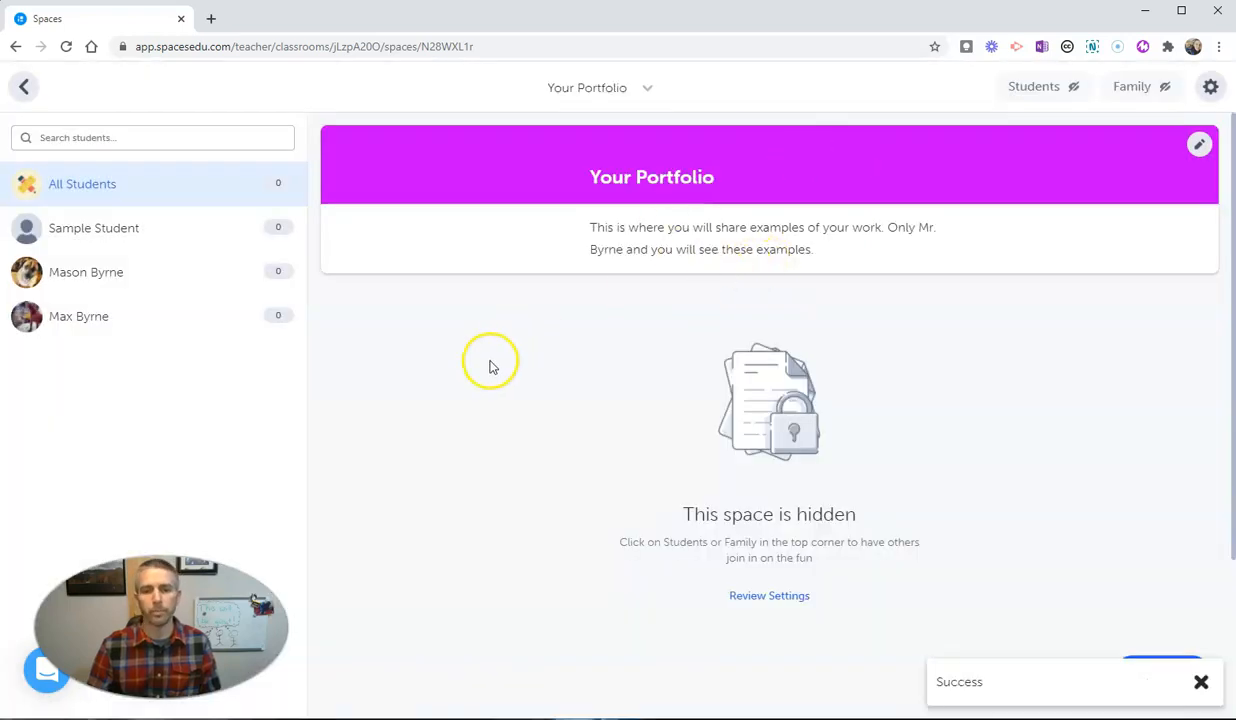
{"action": "mouse_move", "coordinate": [700, 590]}
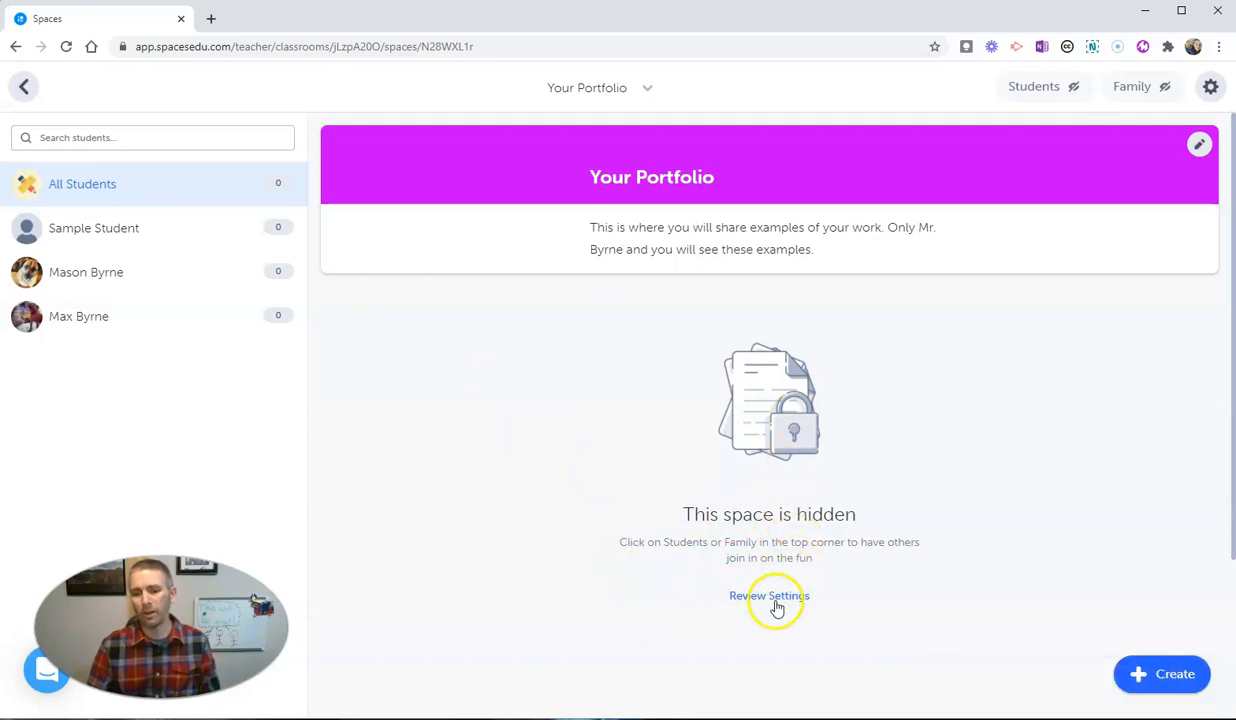
{"action": "mouse_move", "coordinate": [484, 418]}
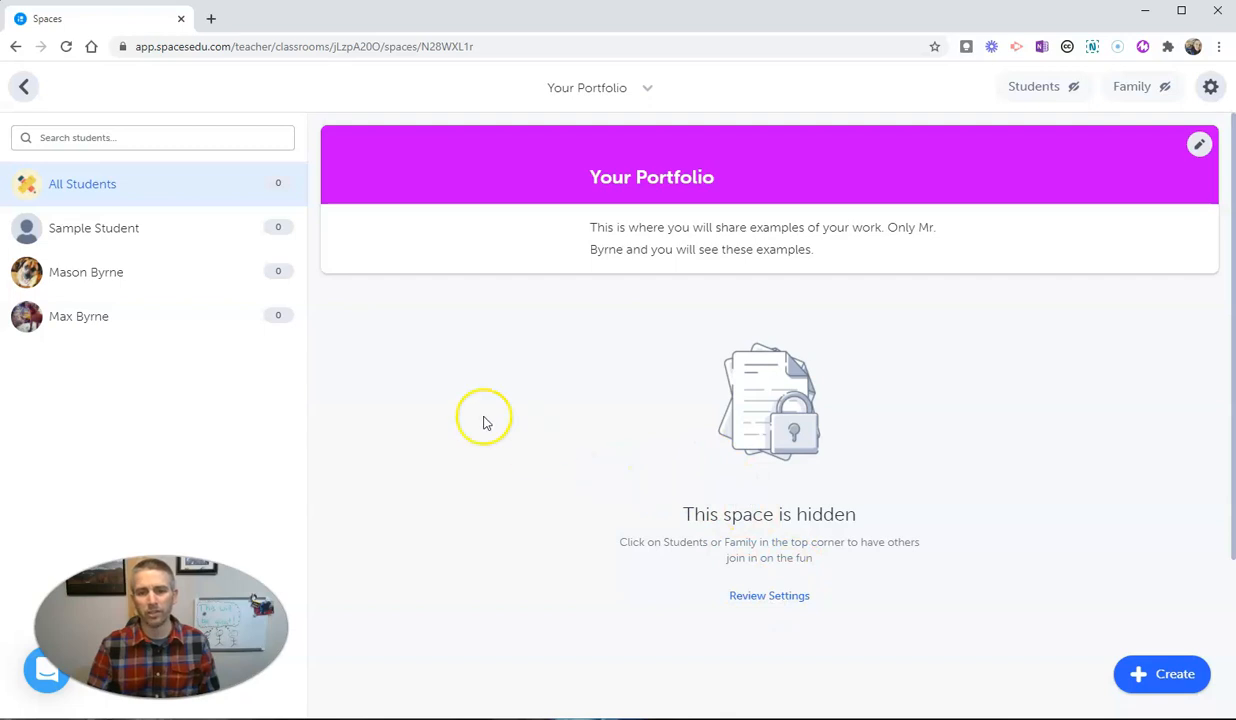
{"action": "mouse_move", "coordinate": [760, 524]}
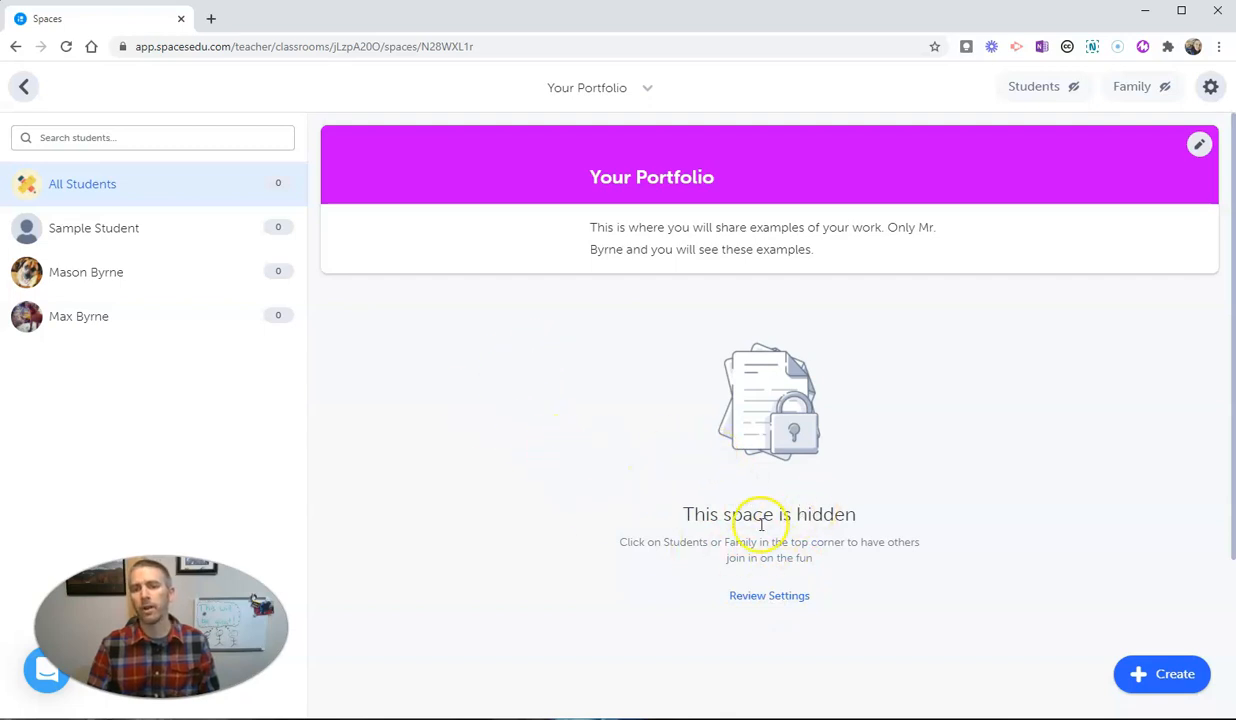
{"action": "mouse_move", "coordinate": [1032, 86]}
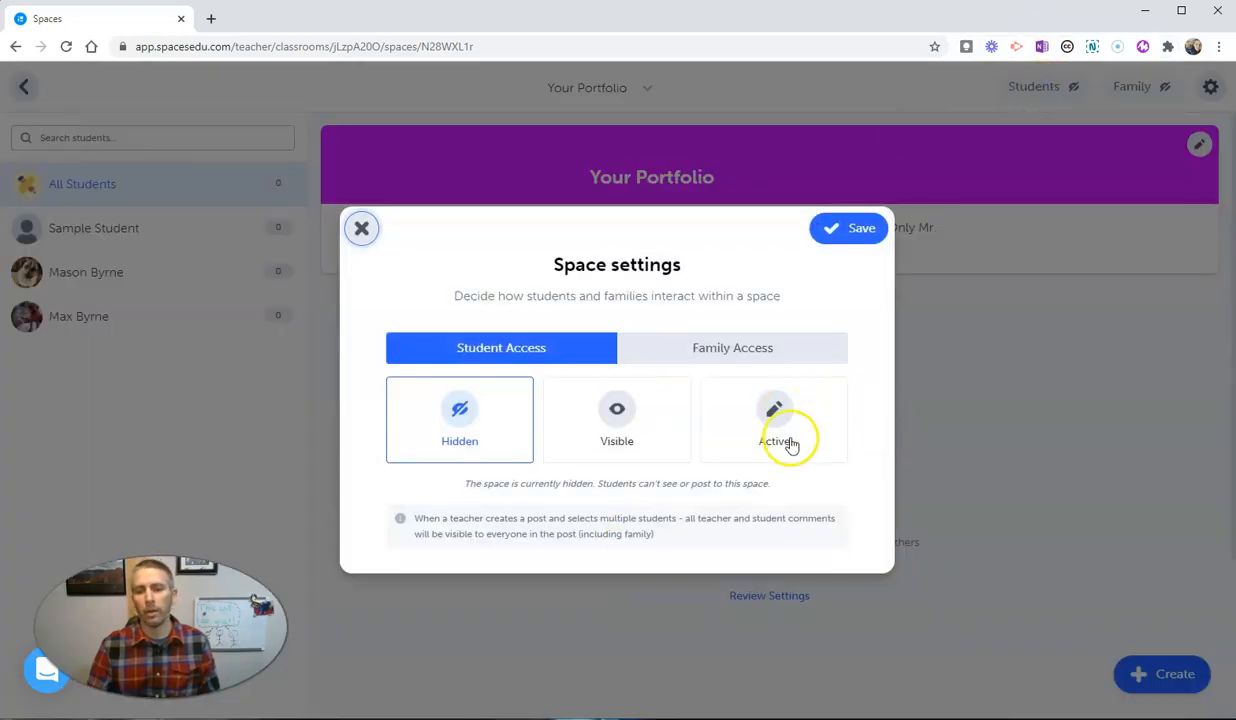
Step: Set Student Access to Active, keep Family Access Hidden, and save the settings
{"action": "left_click", "coordinate": [772, 420]}
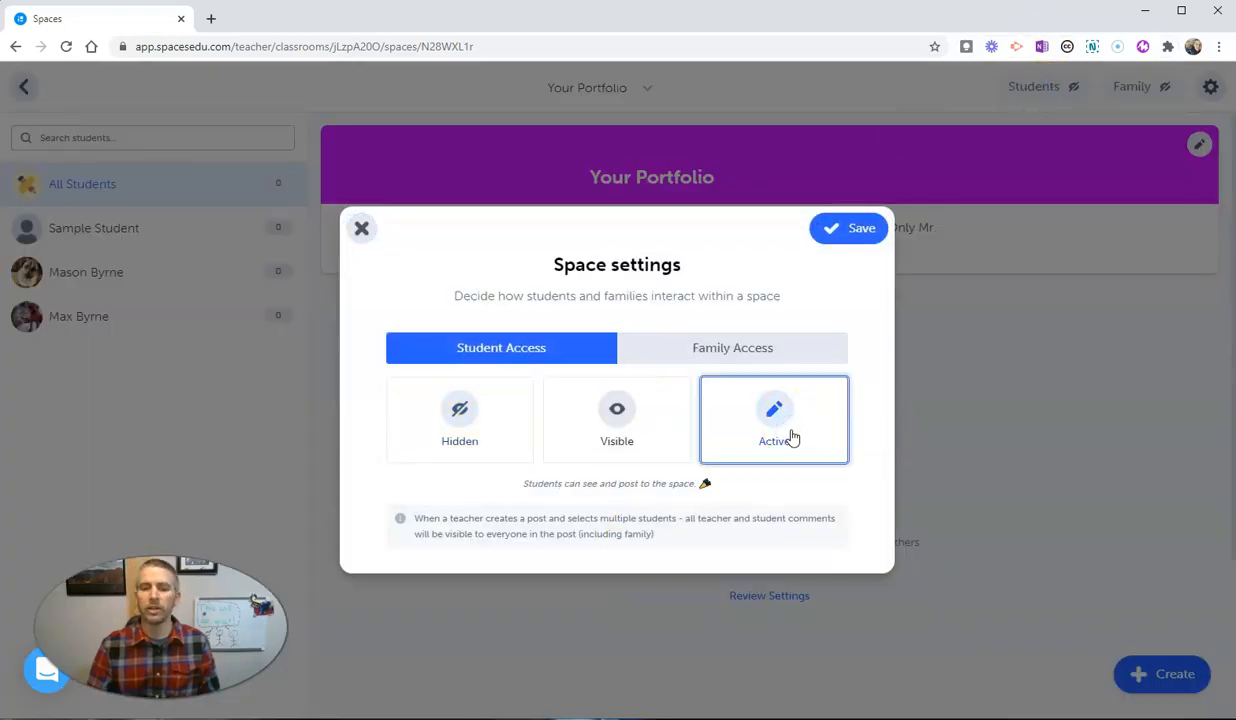
{"action": "mouse_move", "coordinate": [744, 348]}
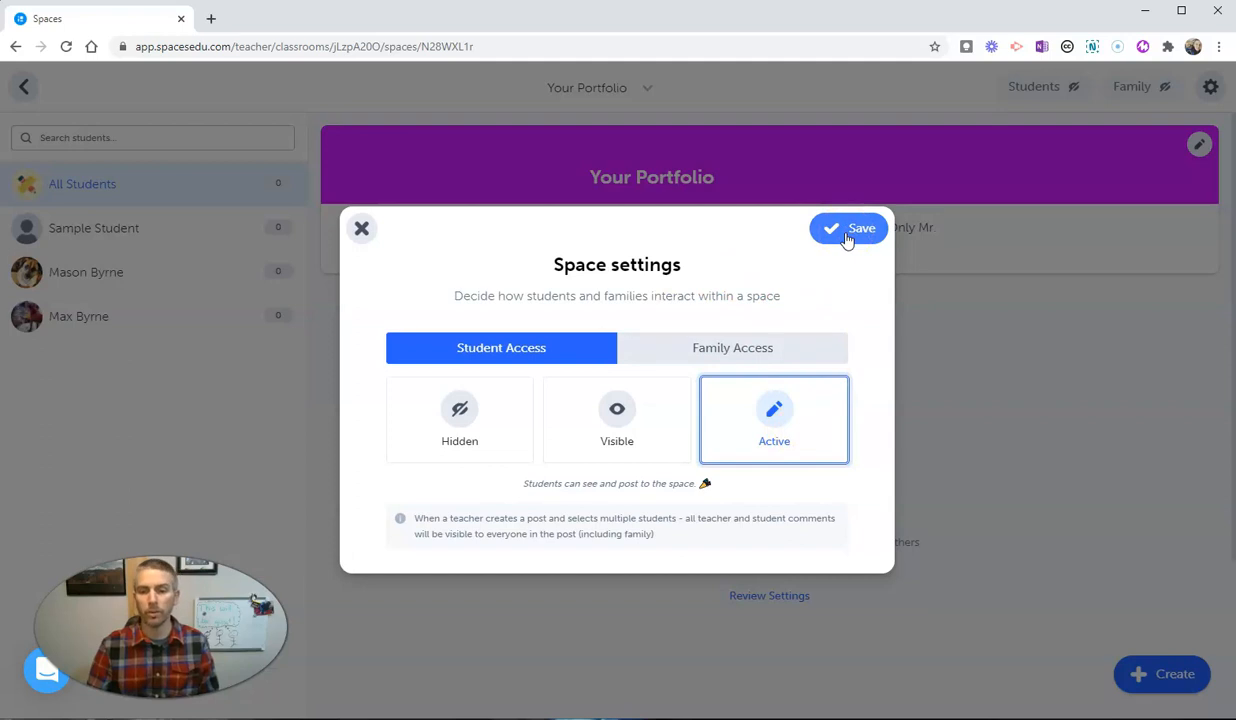
{"action": "left_click", "coordinate": [848, 228]}
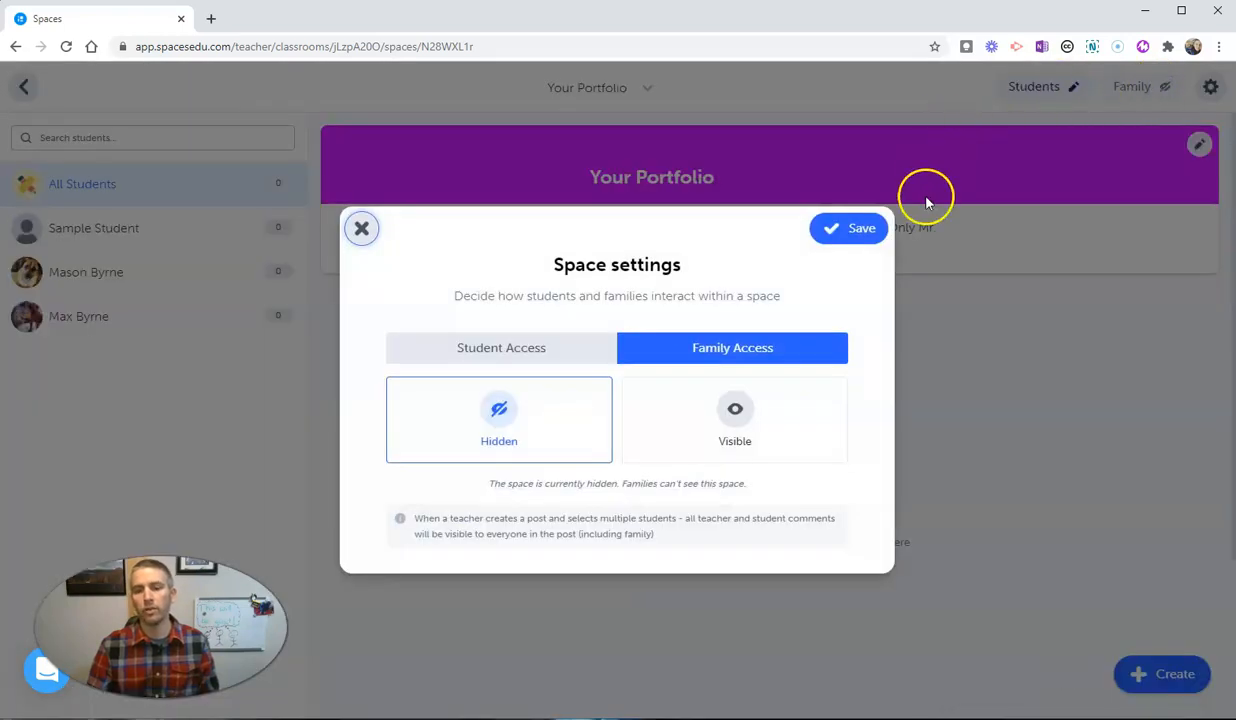
{"action": "mouse_move", "coordinate": [712, 468]}
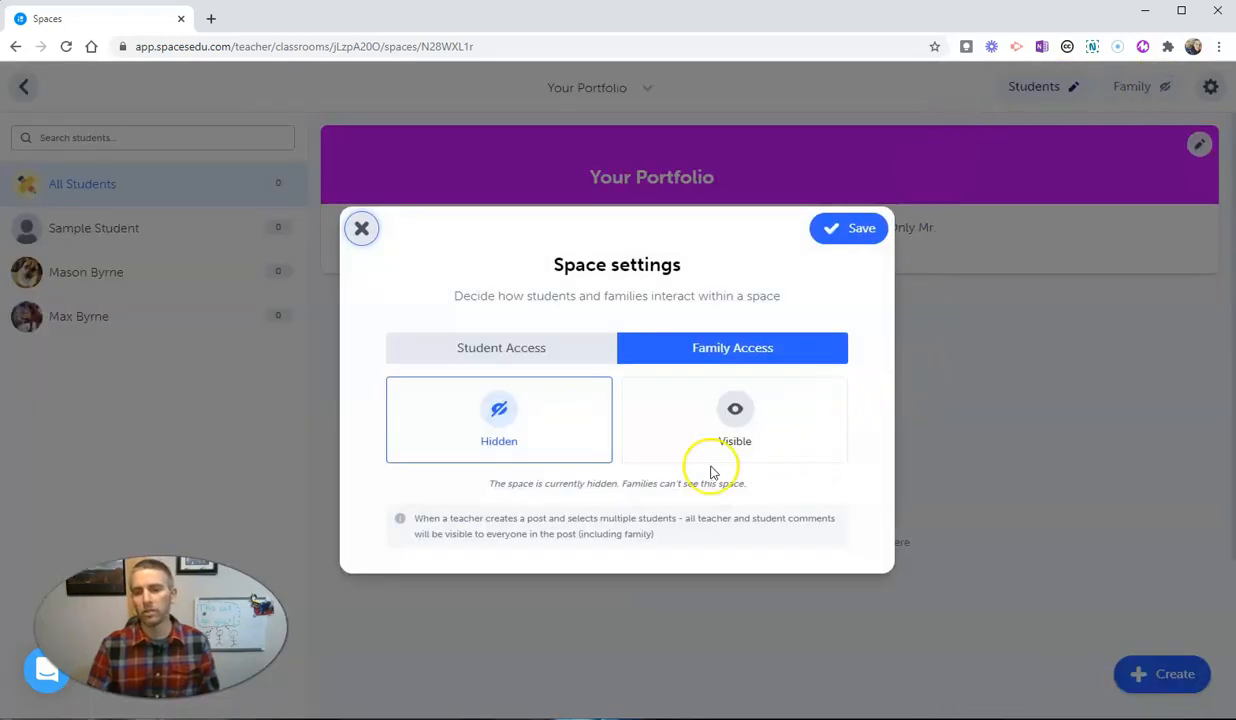
{"action": "mouse_move", "coordinate": [696, 504]}
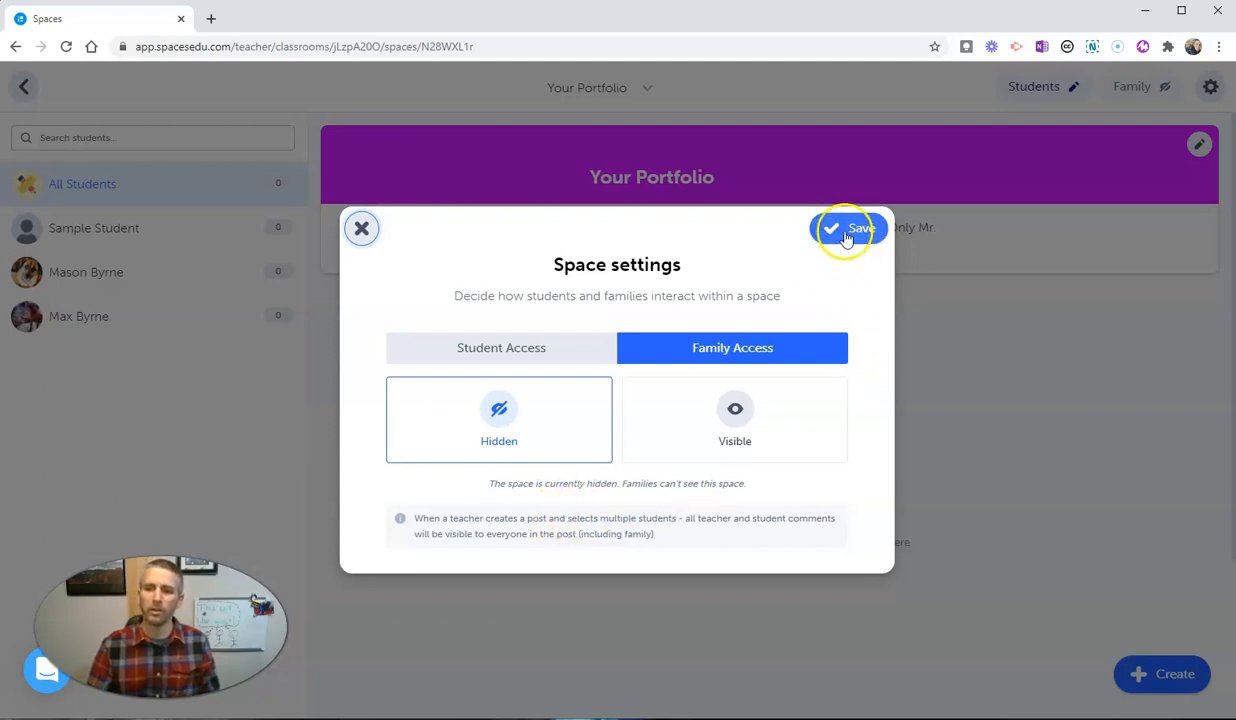
{"action": "mouse_move", "coordinate": [828, 280]}
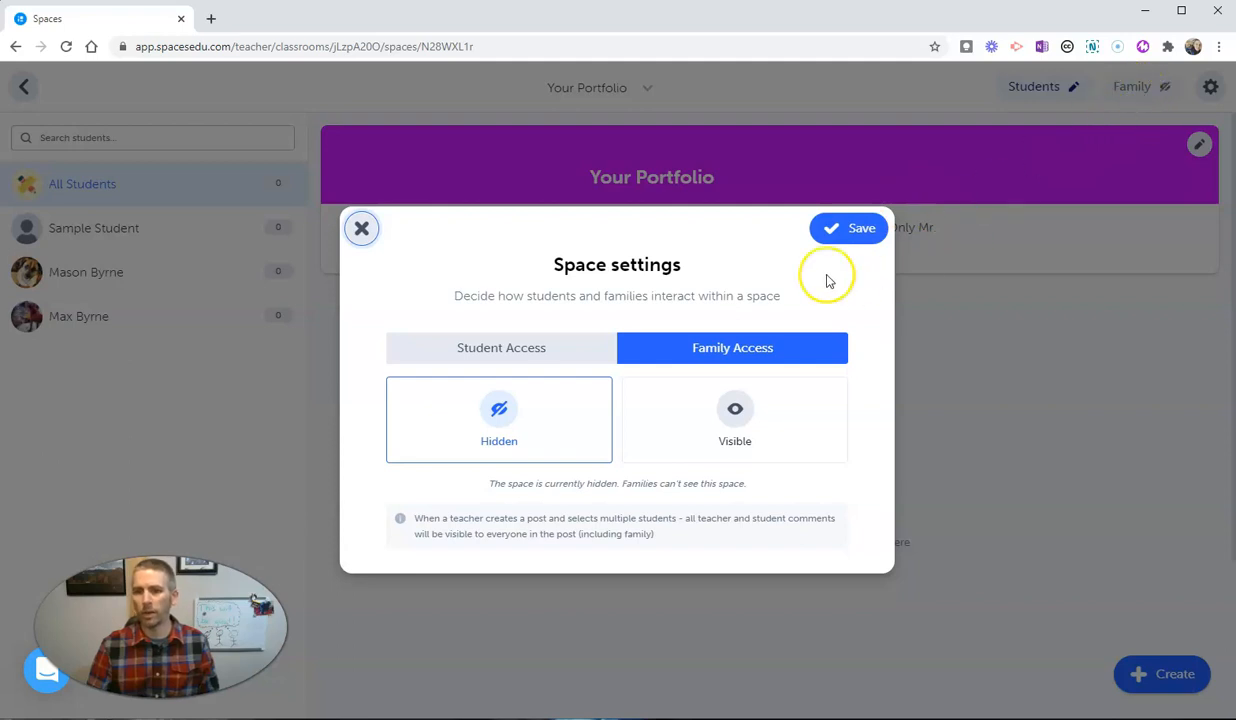
{"action": "left_click", "coordinate": [848, 228]}
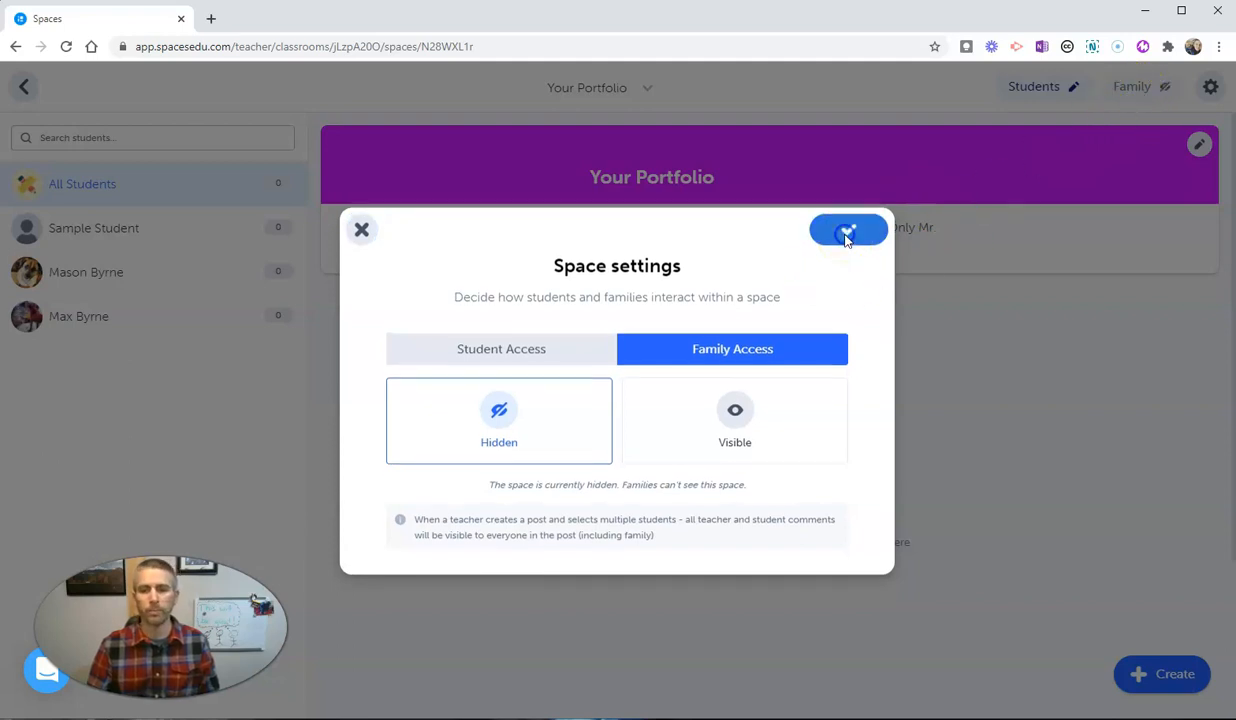
{"action": "left_click", "coordinate": [848, 230]}
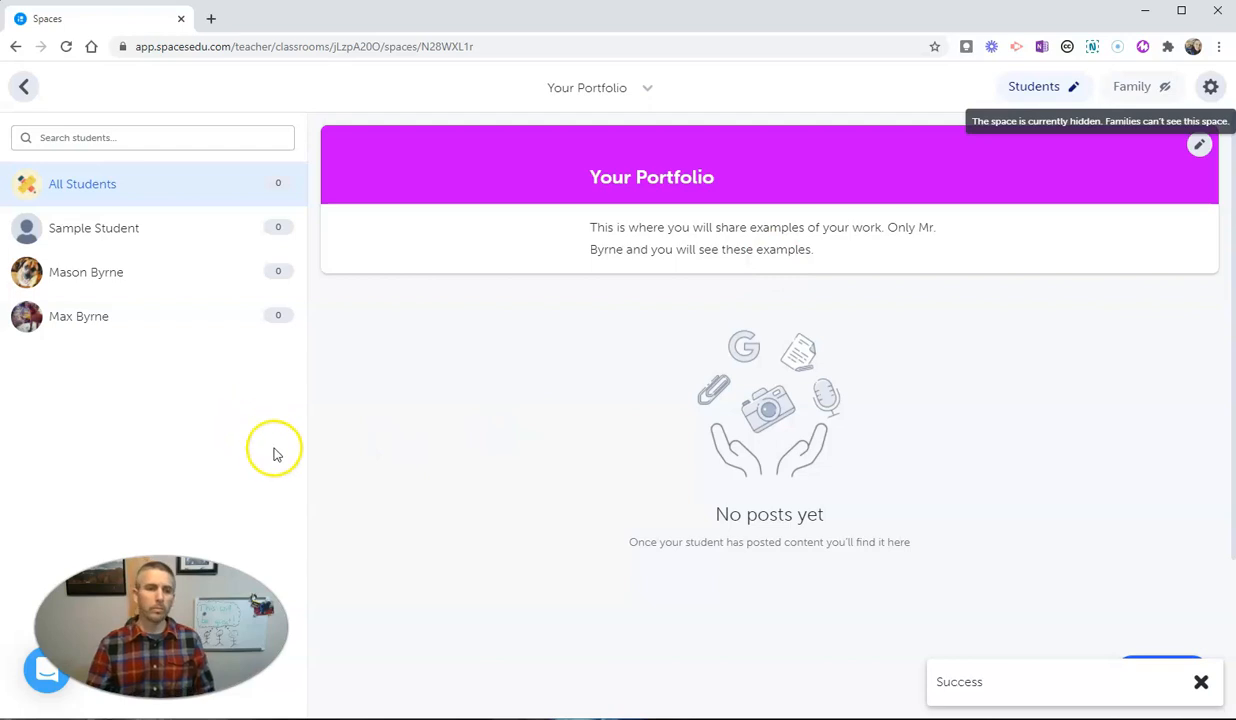
Step: From the spaces list, create a new group space with manual student assignment
{"action": "left_click", "coordinate": [24, 86]}
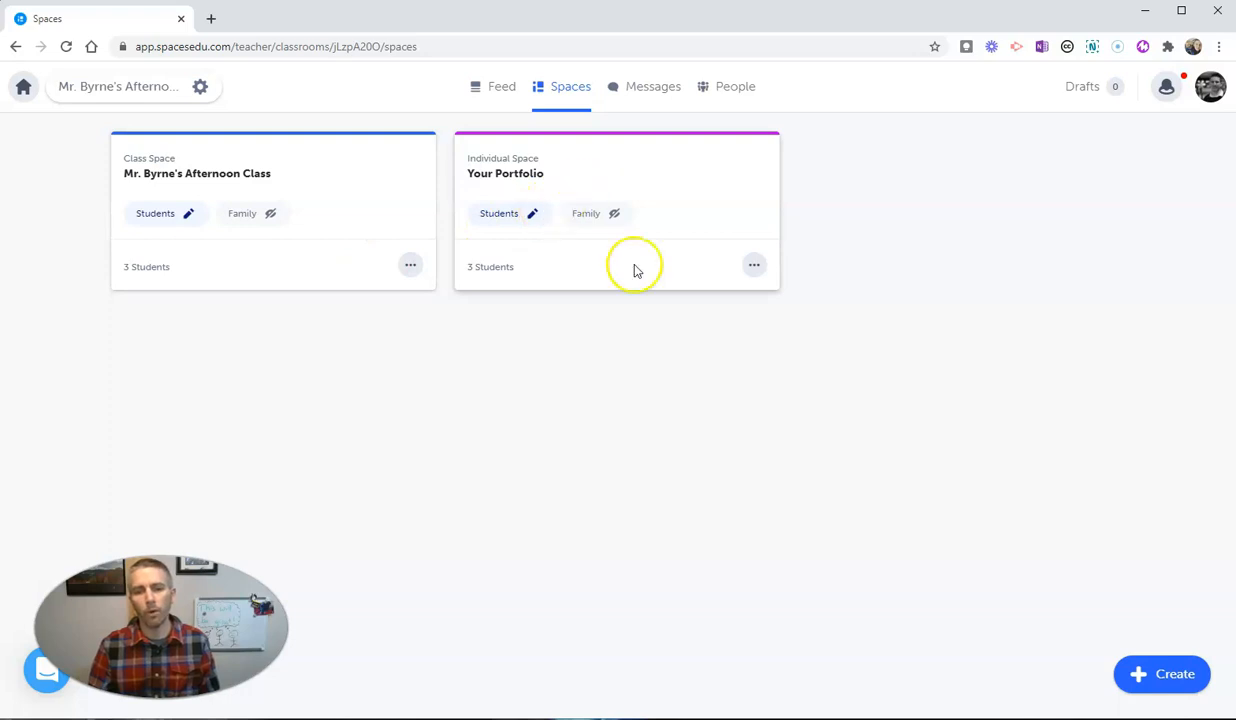
{"action": "left_click", "coordinate": [1160, 672]}
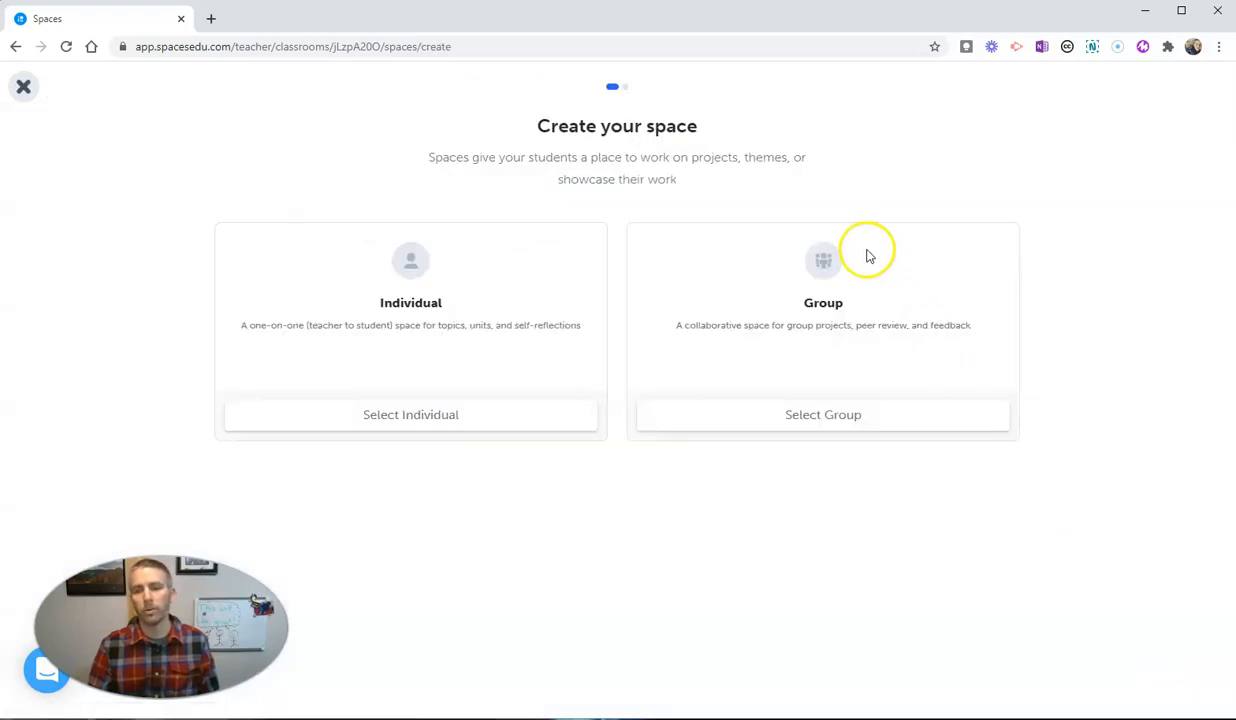
{"action": "mouse_move", "coordinate": [824, 414]}
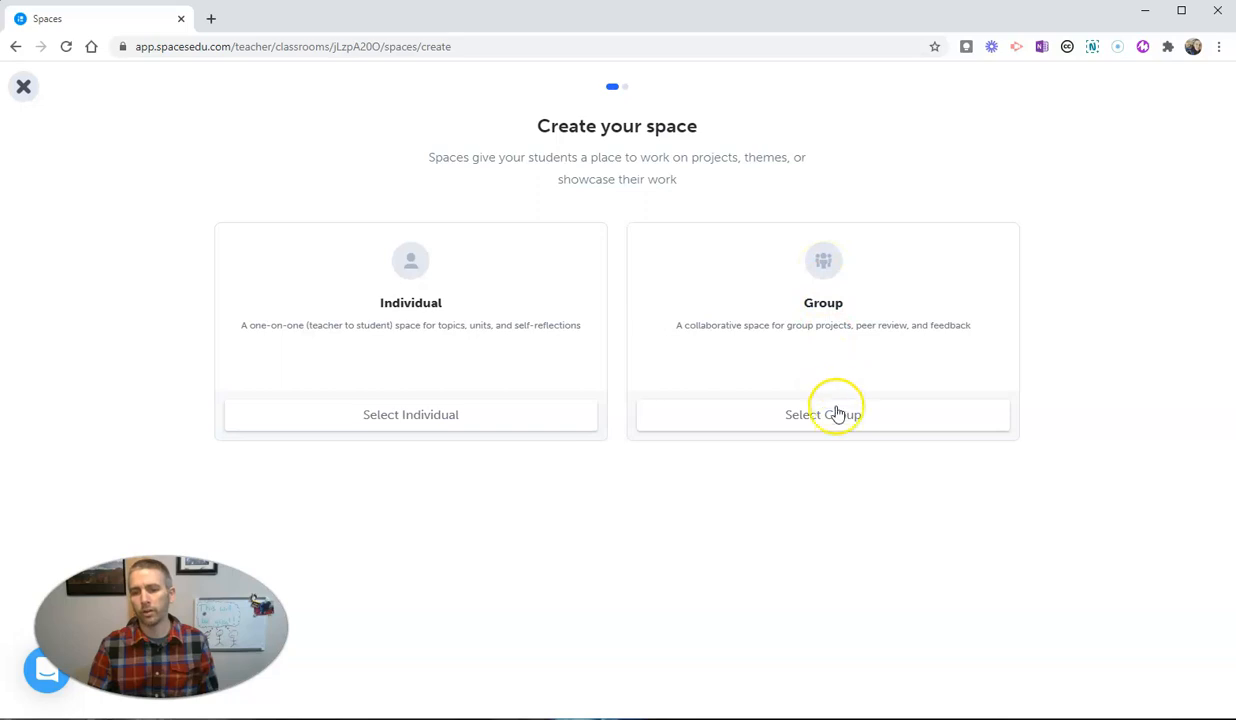
{"action": "left_click", "coordinate": [824, 414]}
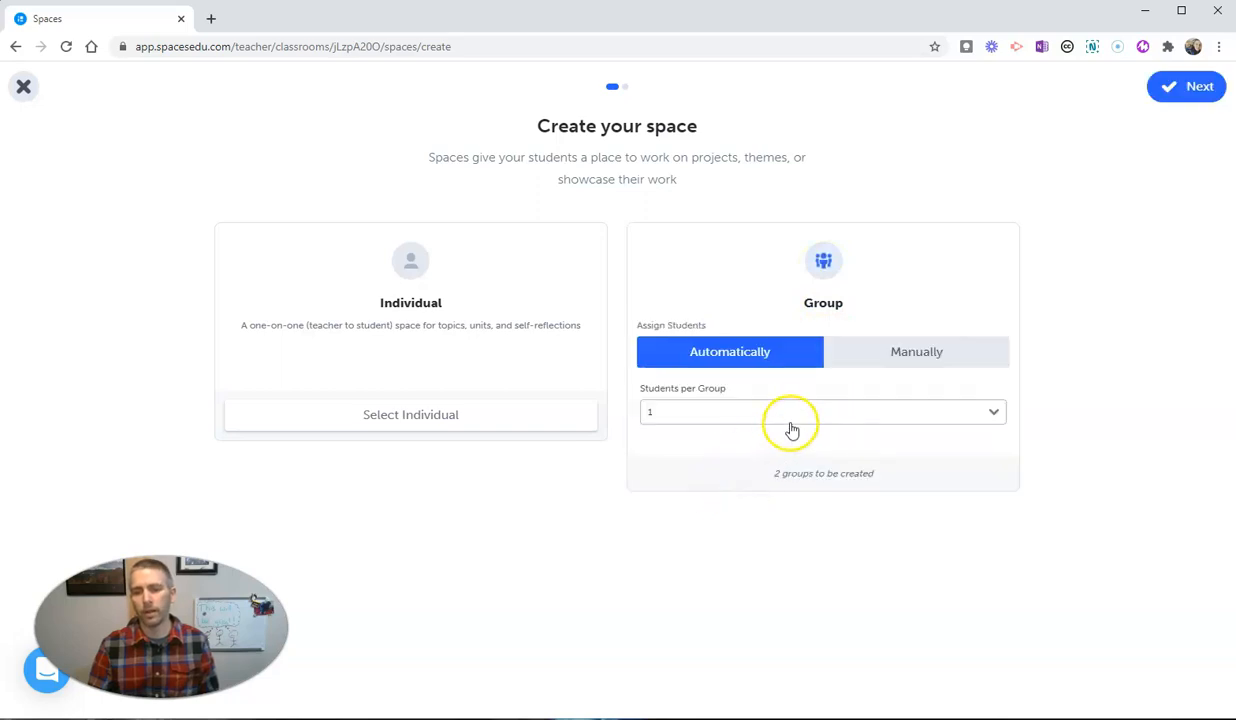
{"action": "mouse_move", "coordinate": [730, 358]}
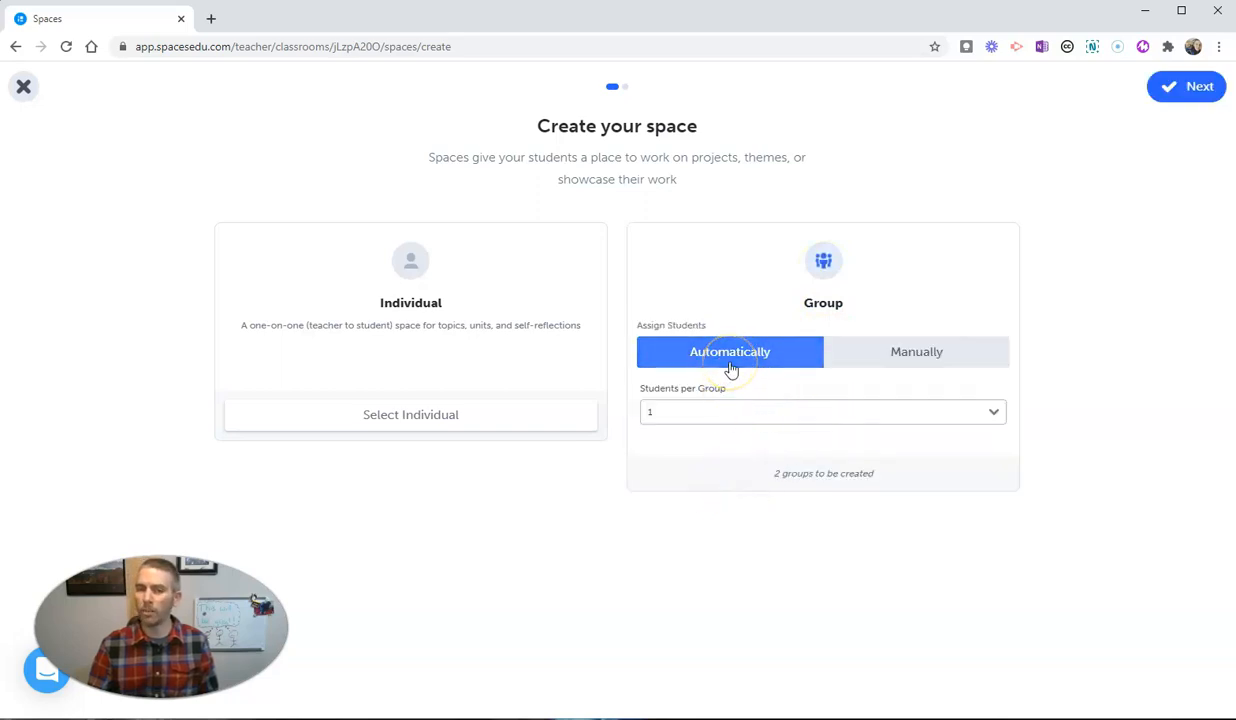
{"action": "left_click", "coordinate": [916, 352]}
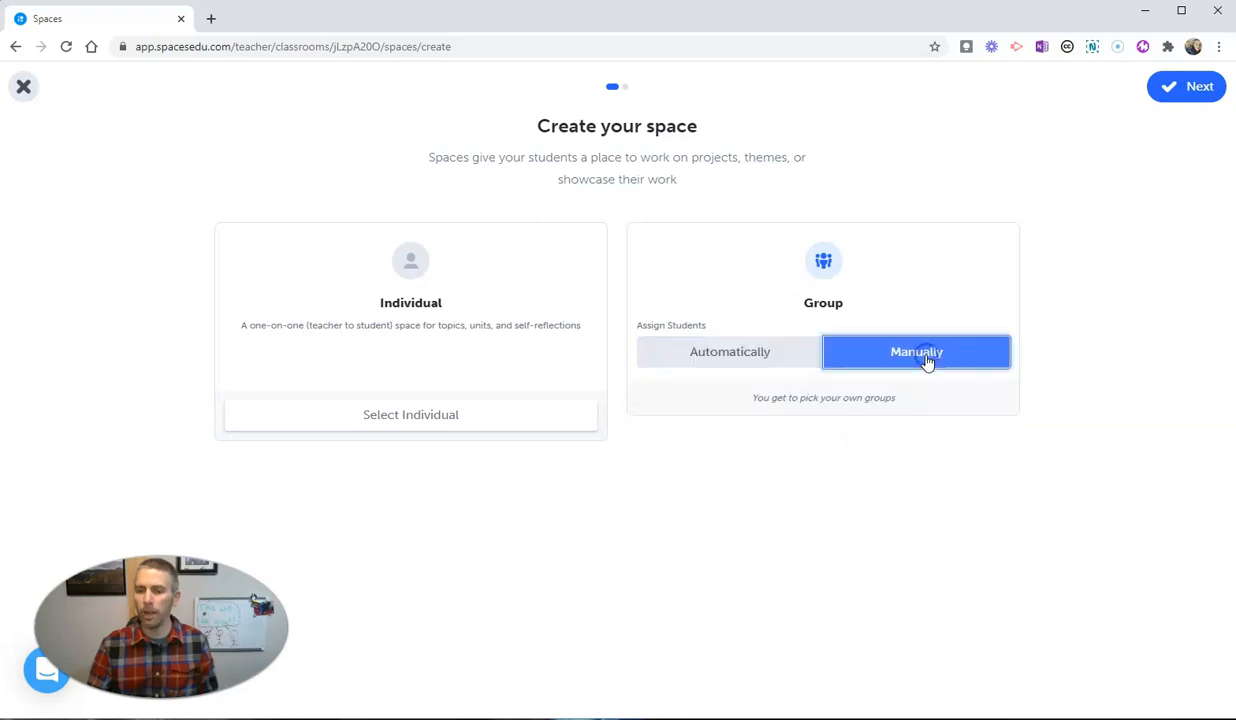
{"action": "mouse_move", "coordinate": [1100, 184]}
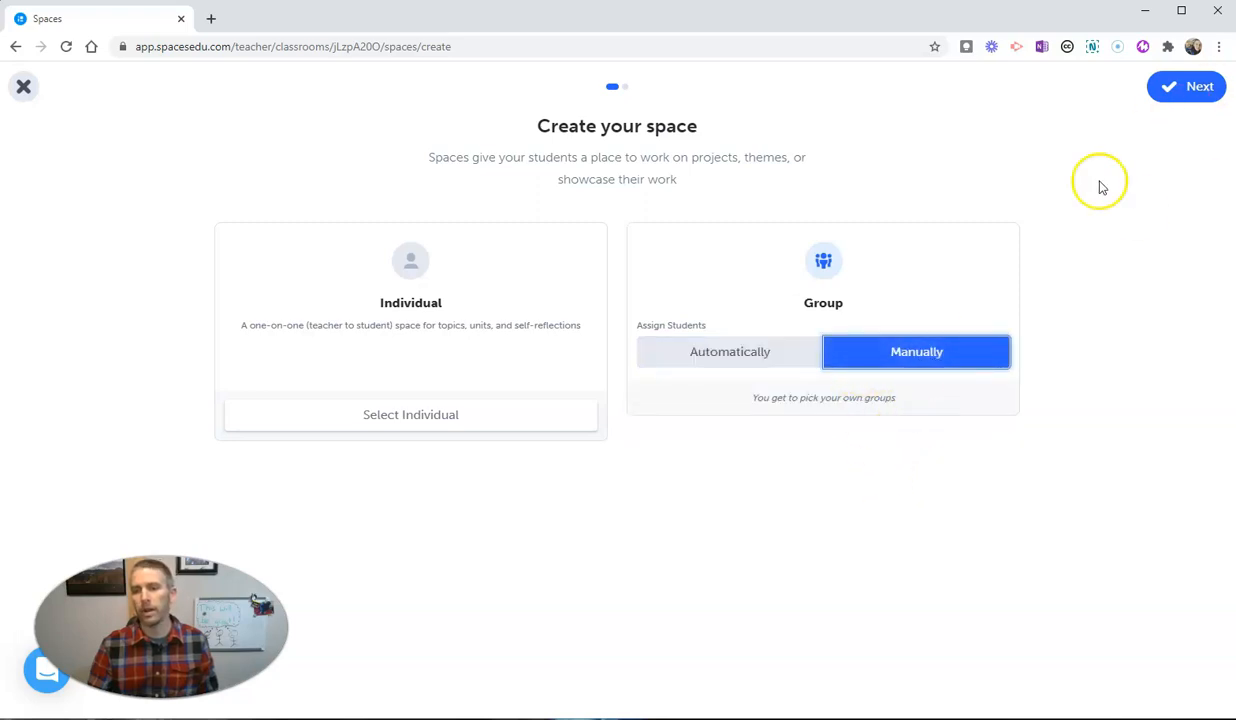
{"action": "left_click", "coordinate": [1186, 86]}
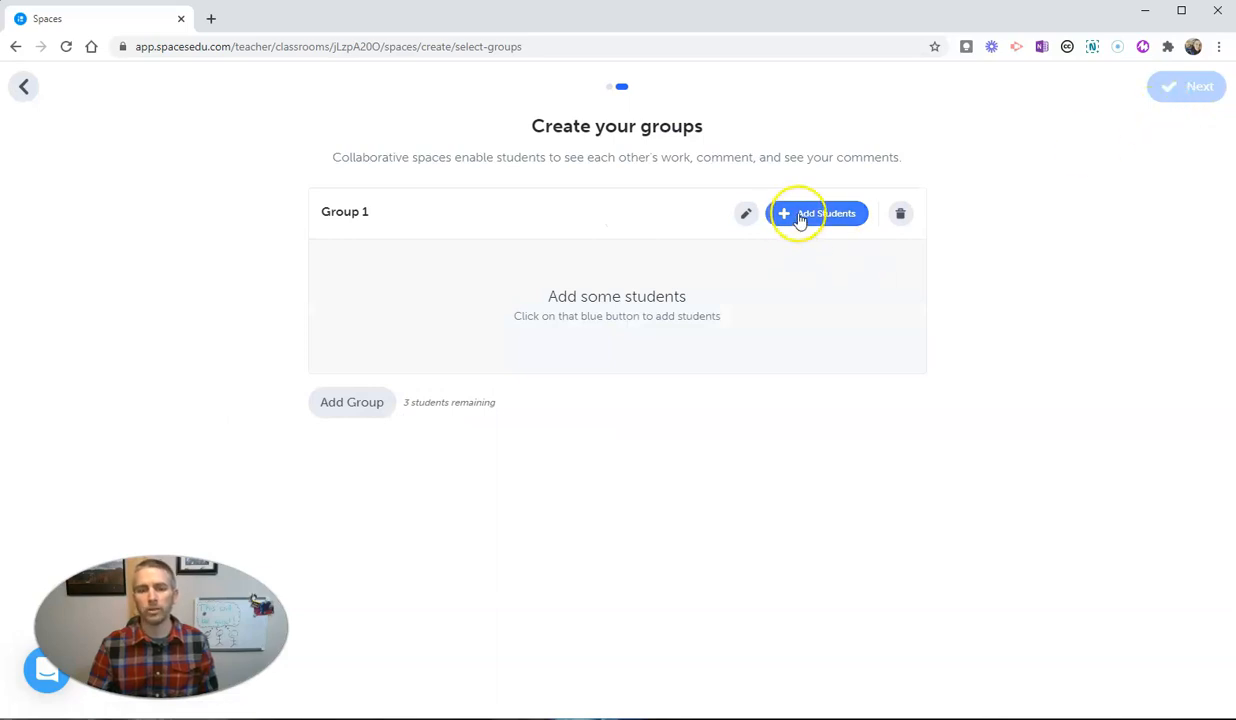
{"action": "left_click", "coordinate": [816, 212]}
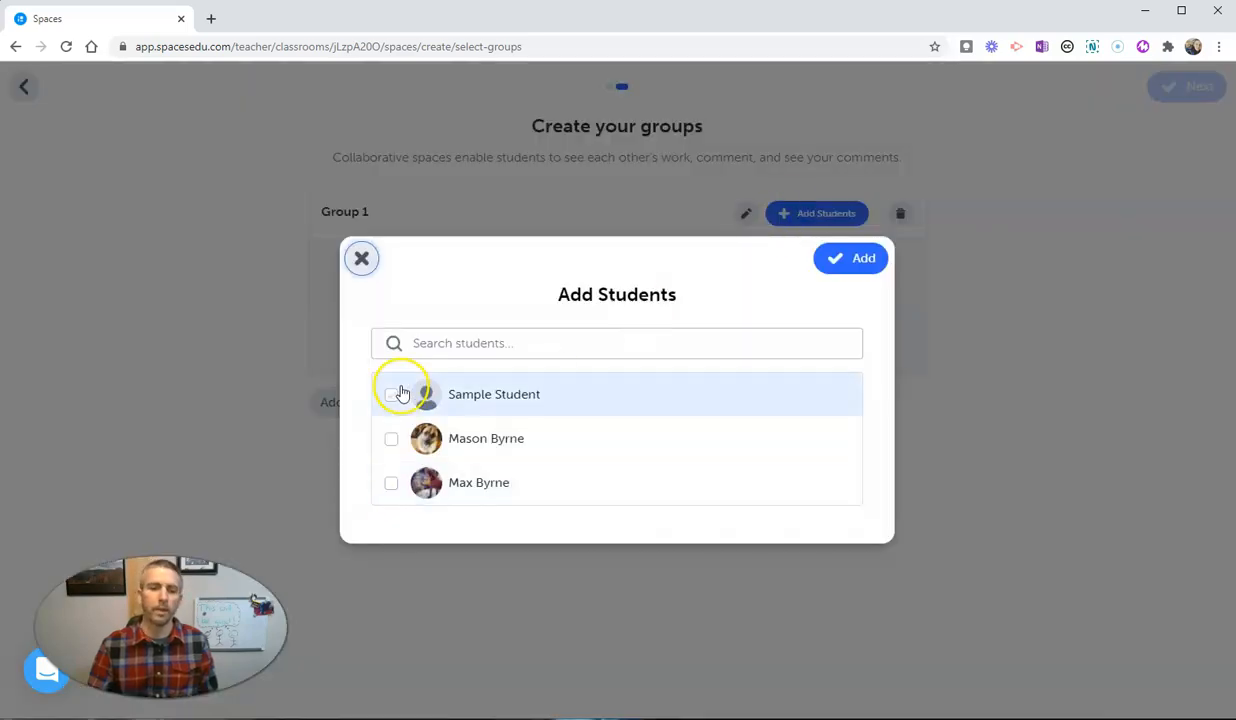
{"action": "left_click", "coordinate": [392, 394]}
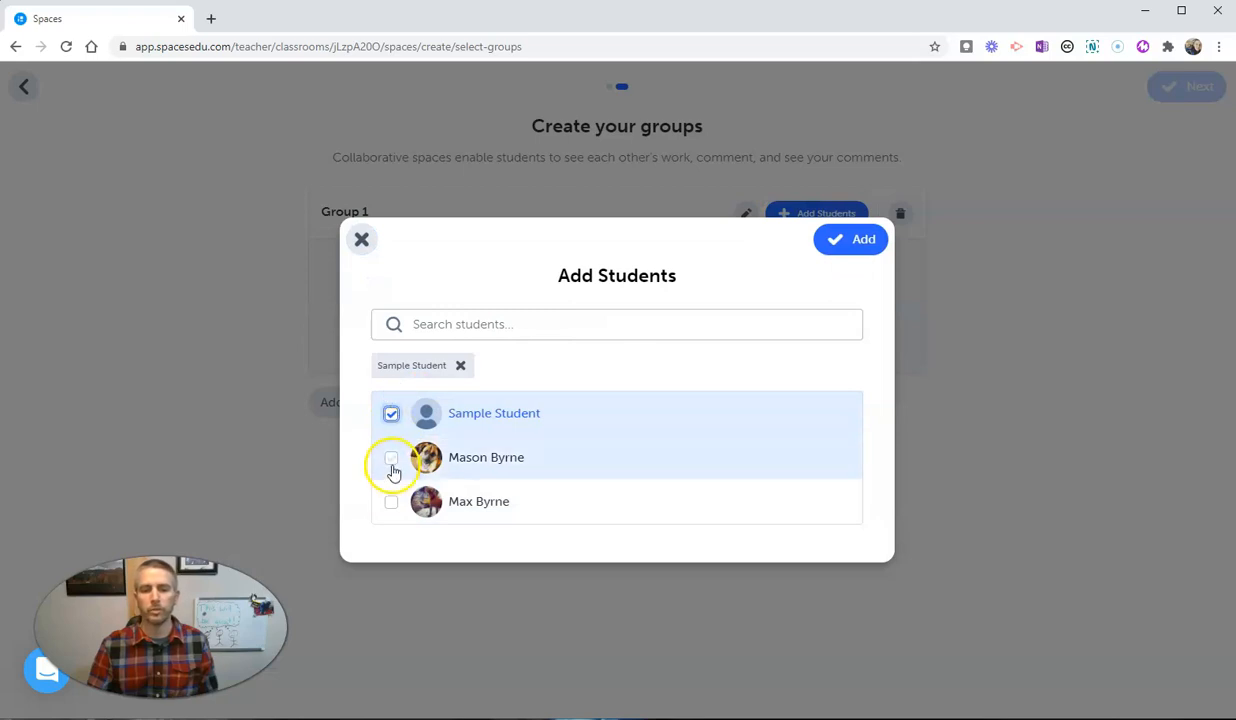
{"action": "left_click", "coordinate": [392, 456]}
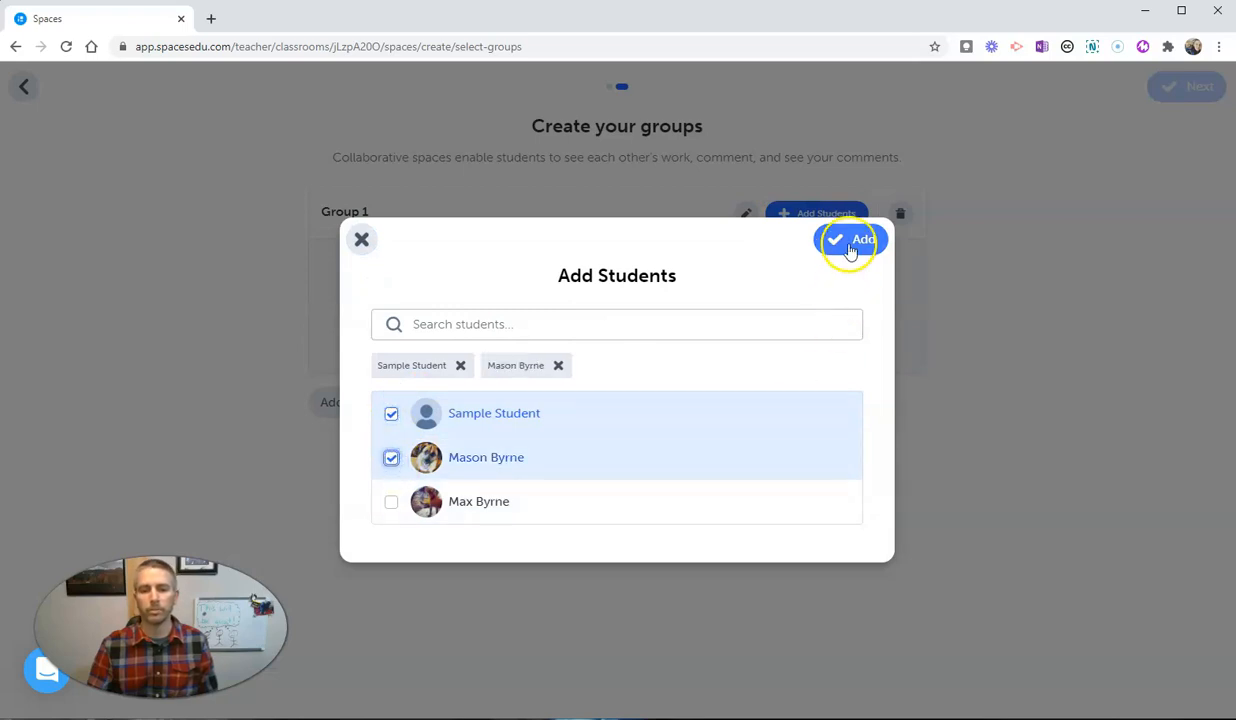
{"action": "left_click", "coordinate": [850, 240]}
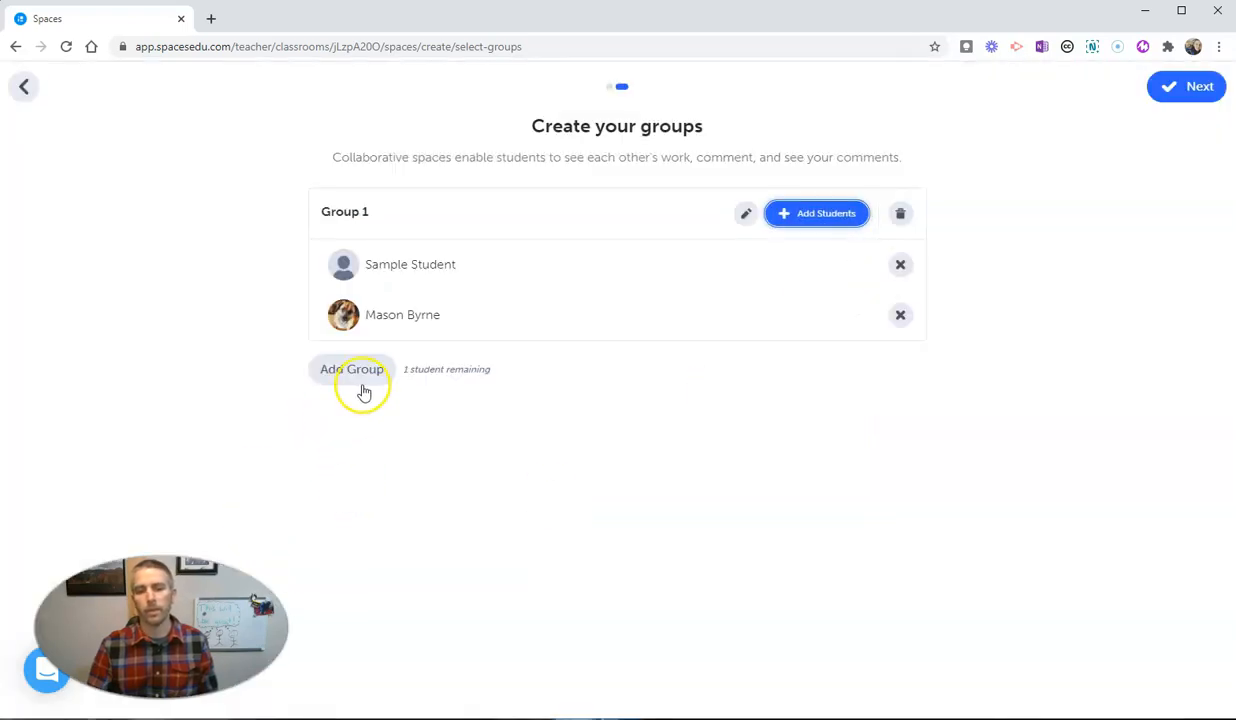
{"action": "left_click", "coordinate": [352, 368]}
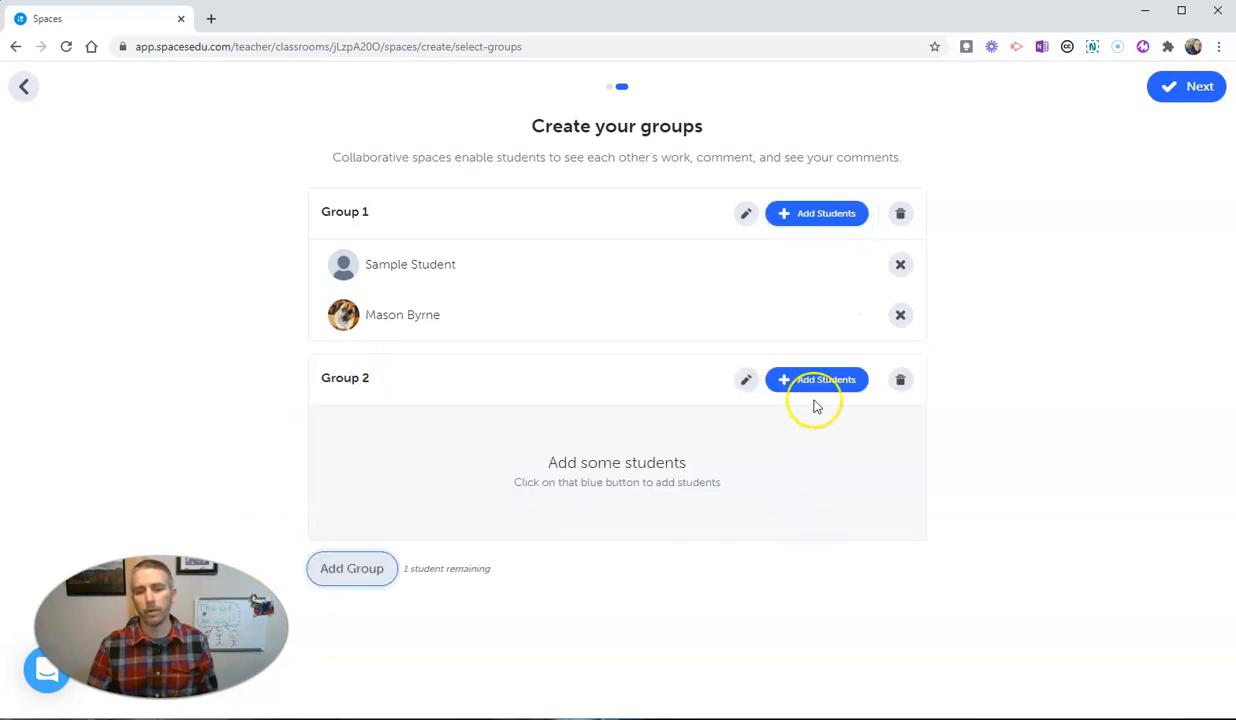
{"action": "left_click", "coordinate": [816, 380]}
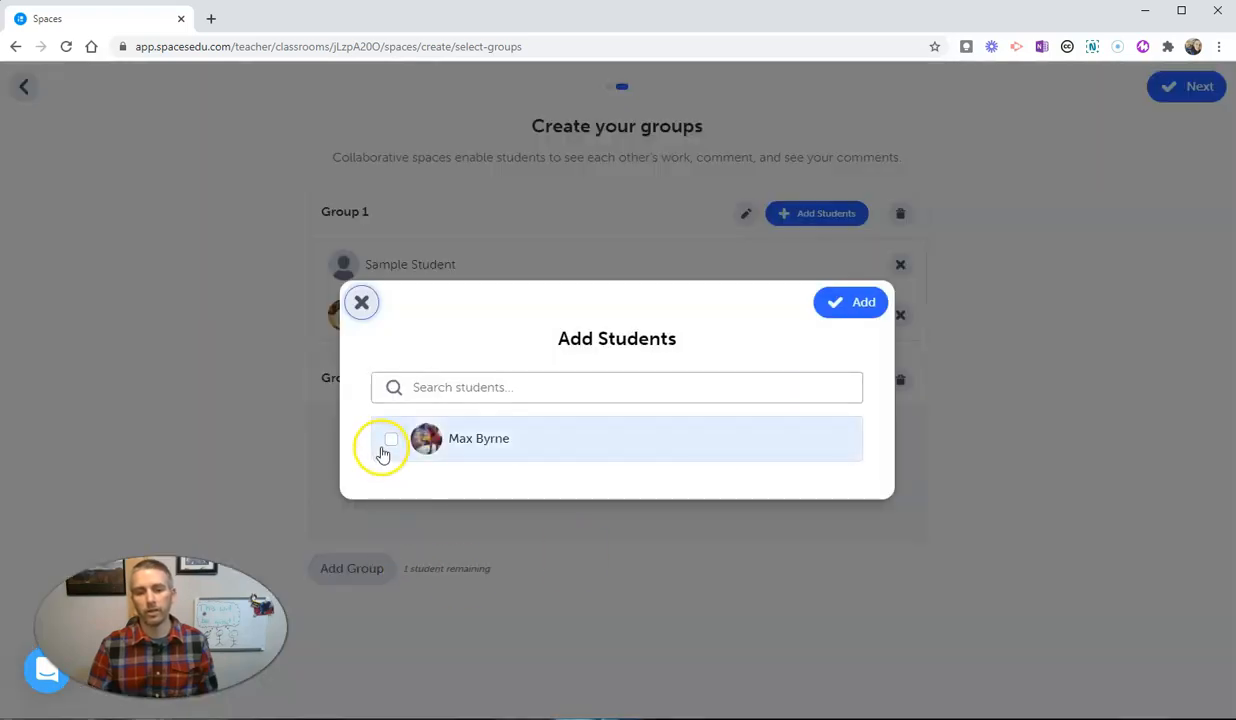
{"action": "left_click", "coordinate": [390, 440]}
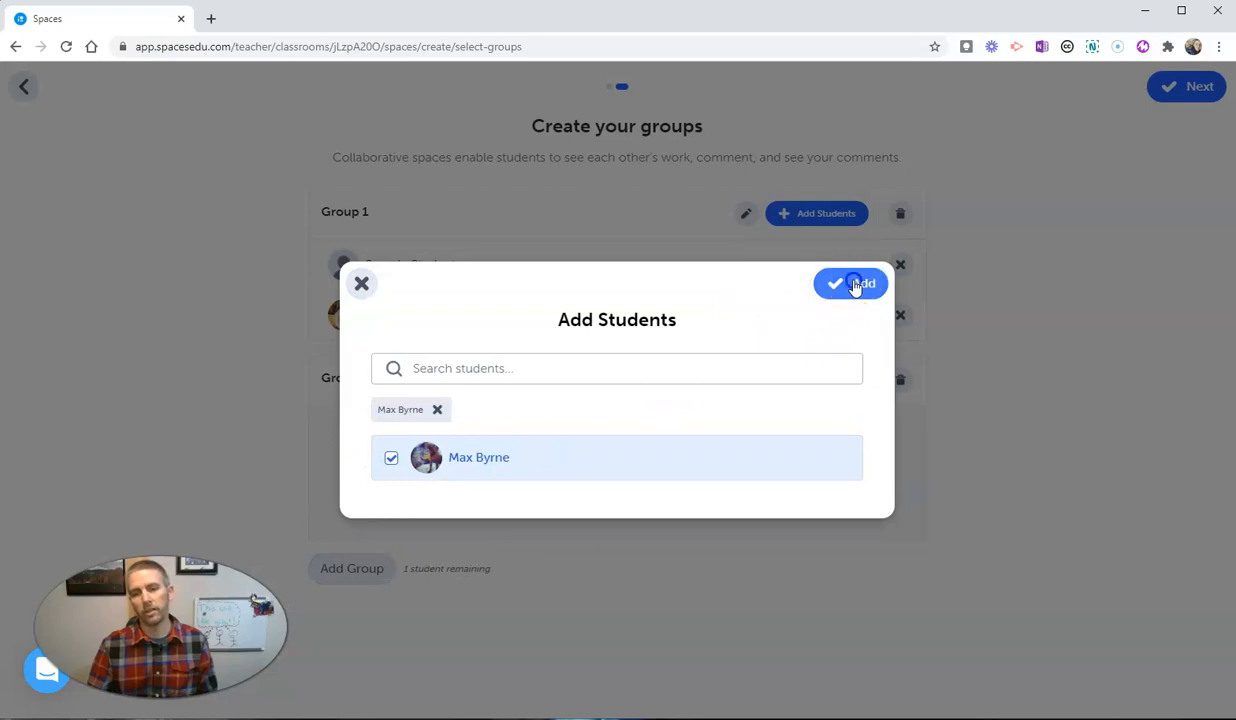
{"action": "left_click", "coordinate": [850, 284]}
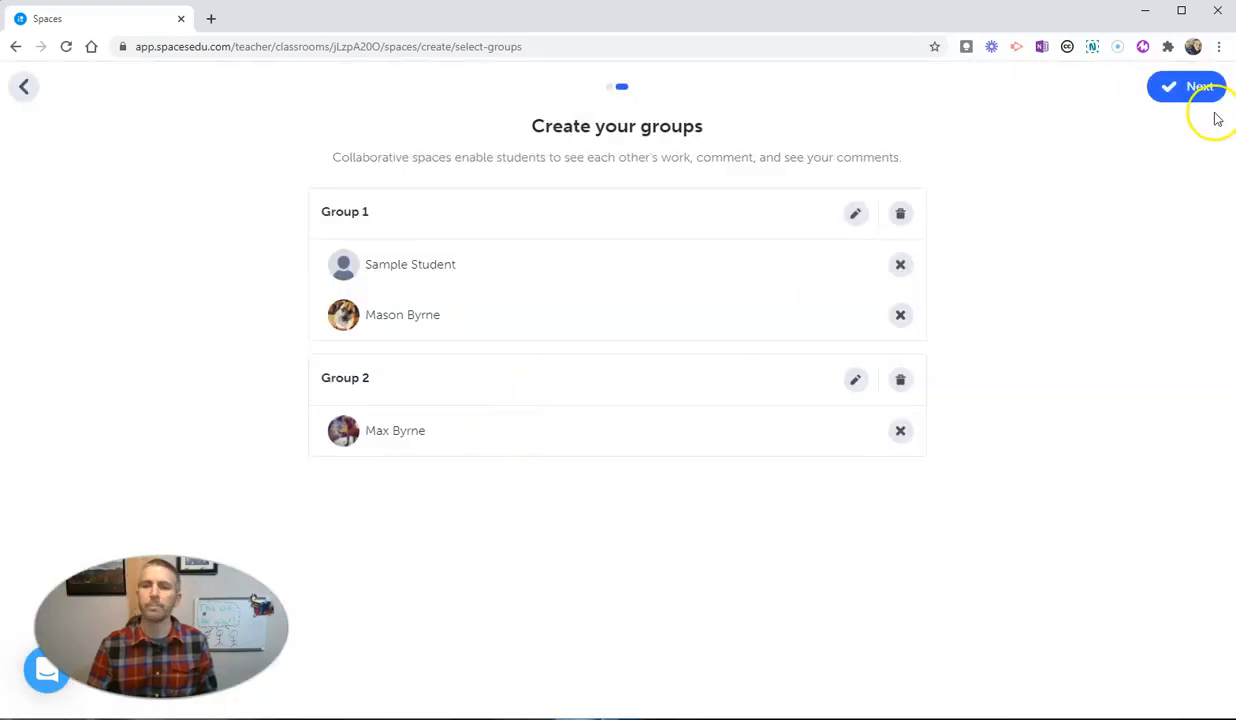
{"action": "left_click", "coordinate": [1186, 88]}
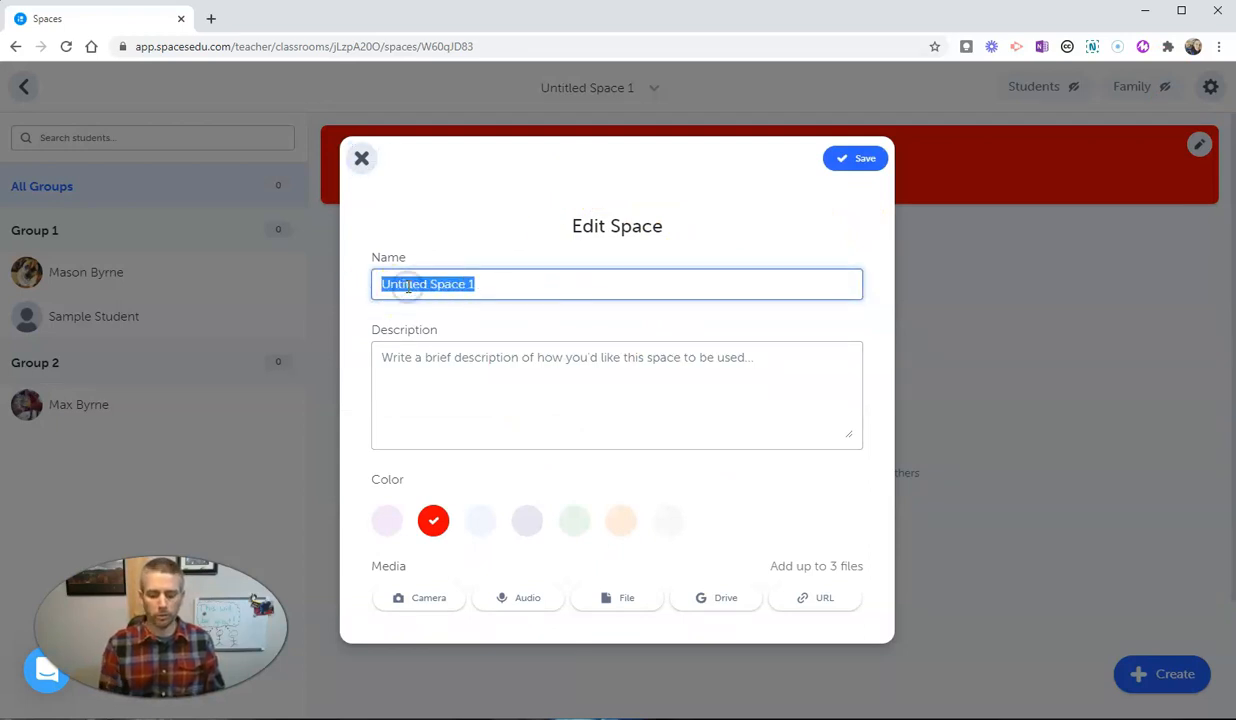
Step: Name it 'Group Space', describe it as where you and a classmate share work for feedback, and save
{"action": "type", "text": "Group Spa"}
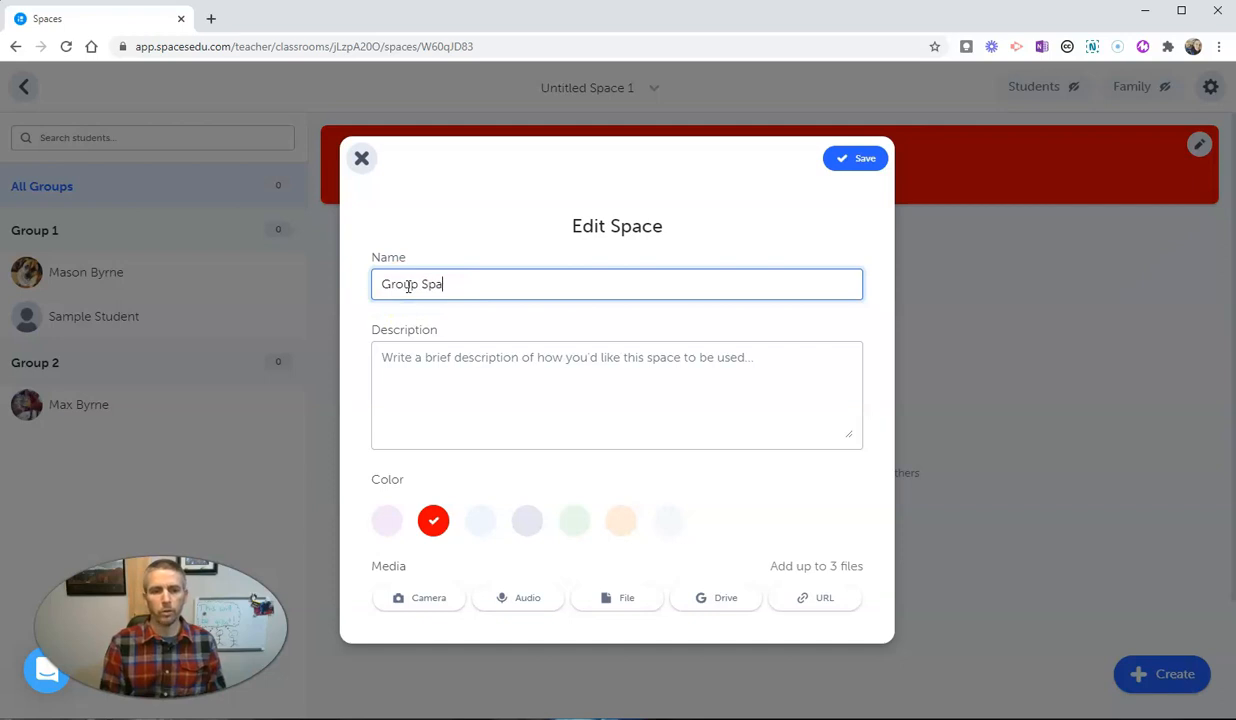
{"action": "left_click", "coordinate": [616, 396]}
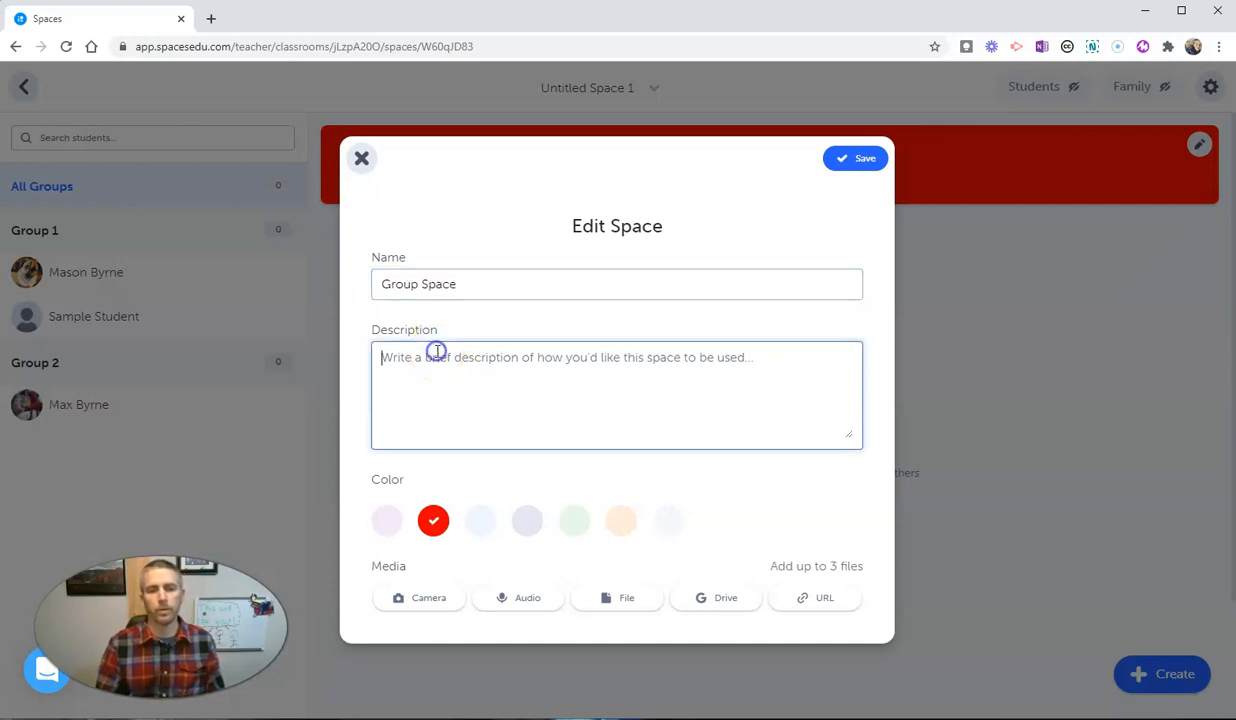
{"action": "type", "text": "This is where"}
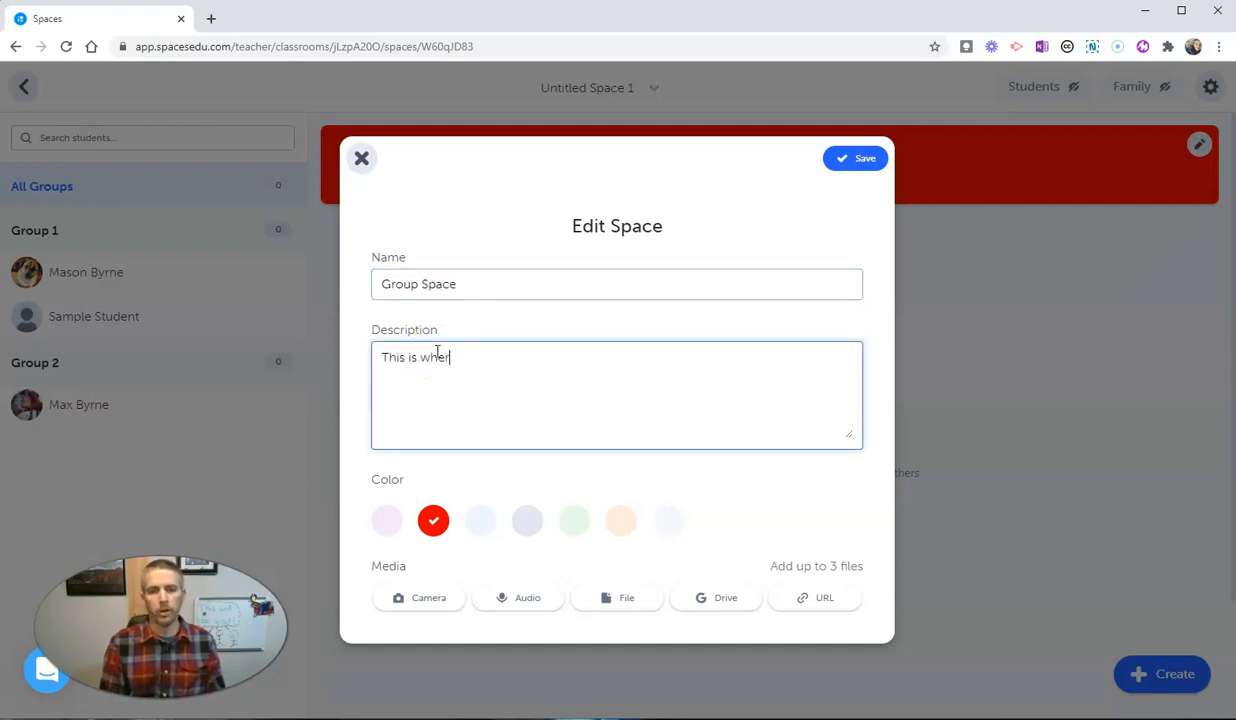
{"action": "type", "text": "e you and"}
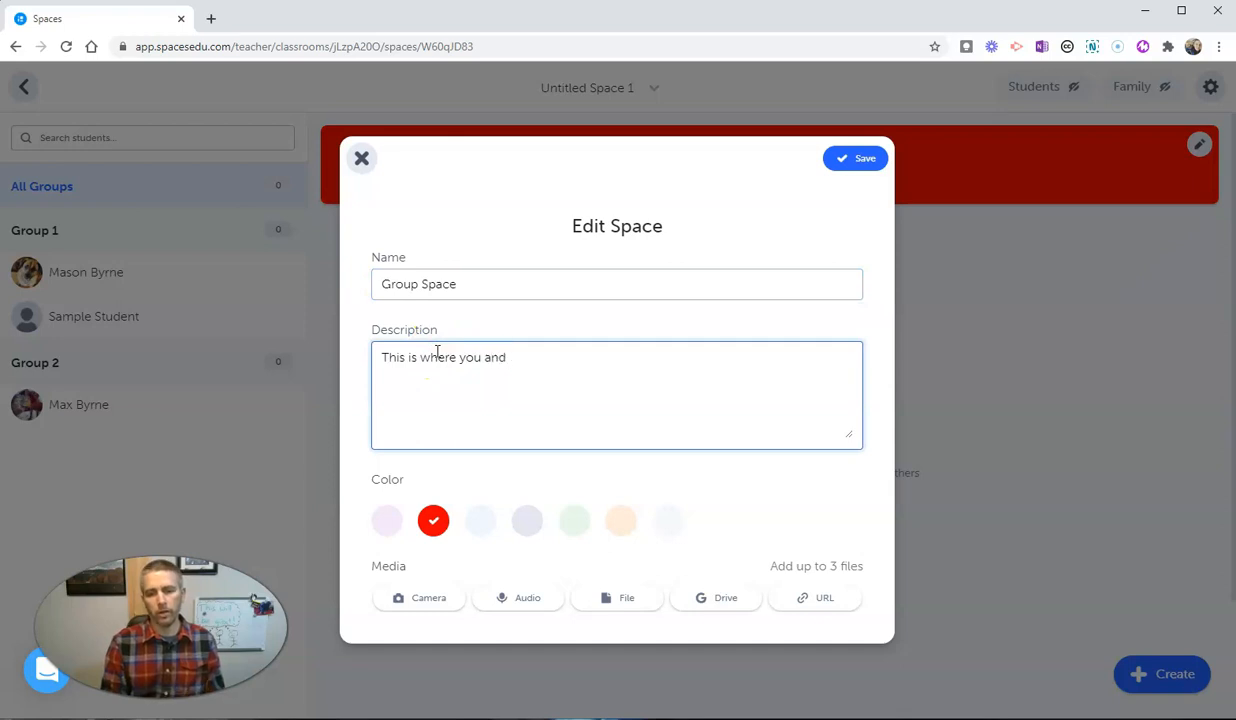
{"action": "type", "text": "one of your"}
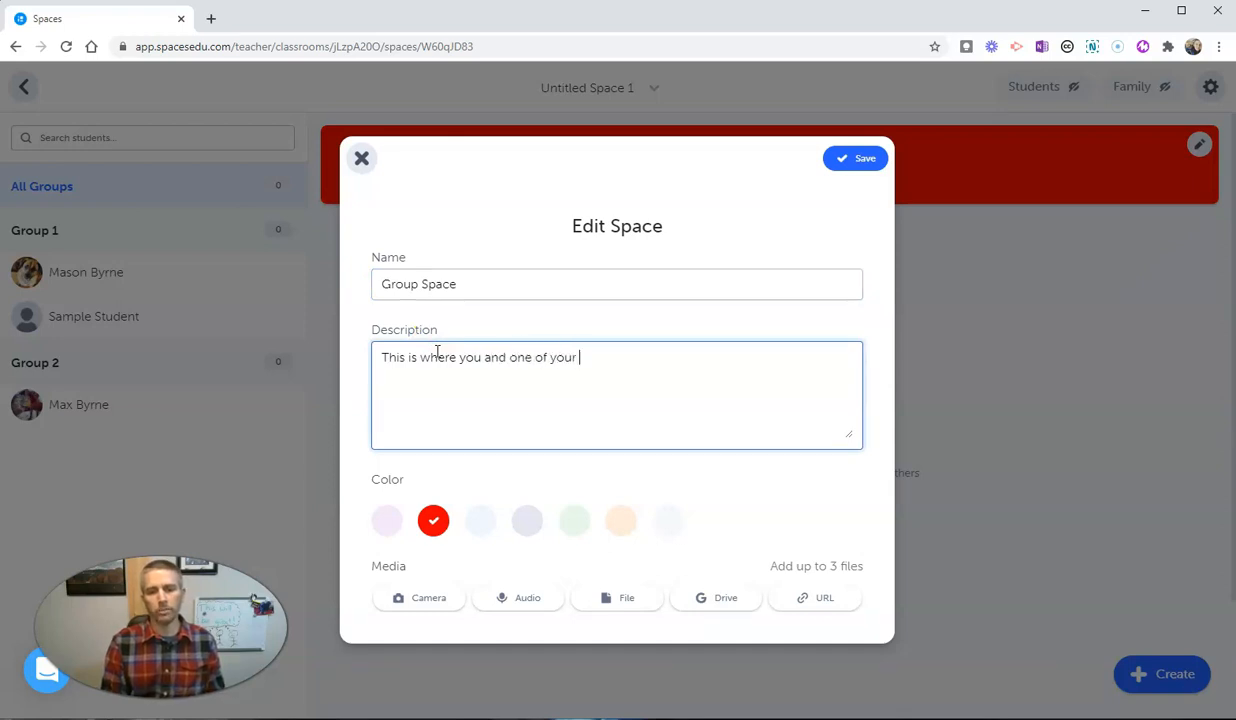
{"action": "type", "text": "classmater"}
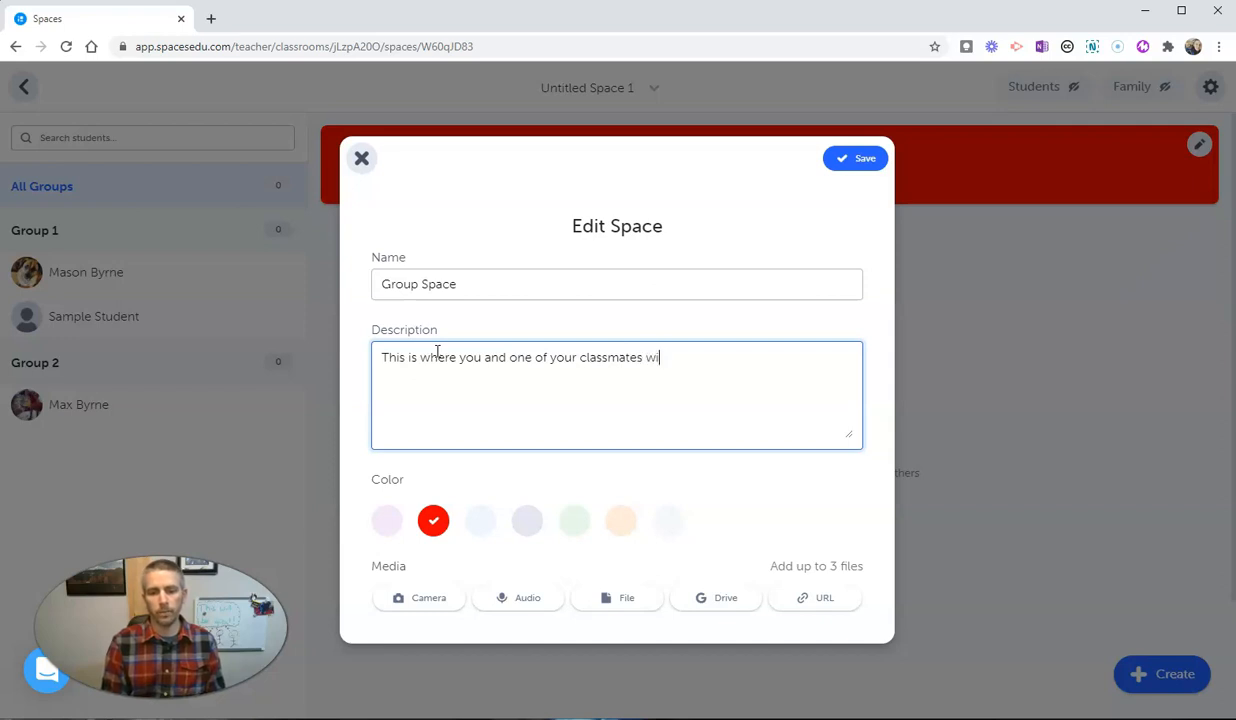
{"action": "type", "text": "ll share work"}
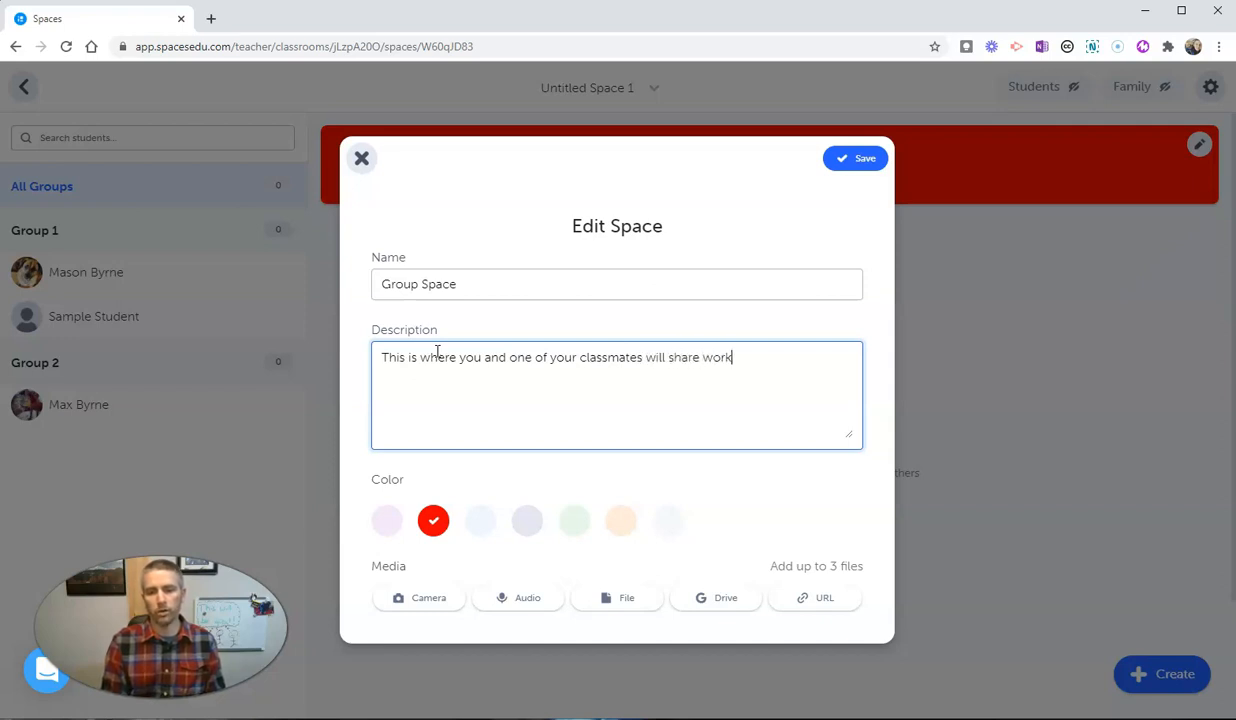
{"action": "type", "text": "with each other to get"}
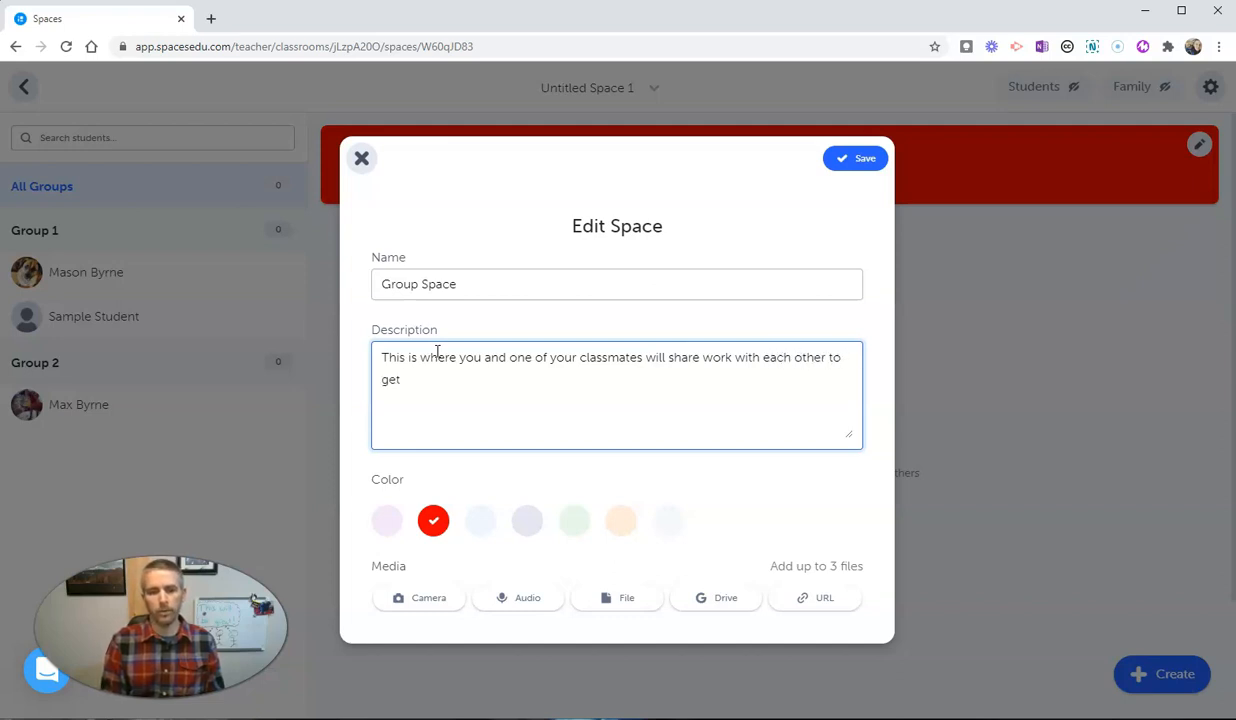
{"action": "type", "text": "feedback."}
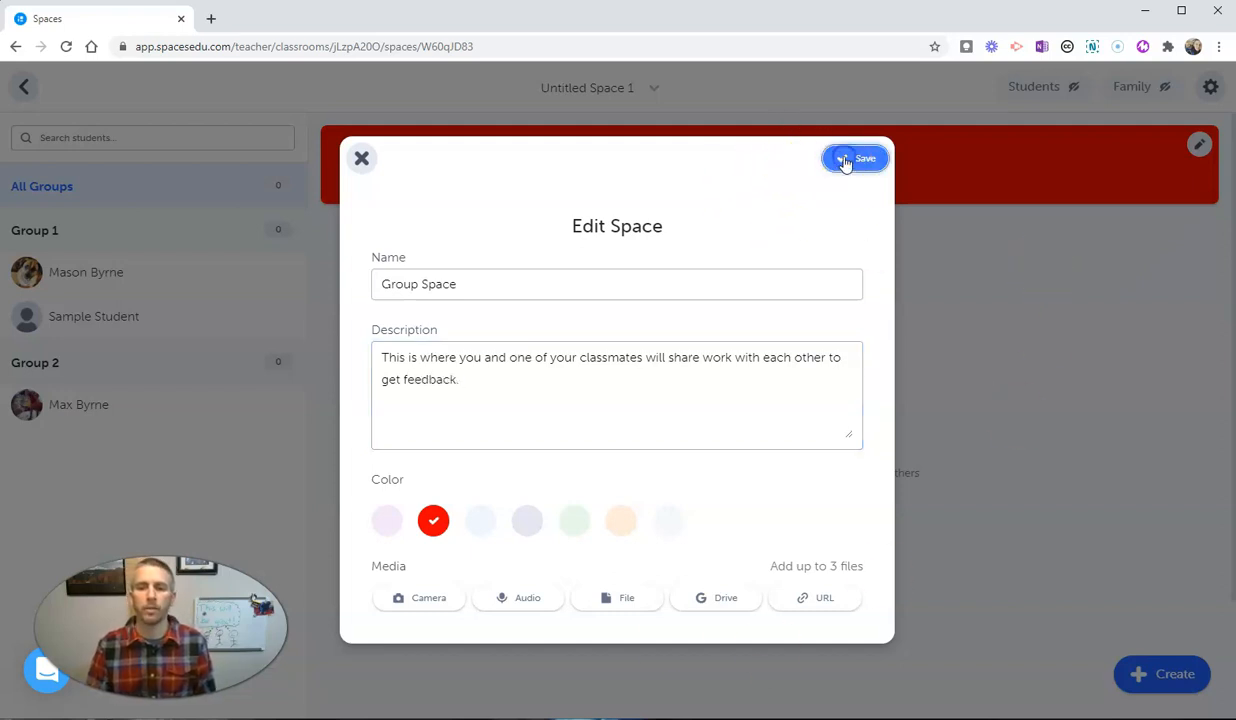
{"action": "left_click", "coordinate": [856, 158]}
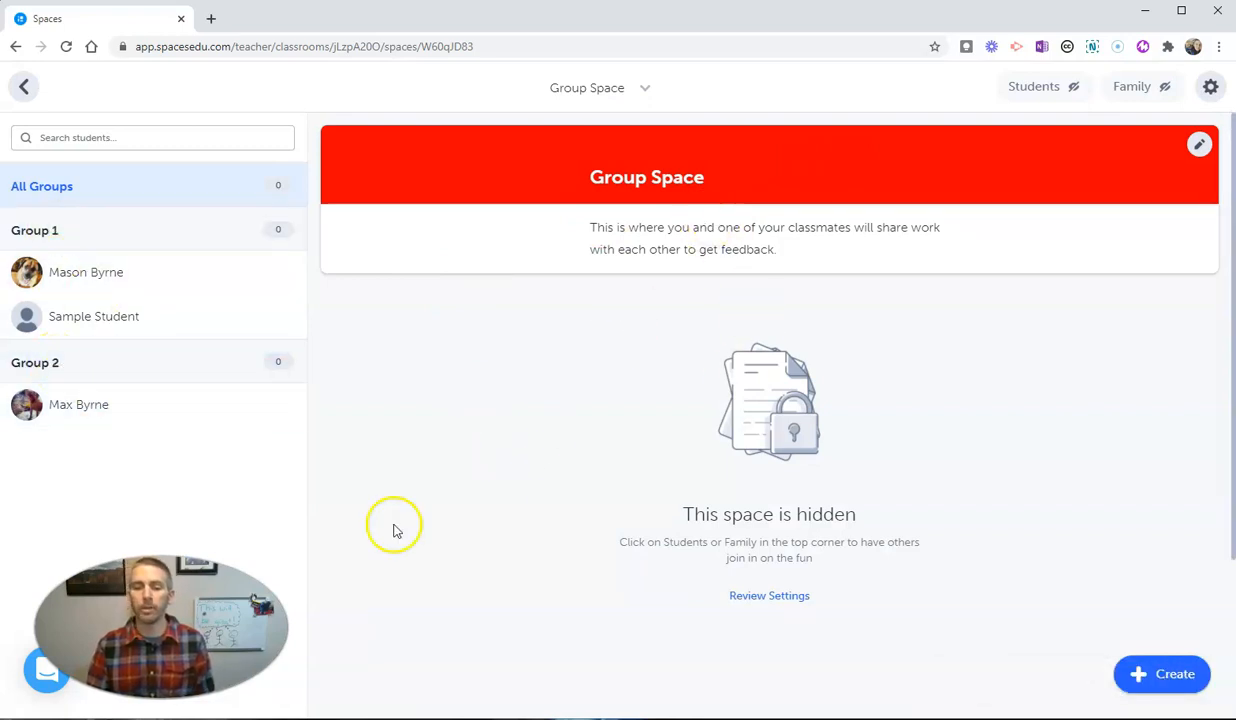
{"action": "mouse_move", "coordinate": [394, 524]}
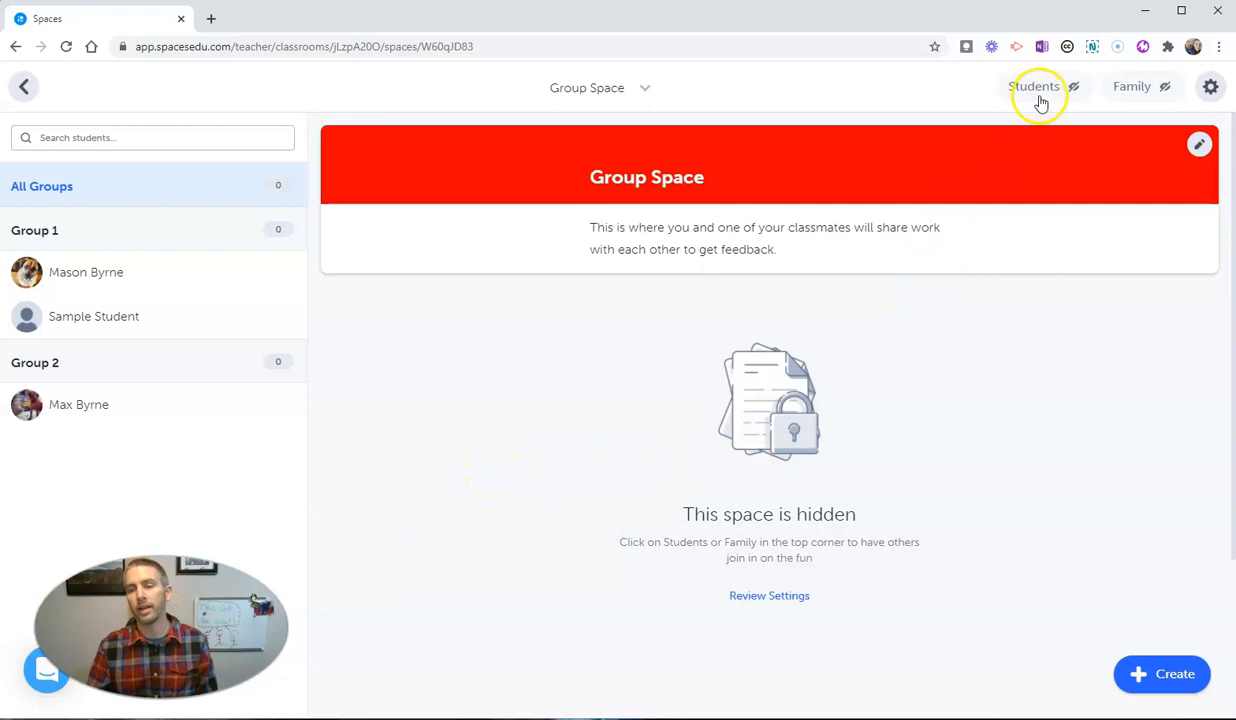
Step: Set Group Space's student access to Active so students can see and post
{"action": "left_click", "coordinate": [1034, 86]}
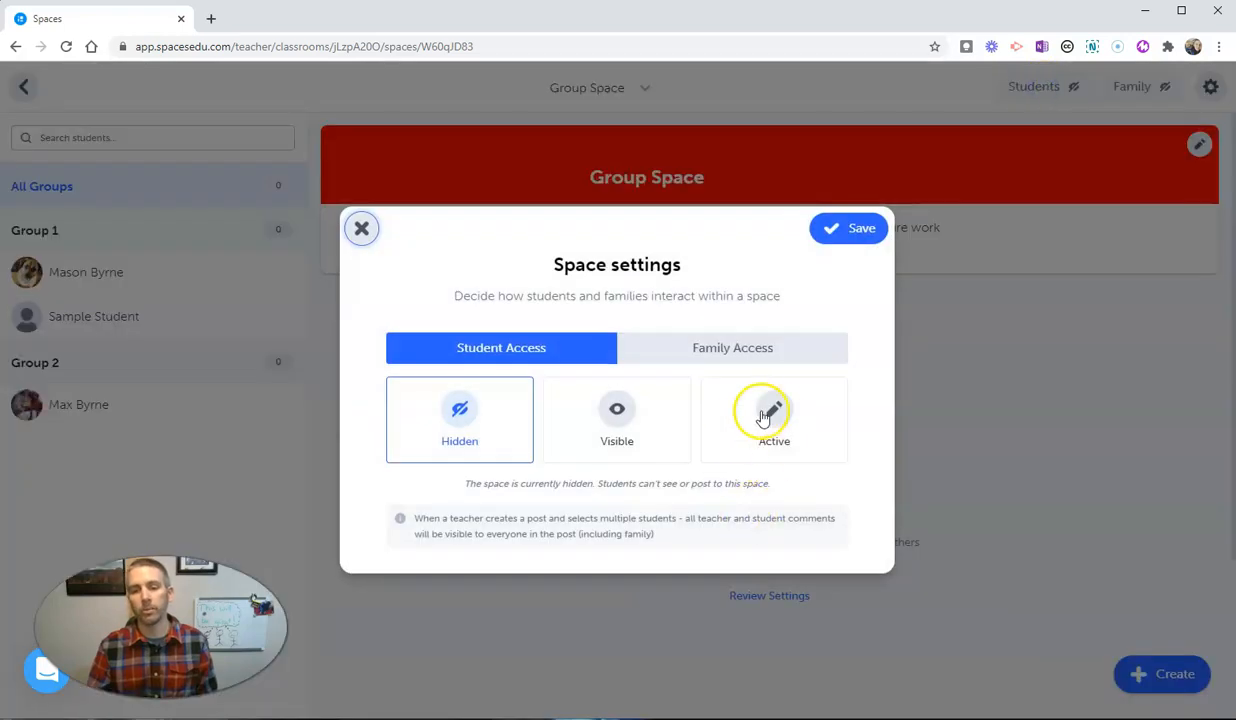
{"action": "left_click", "coordinate": [360, 228]}
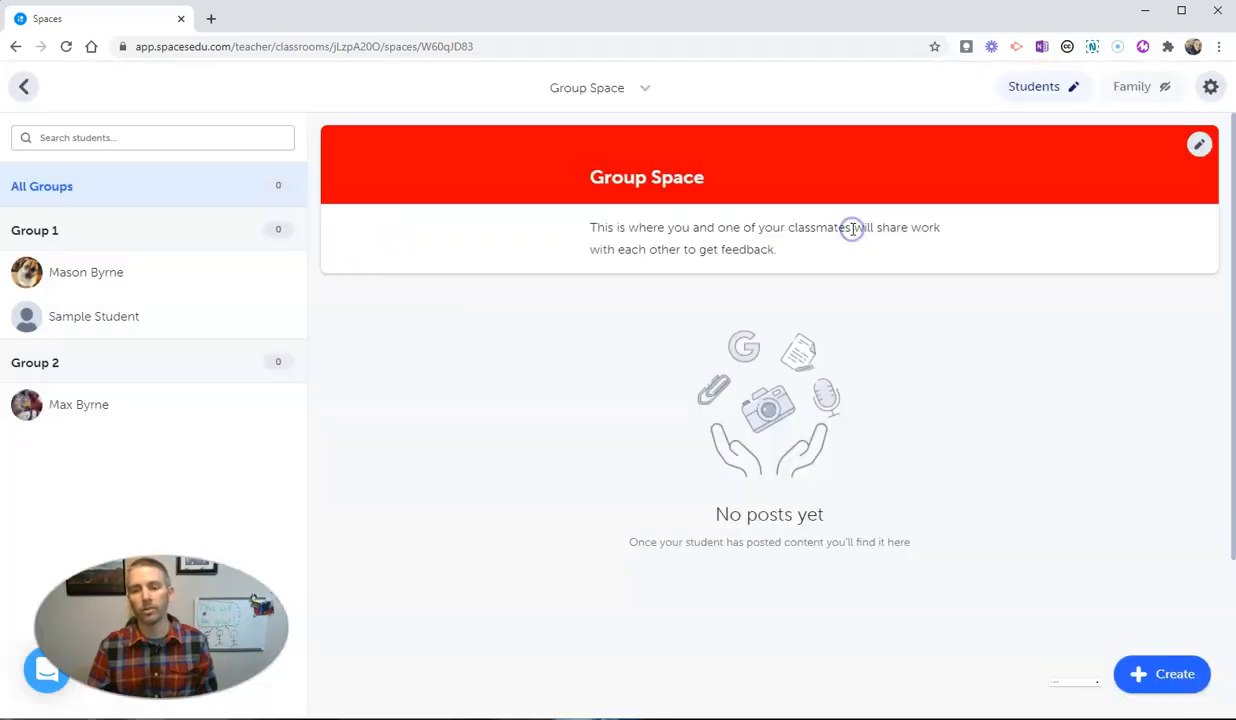
{"action": "left_click", "coordinate": [1044, 86]}
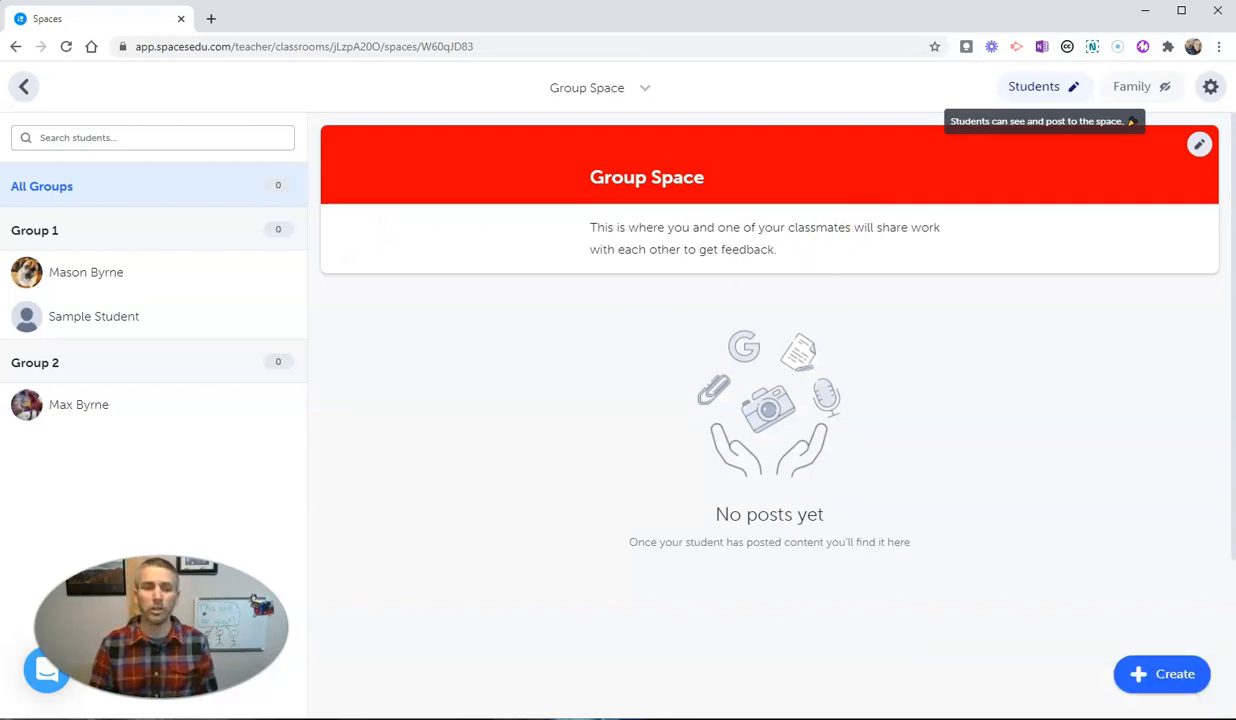
{"action": "mouse_move", "coordinate": [24, 88]}
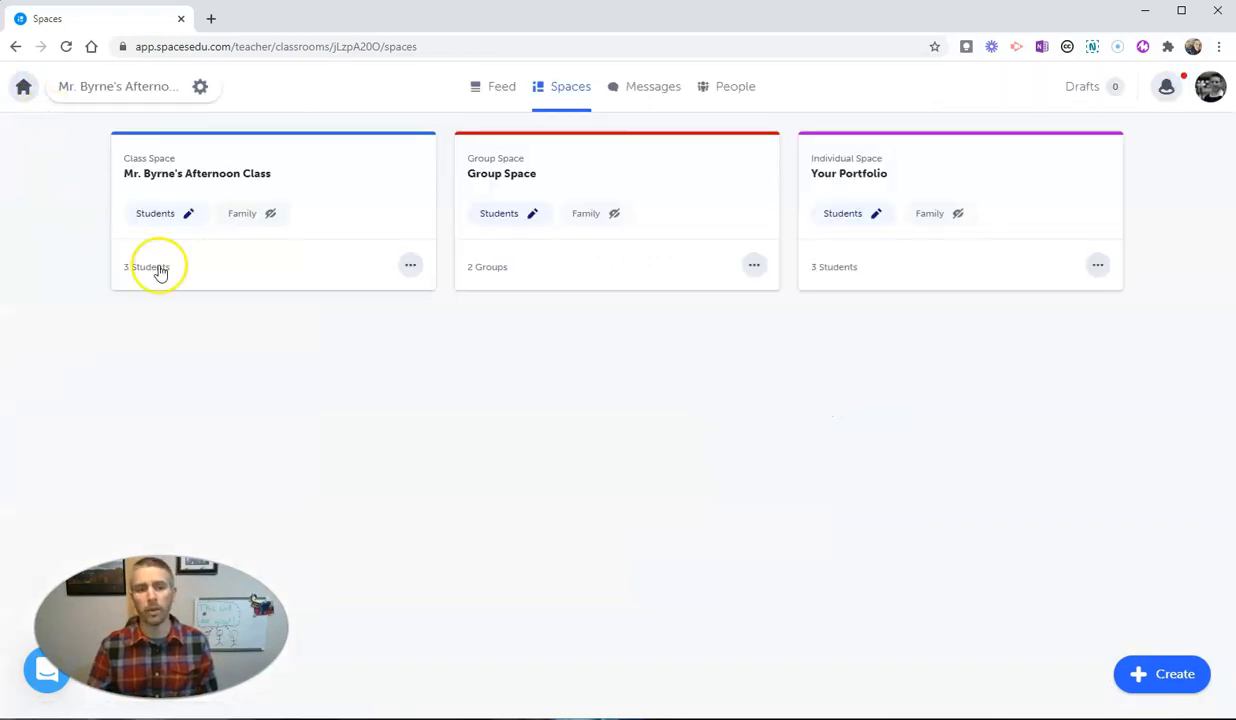
{"action": "mouse_move", "coordinate": [444, 168]}
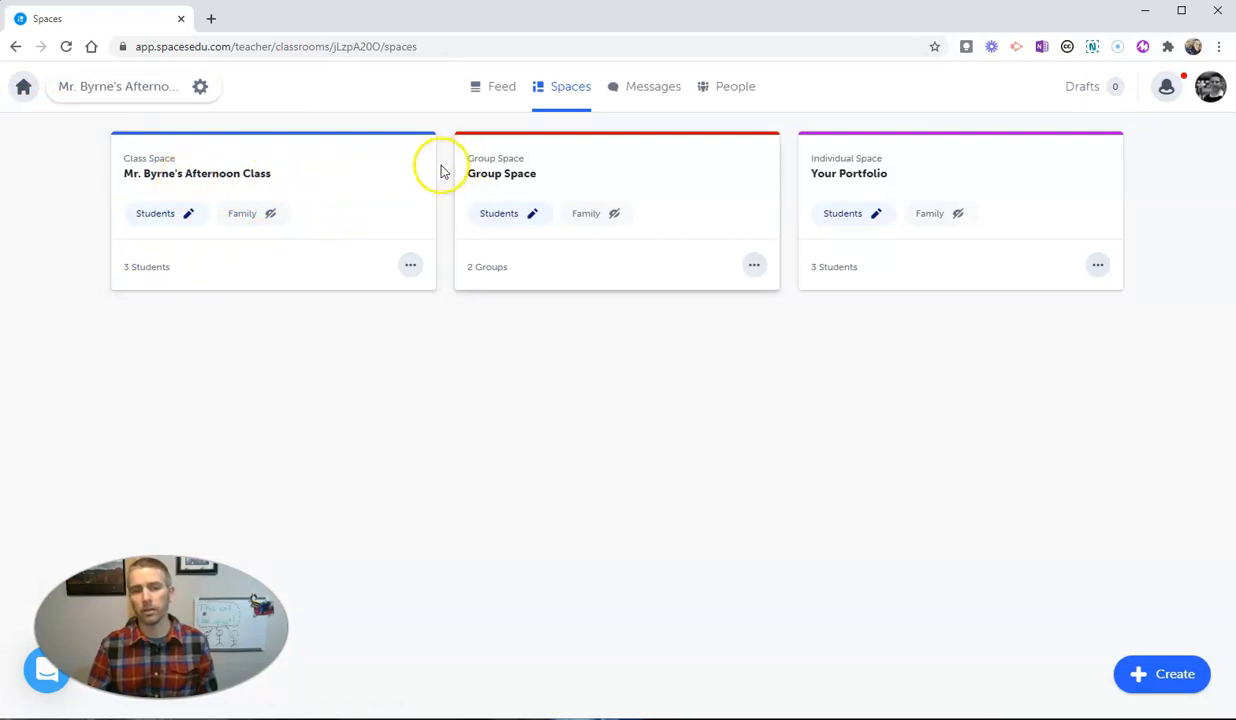
{"action": "mouse_move", "coordinate": [590, 190]}
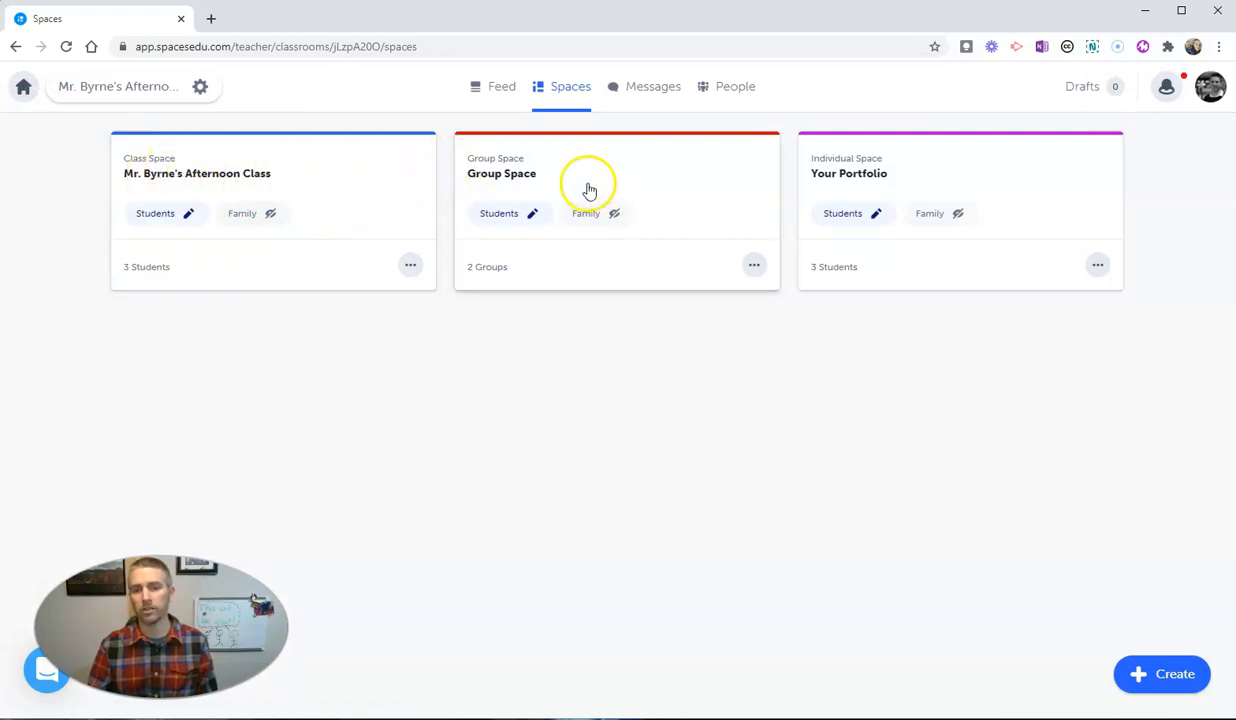
{"action": "mouse_move", "coordinate": [944, 184]}
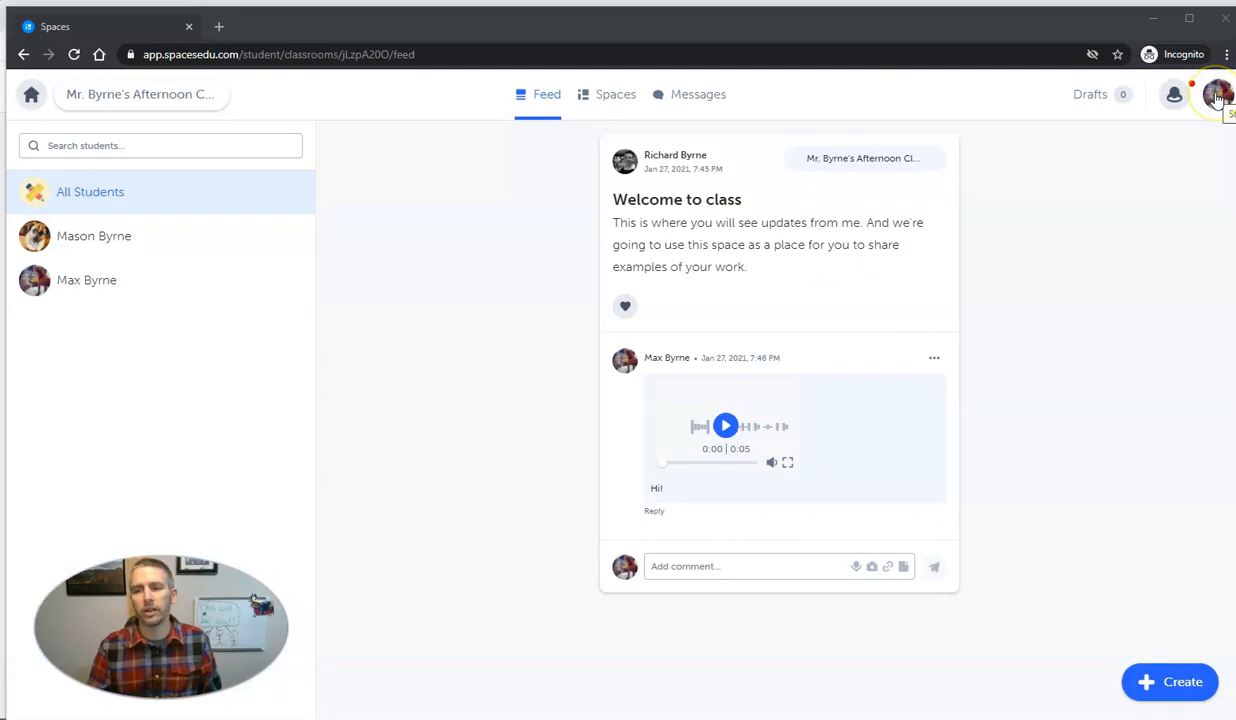
{"action": "left_click", "coordinate": [88, 280]}
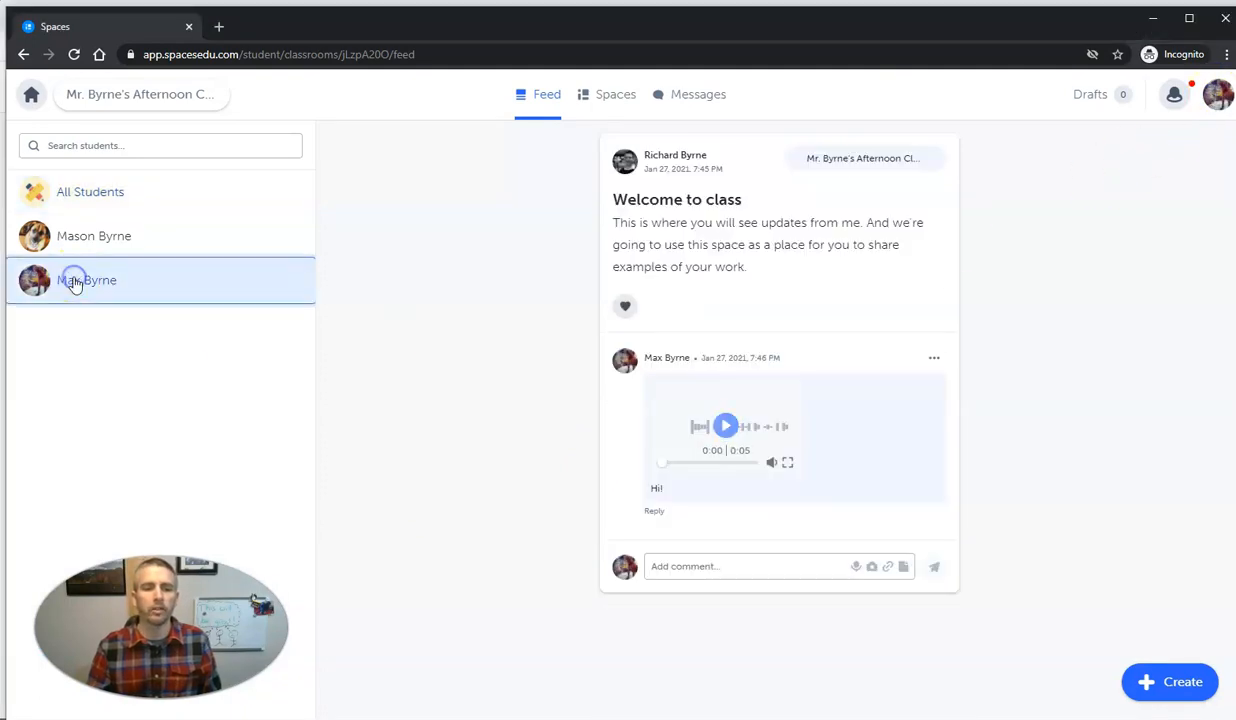
{"action": "mouse_move", "coordinate": [620, 94]}
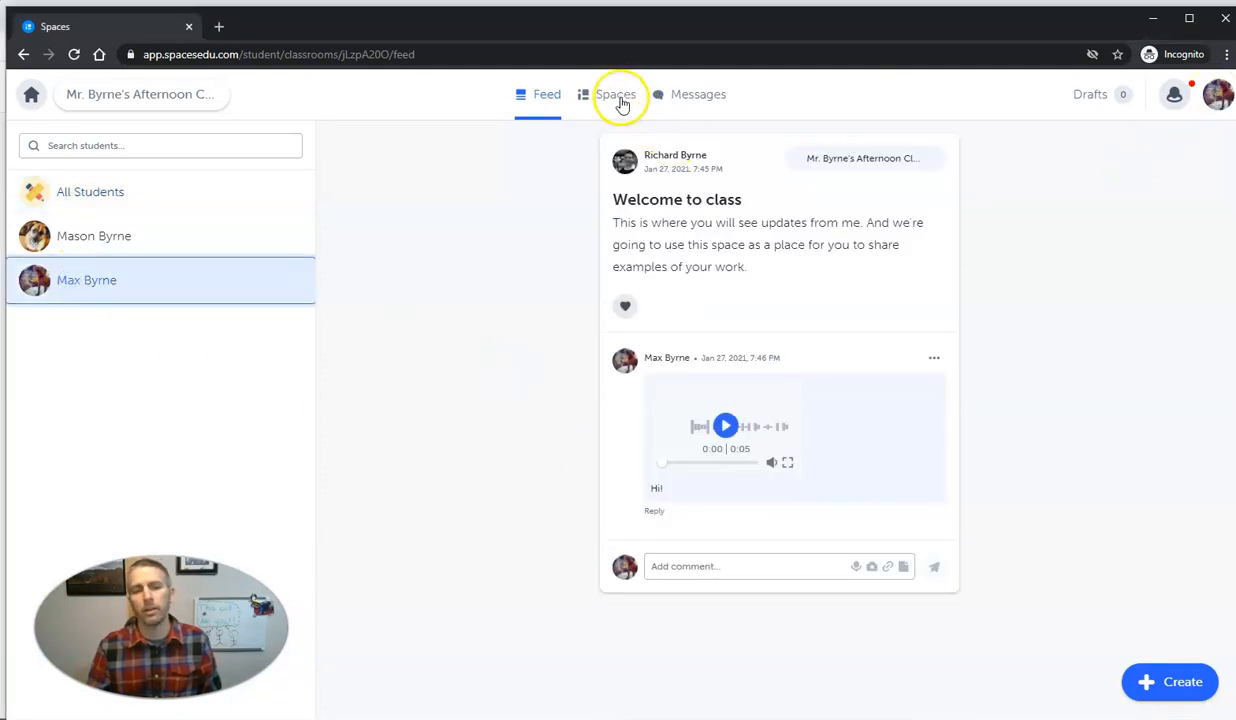
{"action": "left_click", "coordinate": [616, 94]}
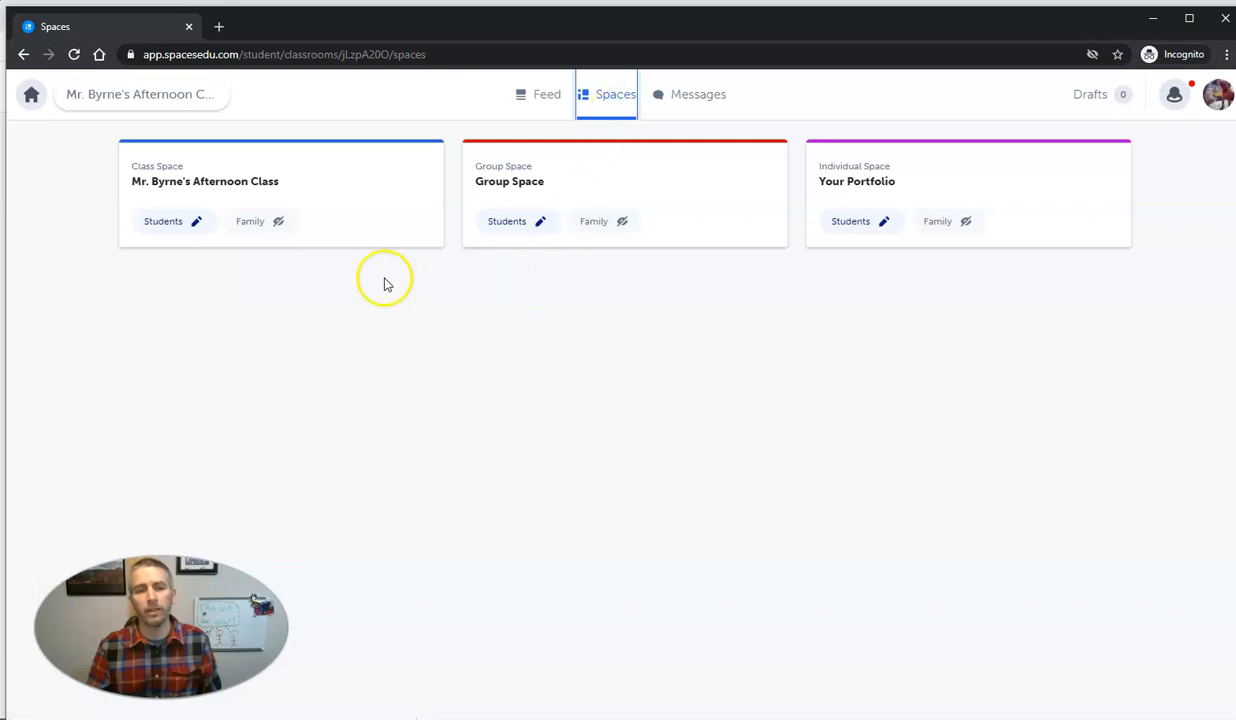
{"action": "mouse_move", "coordinate": [880, 184]}
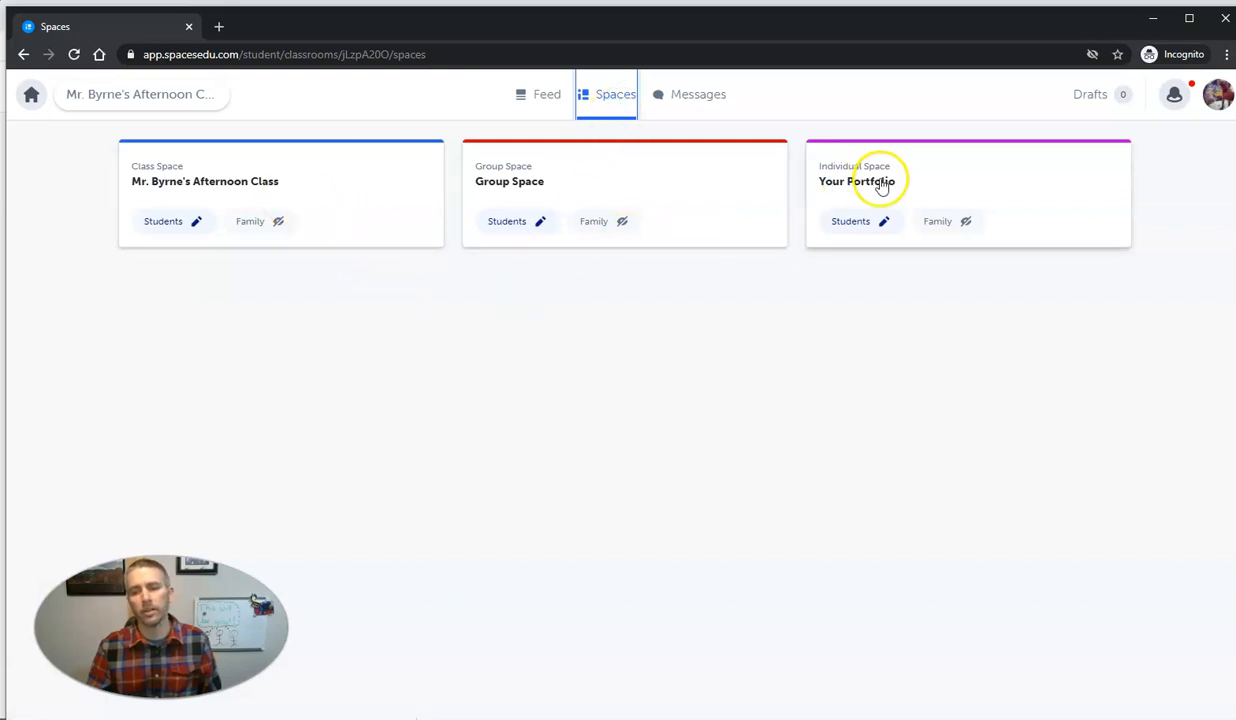
{"action": "mouse_move", "coordinate": [378, 252]}
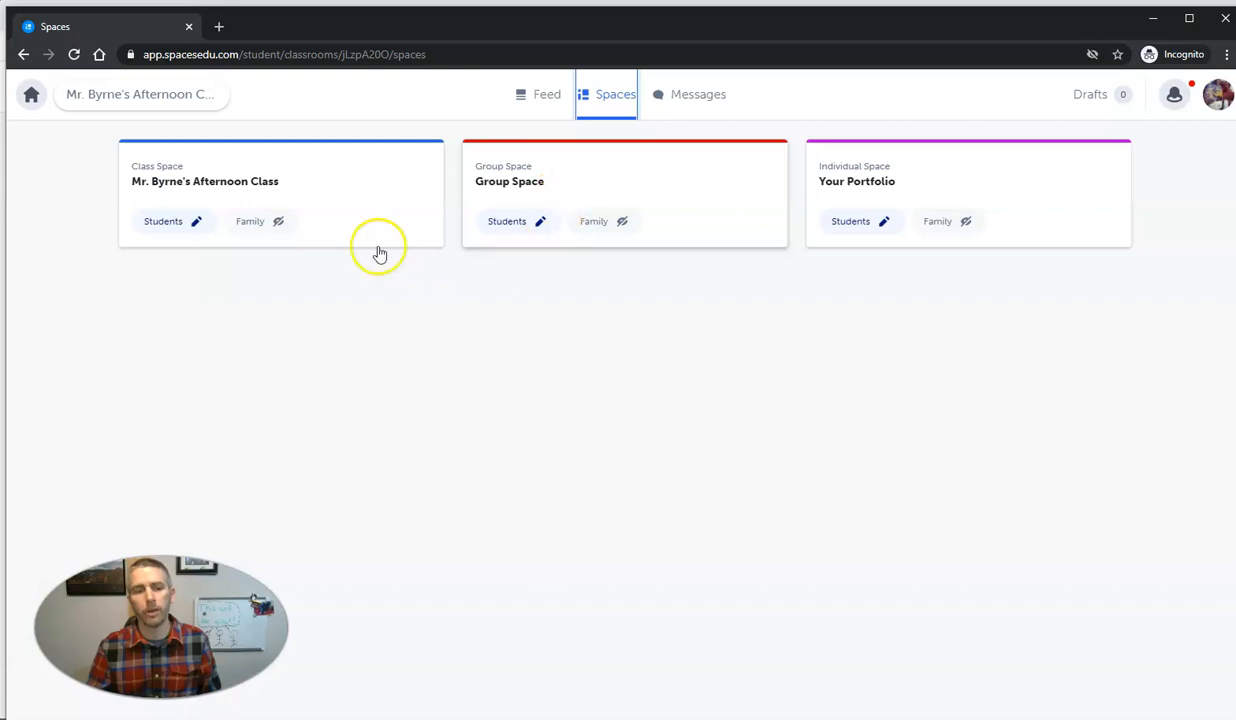
{"action": "mouse_move", "coordinate": [940, 220]}
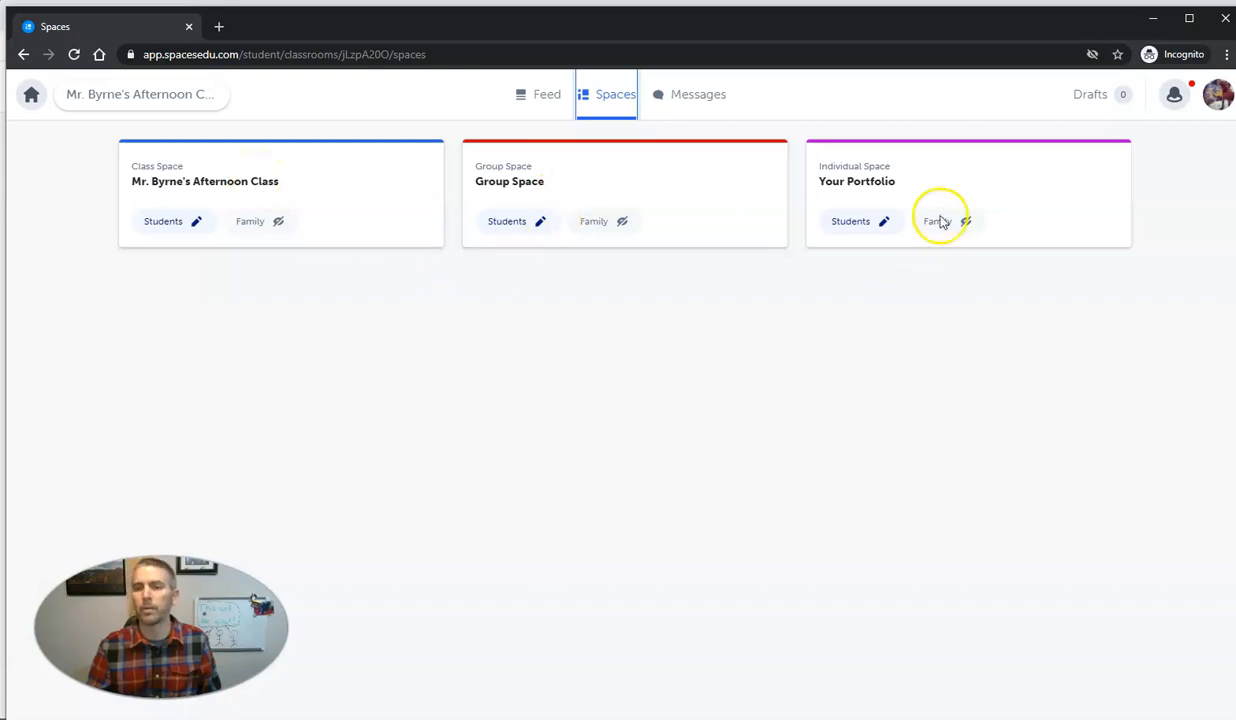
{"action": "mouse_move", "coordinate": [928, 192]}
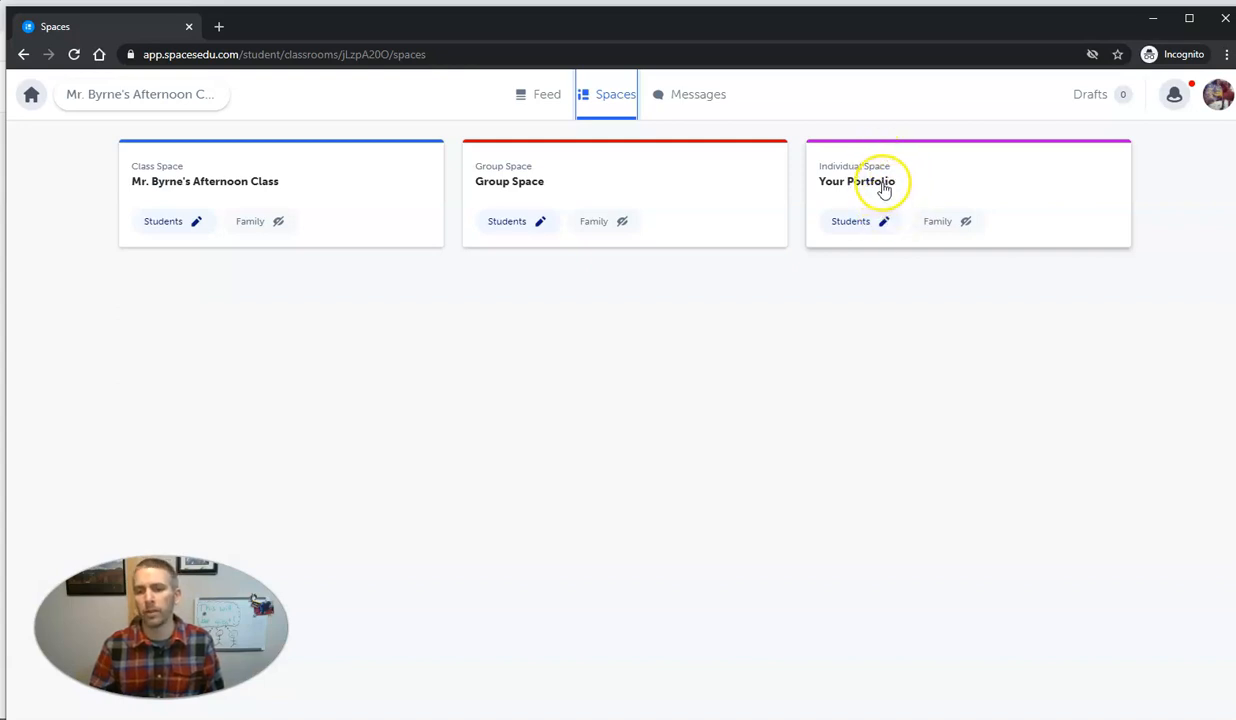
{"action": "left_click", "coordinate": [856, 180]}
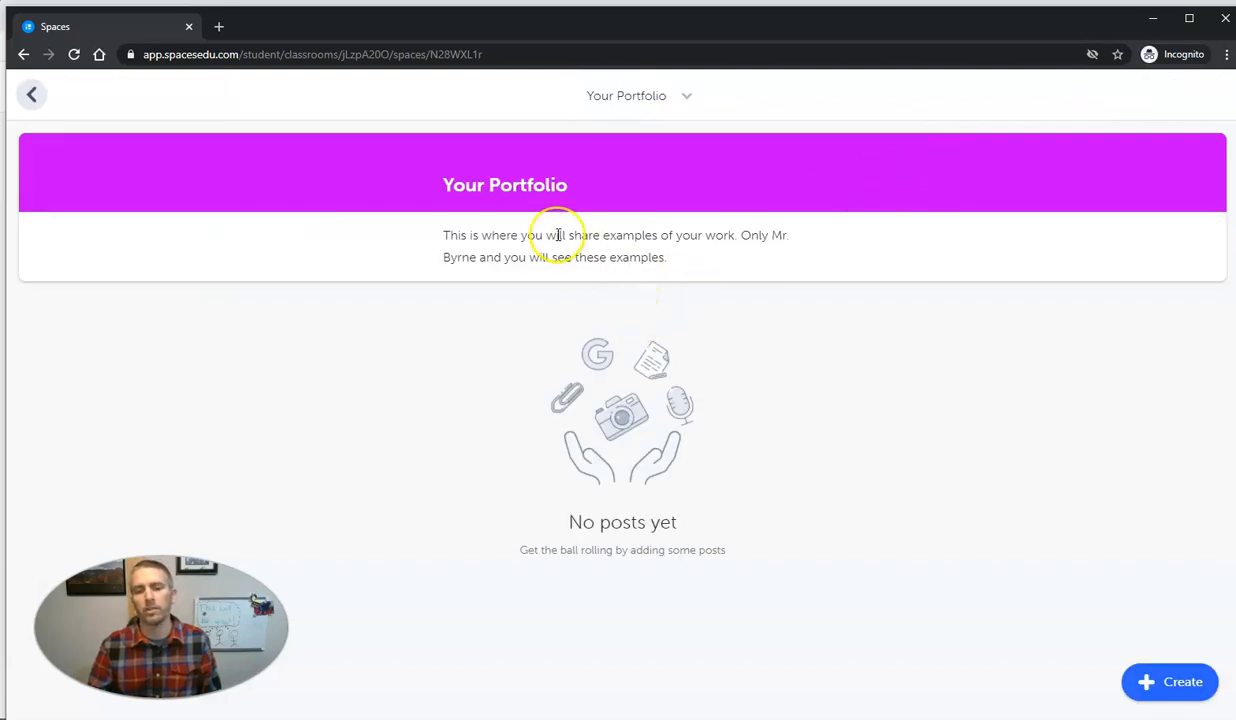
{"action": "mouse_move", "coordinate": [1170, 682]}
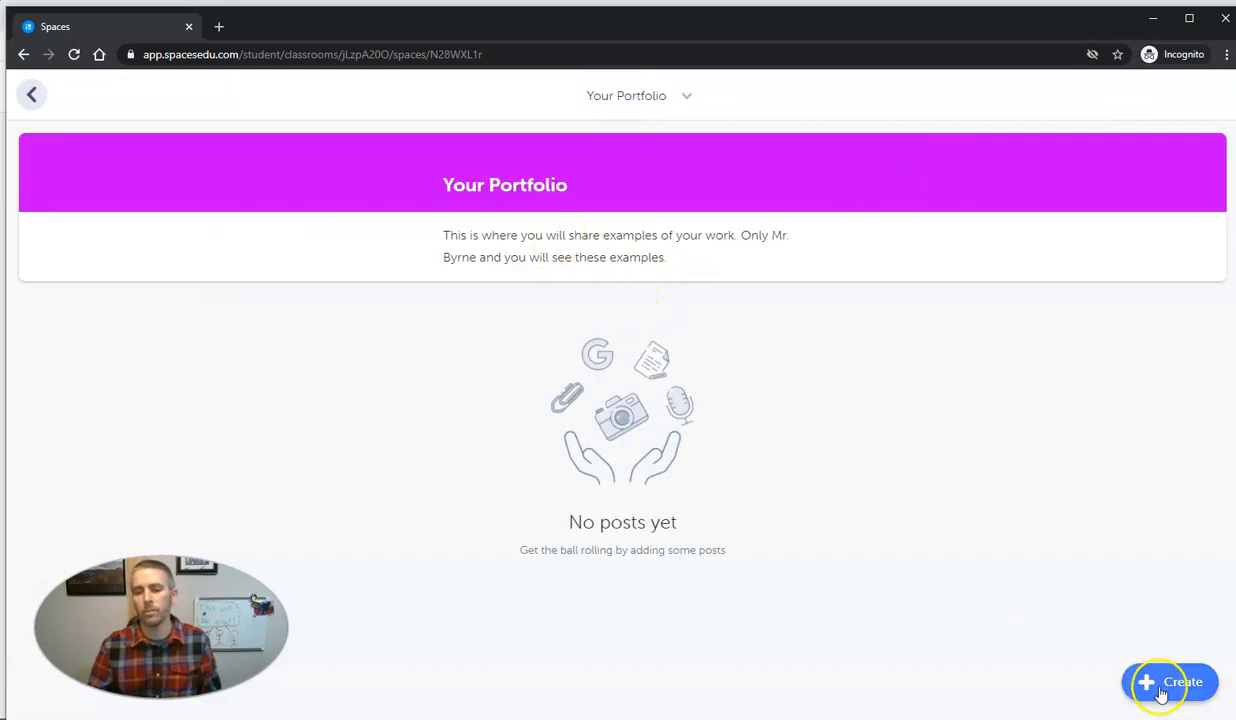
Step: Start a new file post titled "This is my first photograph"
{"action": "left_click", "coordinate": [1168, 682]}
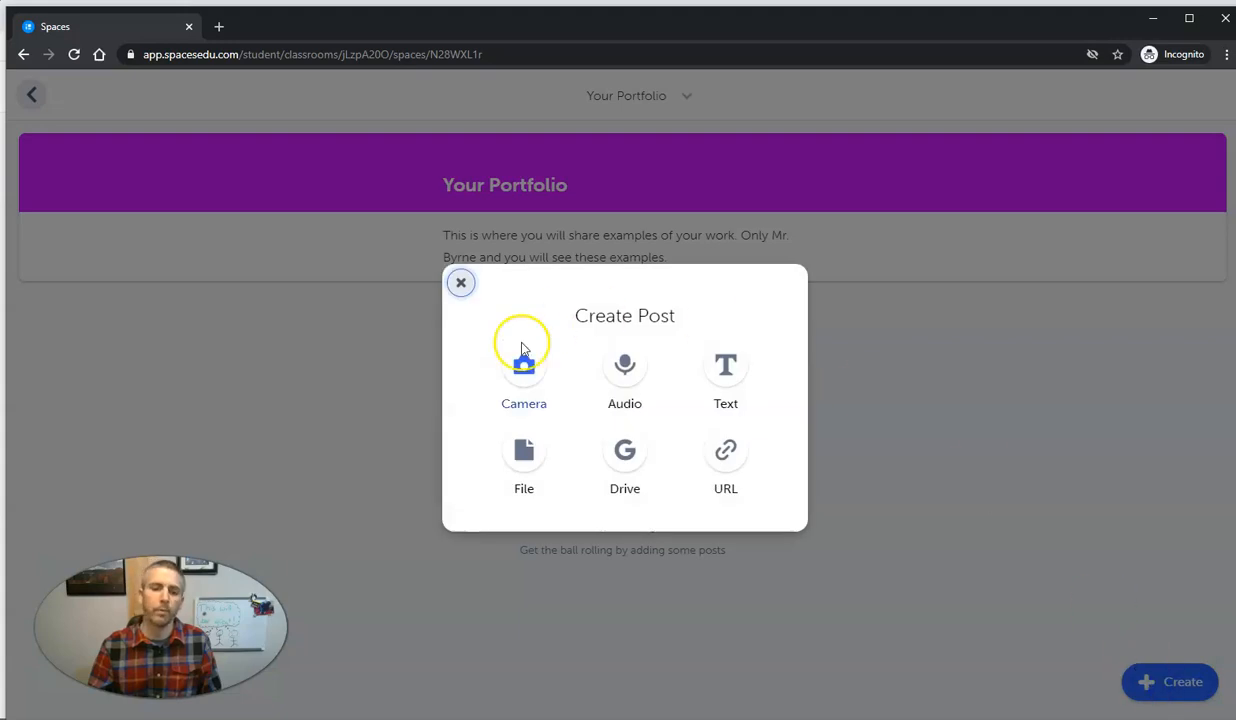
{"action": "mouse_move", "coordinate": [524, 460]}
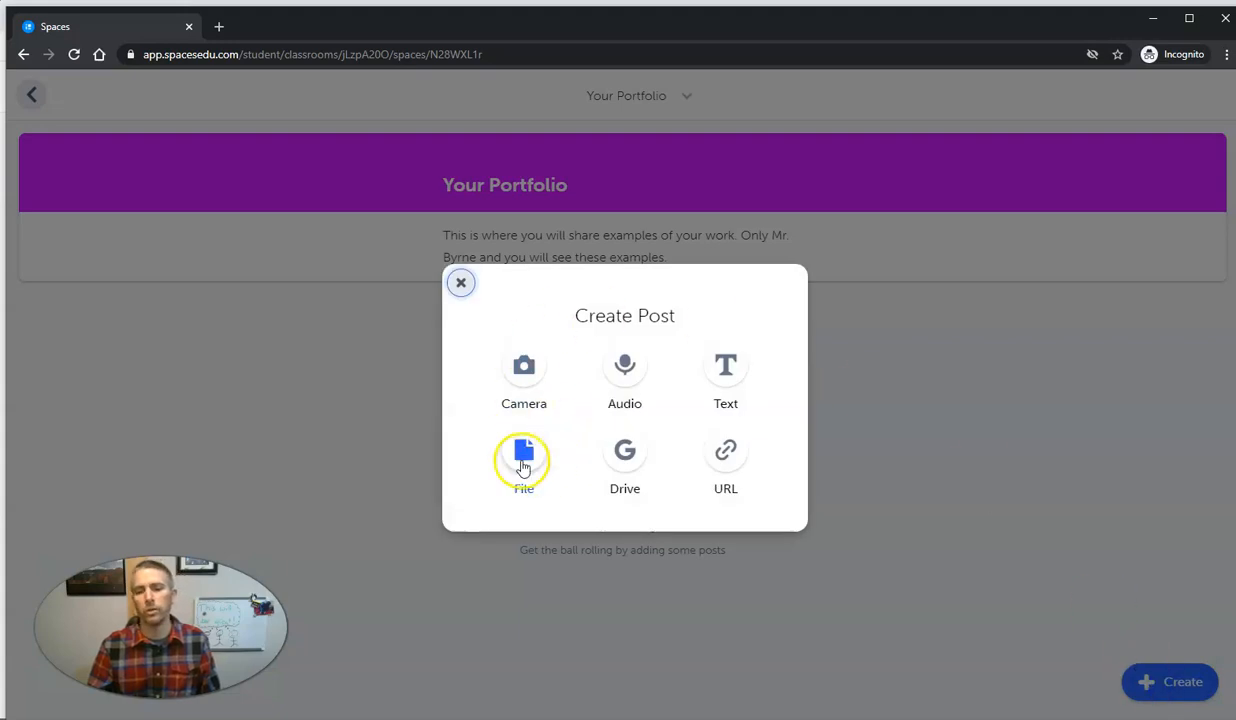
{"action": "left_click", "coordinate": [724, 376]}
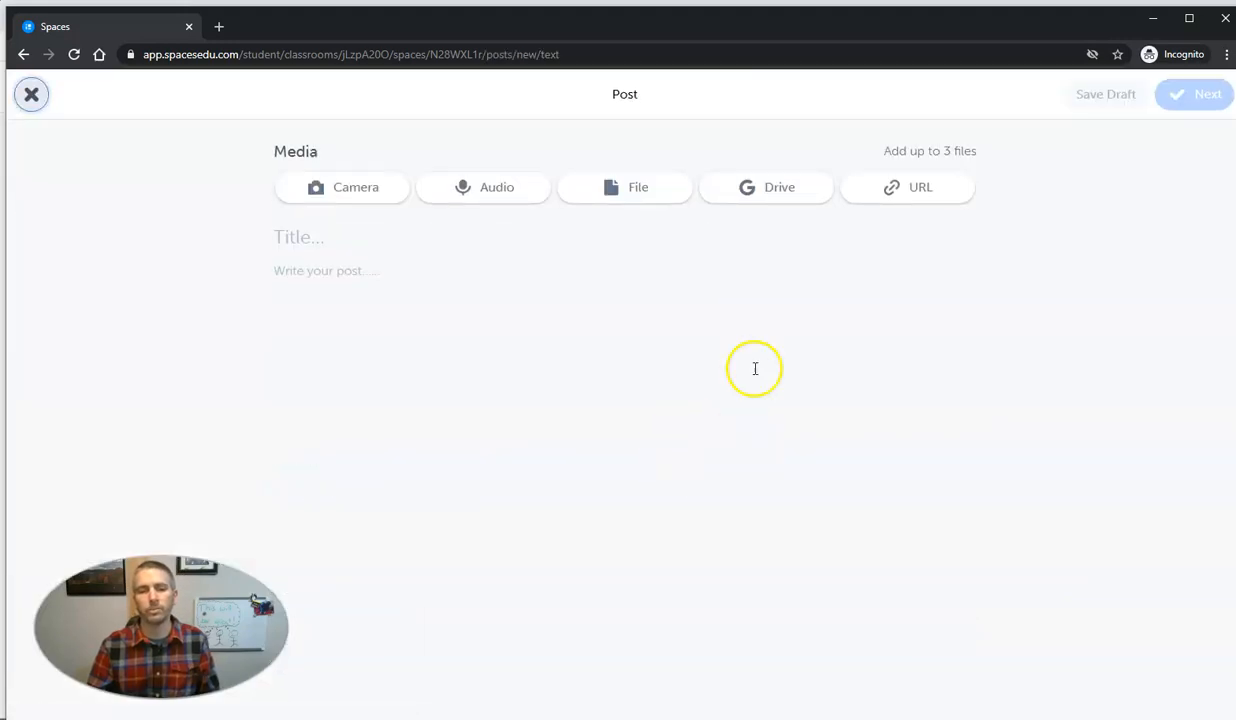
{"action": "type", "text": "Th"}
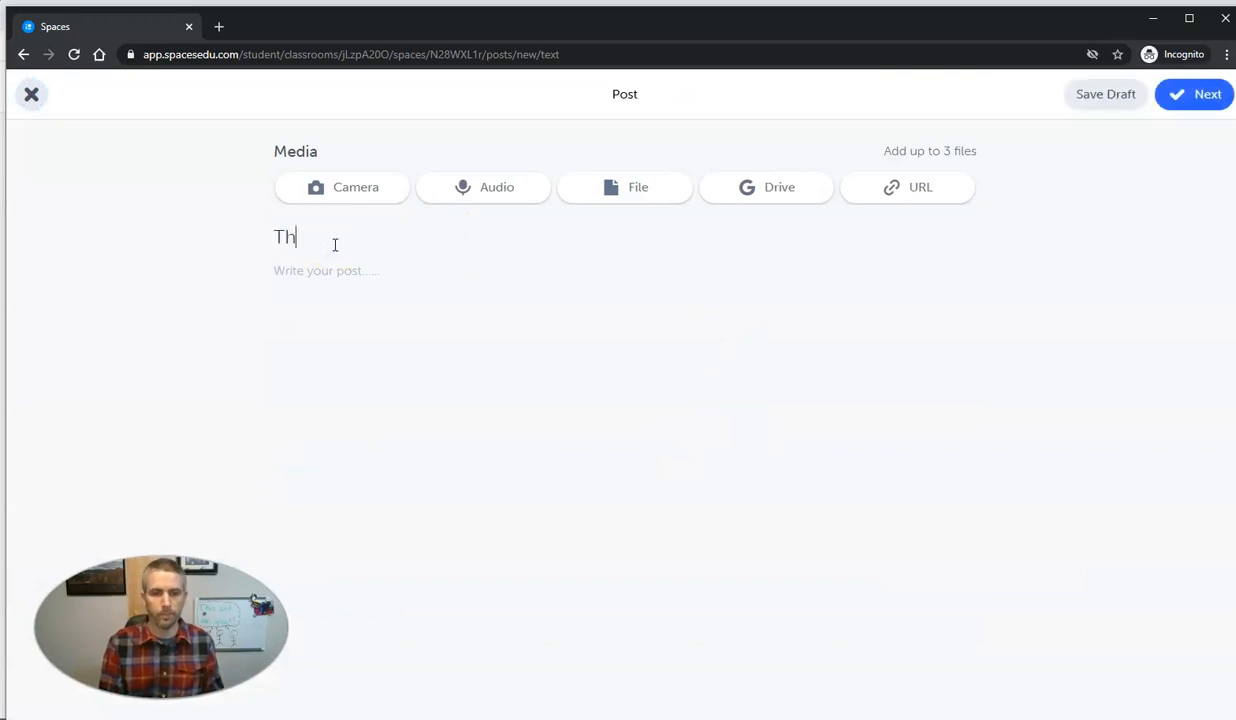
{"action": "type", "text": "is is my fir"}
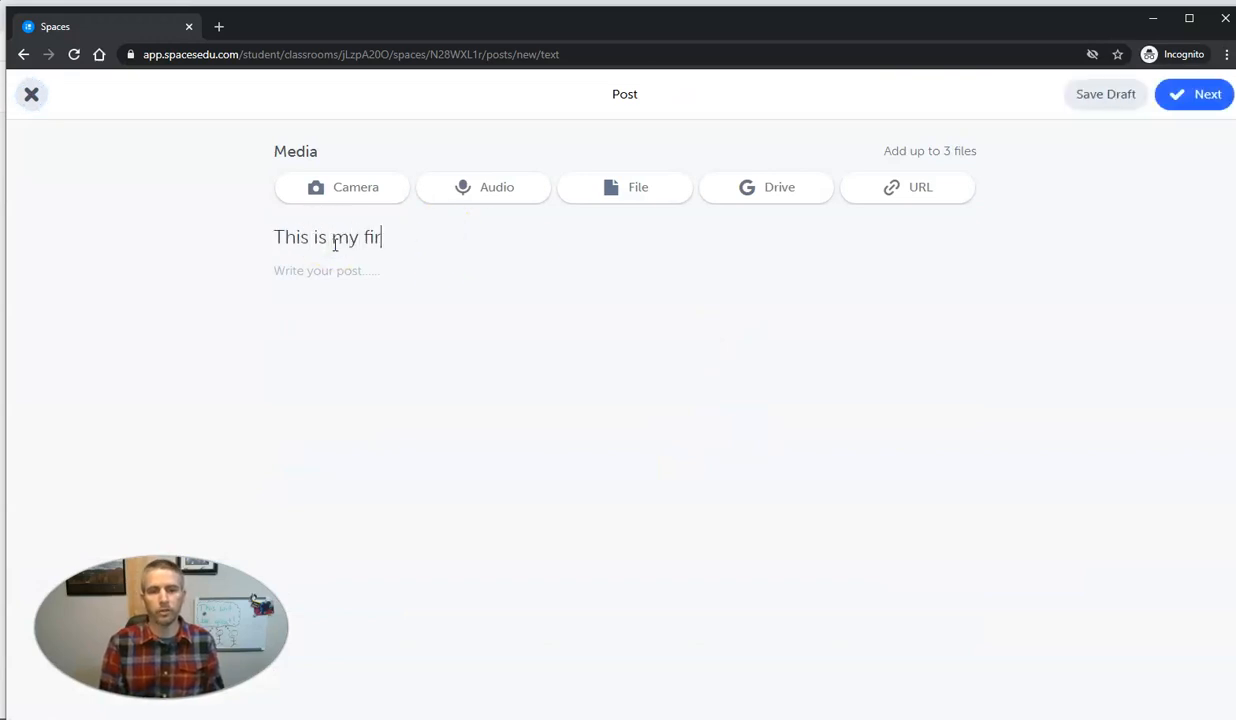
{"action": "type", "text": "st photograph for"}
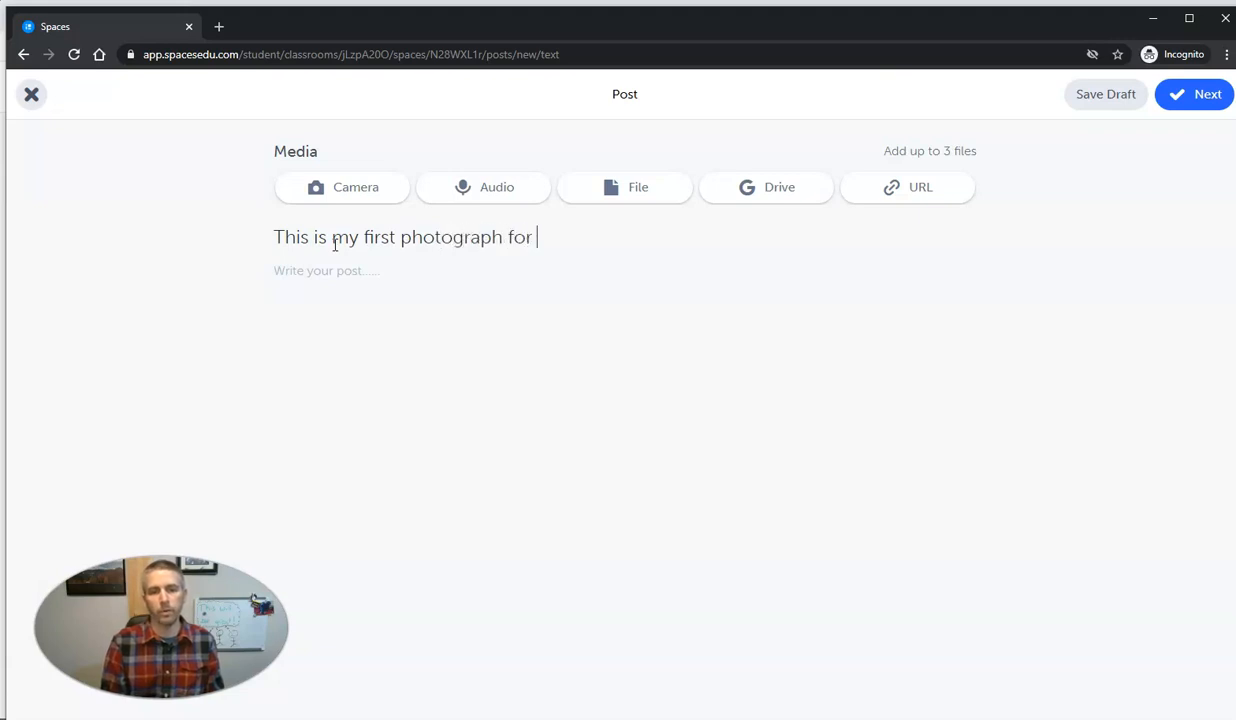
{"action": "key", "text": "Backspace"}
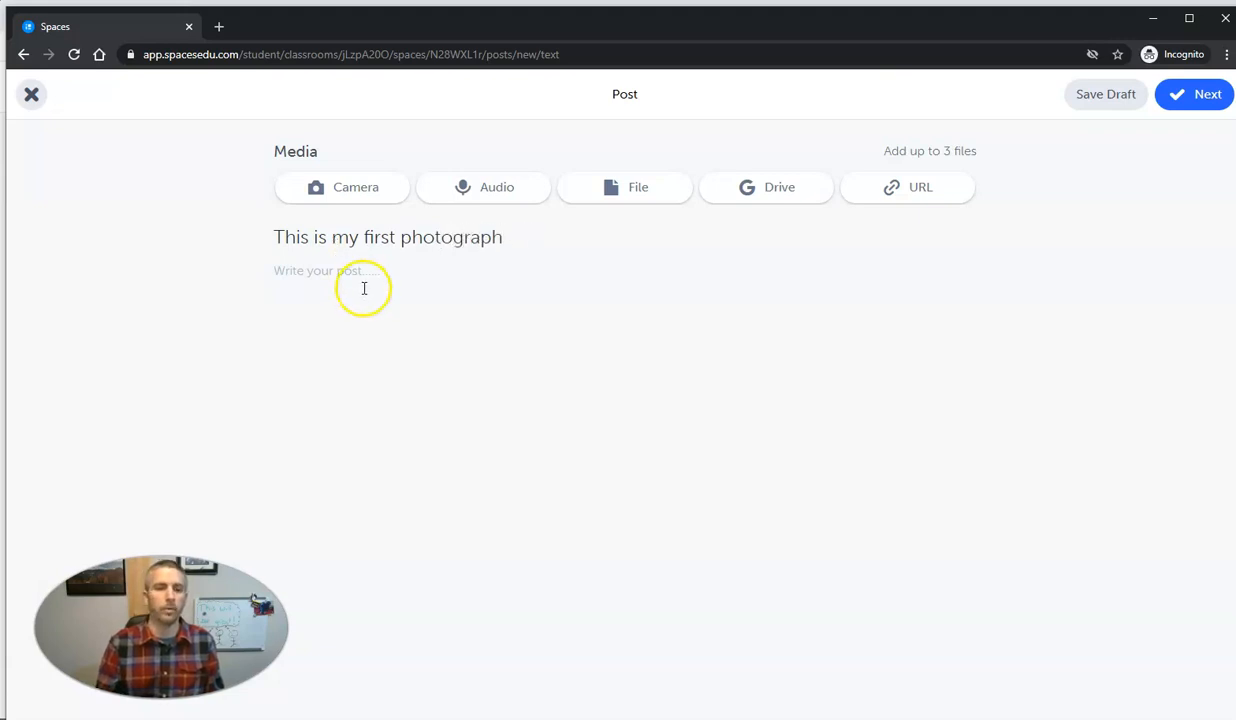
Step: Write the description: considering it as a local photography contest entry, "Can you give me some feedback, please."
{"action": "type", "text": "This is"}
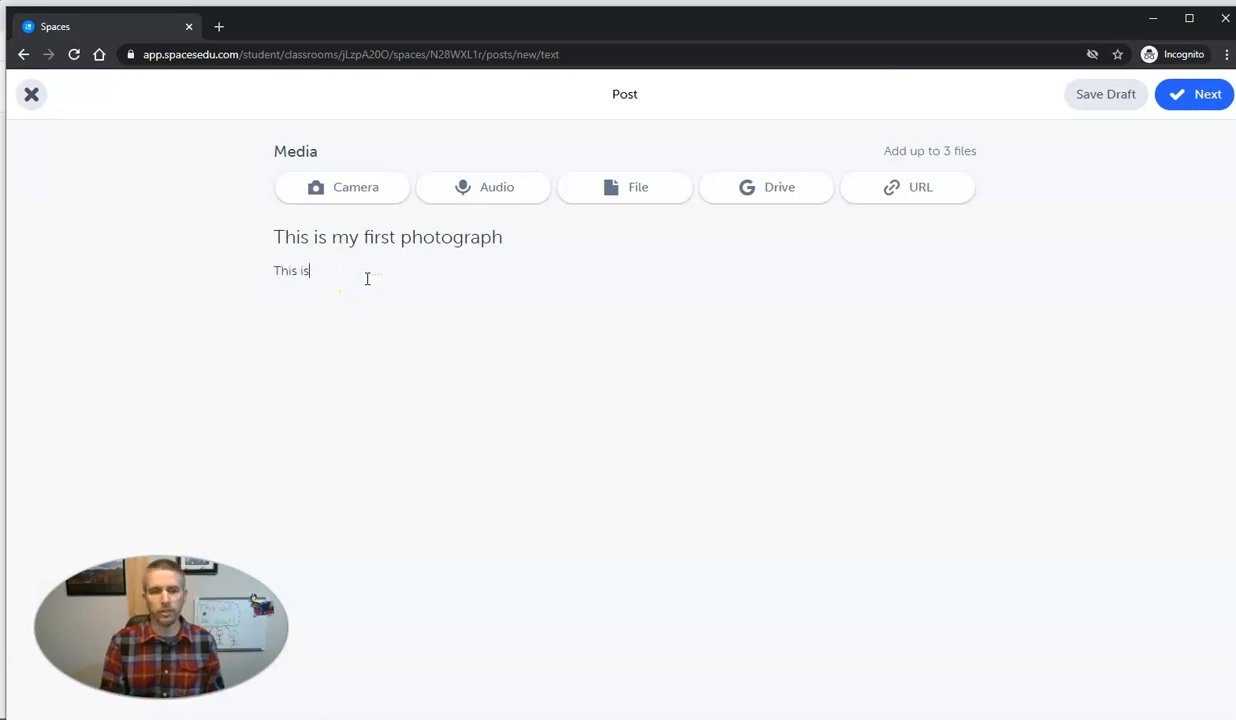
{"action": "type", "text": "something I"}
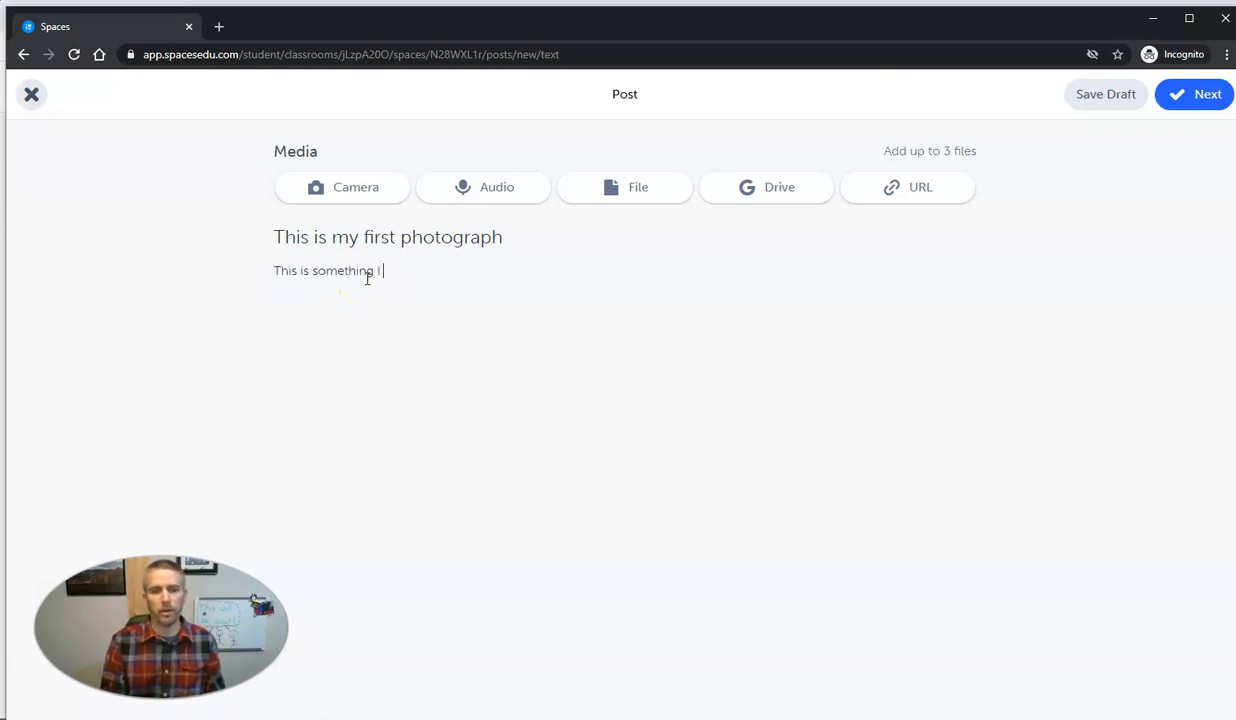
{"action": "type", "text": "'m considering using a"}
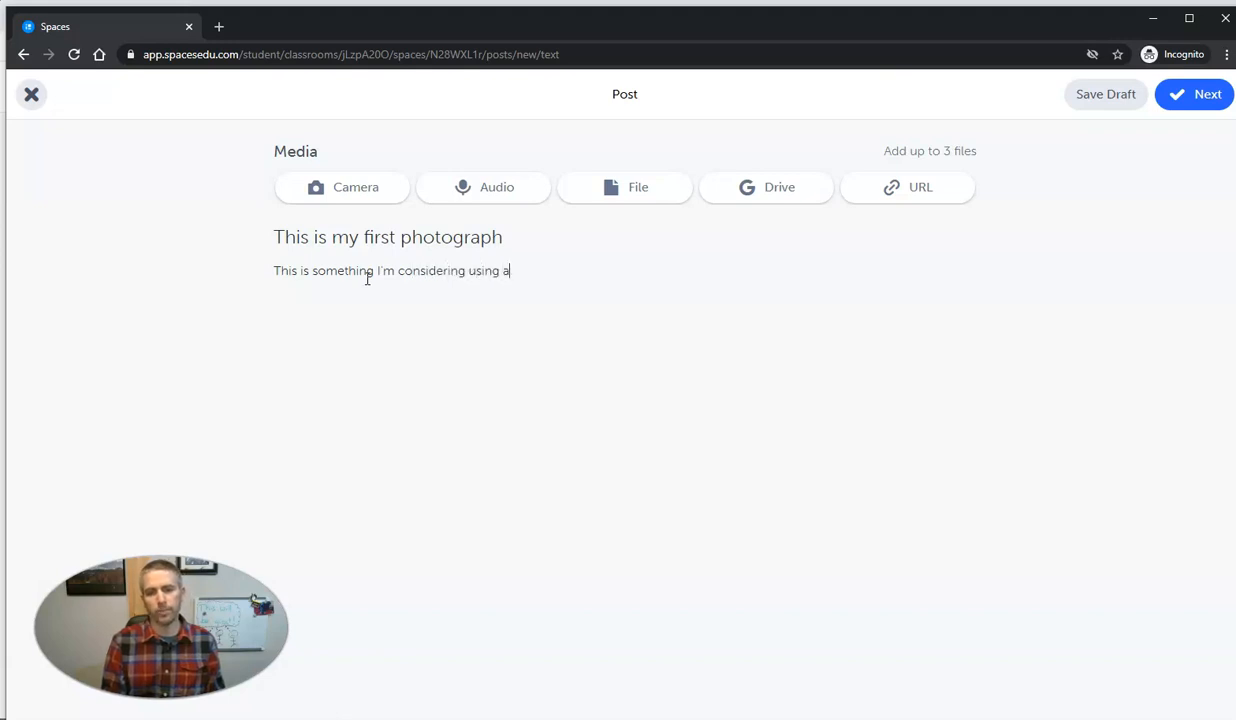
{"action": "type", "text": "s an enter"}
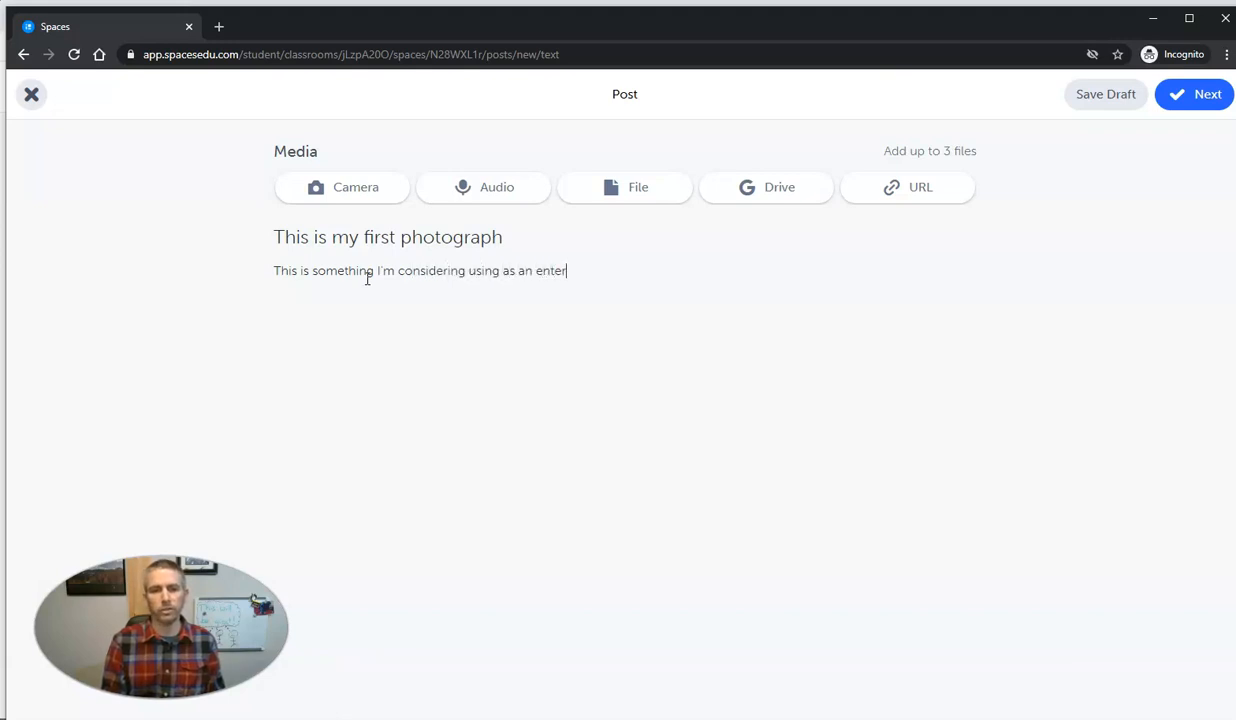
{"action": "type", "text": "ry in"}
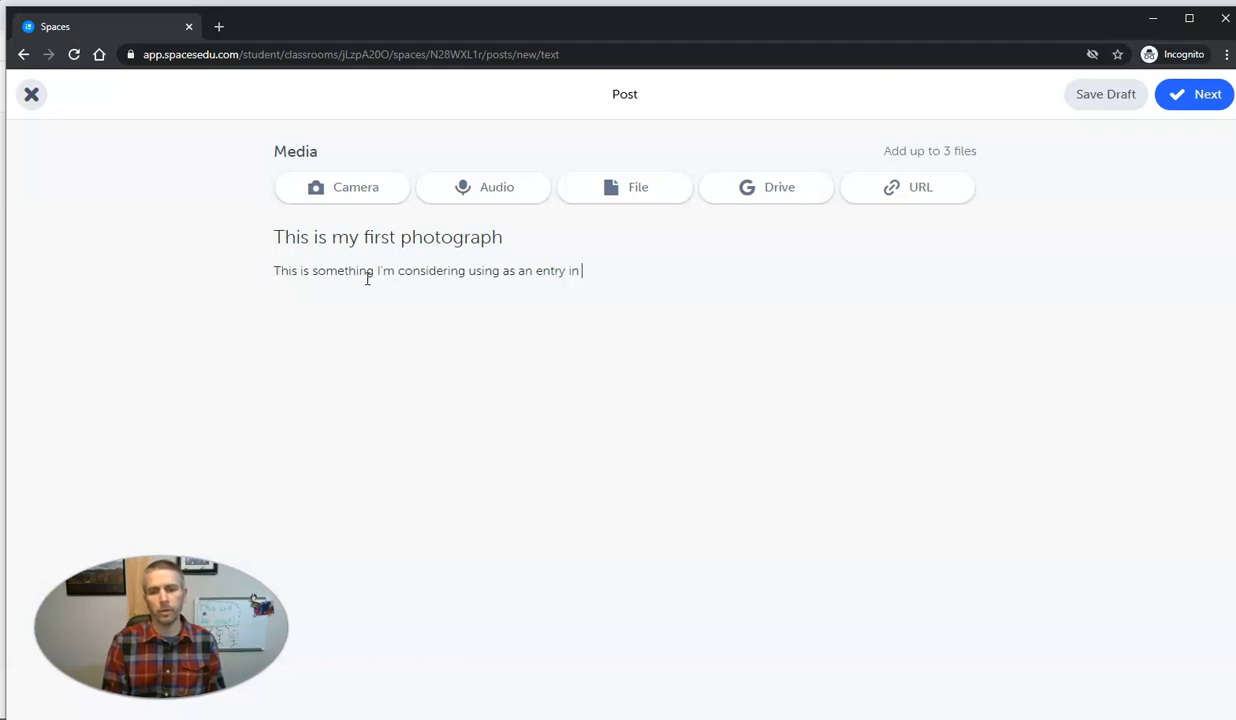
{"action": "type", "text": "the local p"}
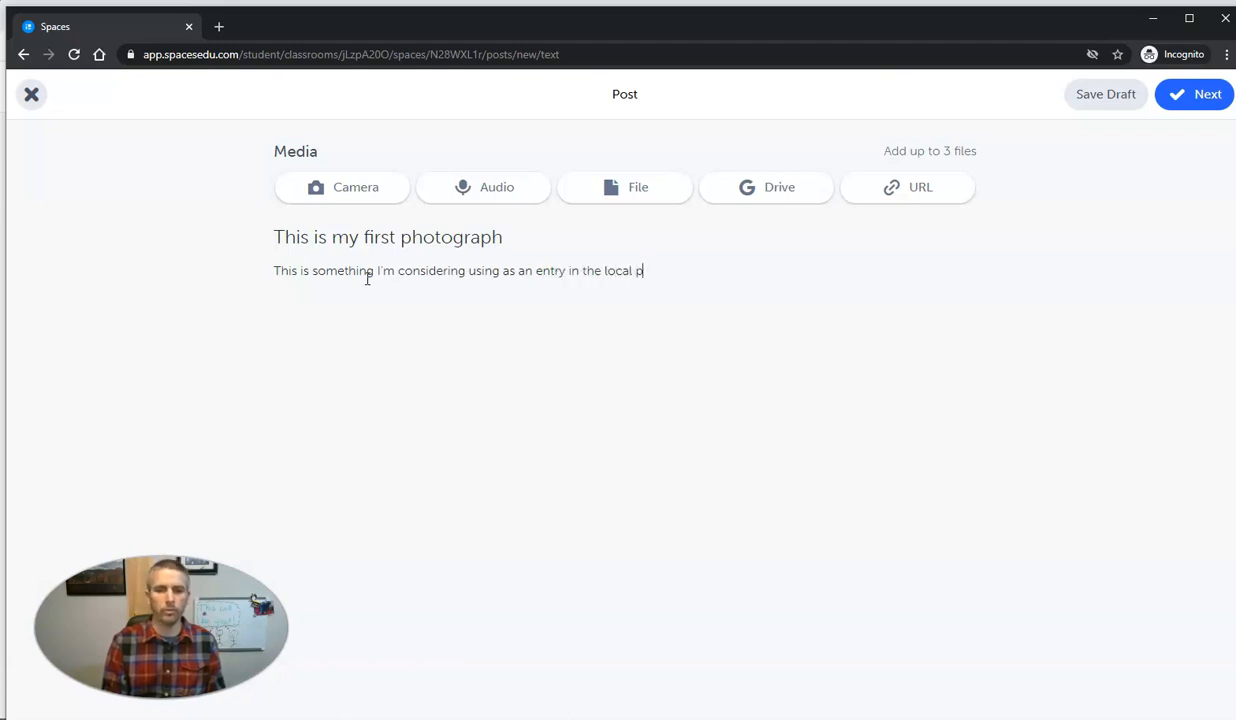
{"action": "type", "text": "h"}
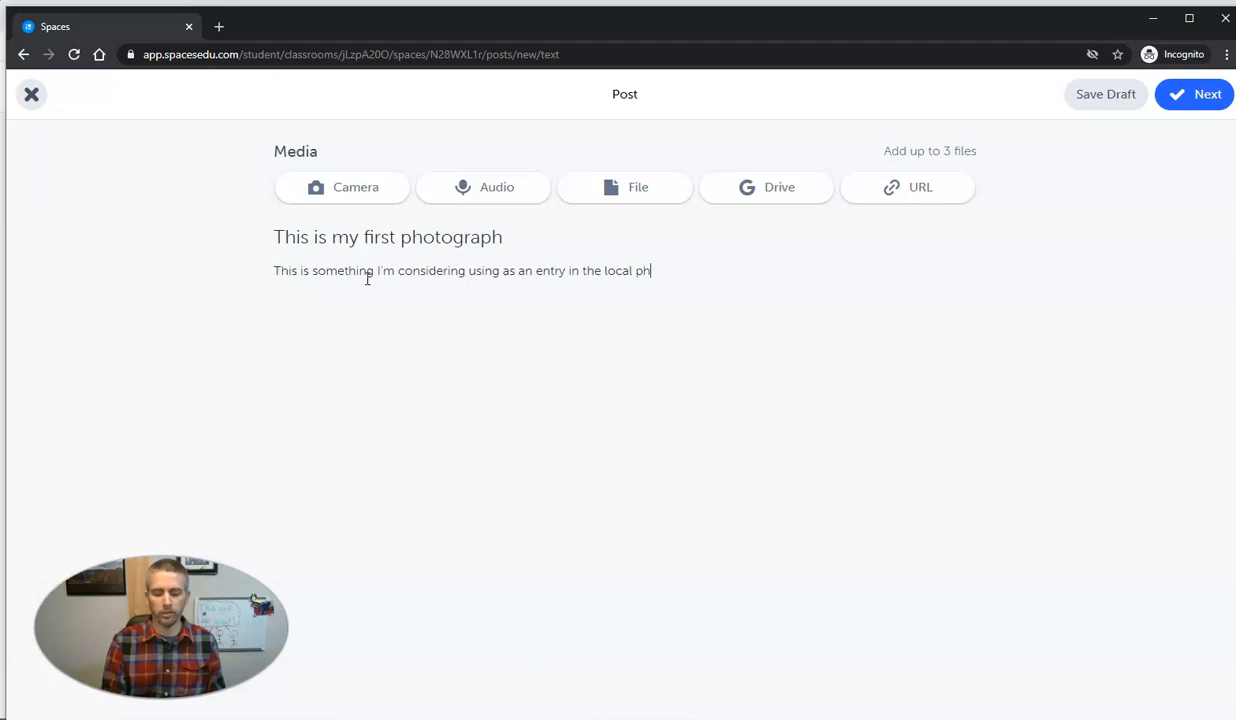
{"action": "type", "text": "otography co"}
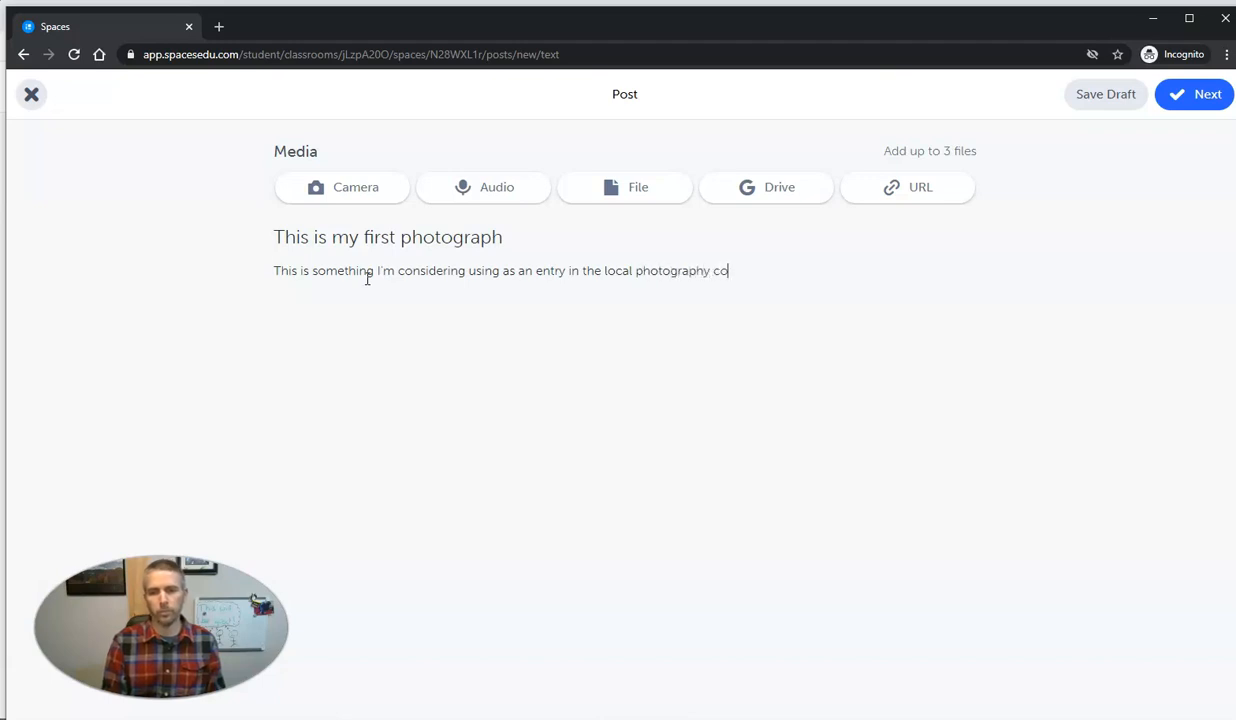
{"action": "type", "text": "ntest."}
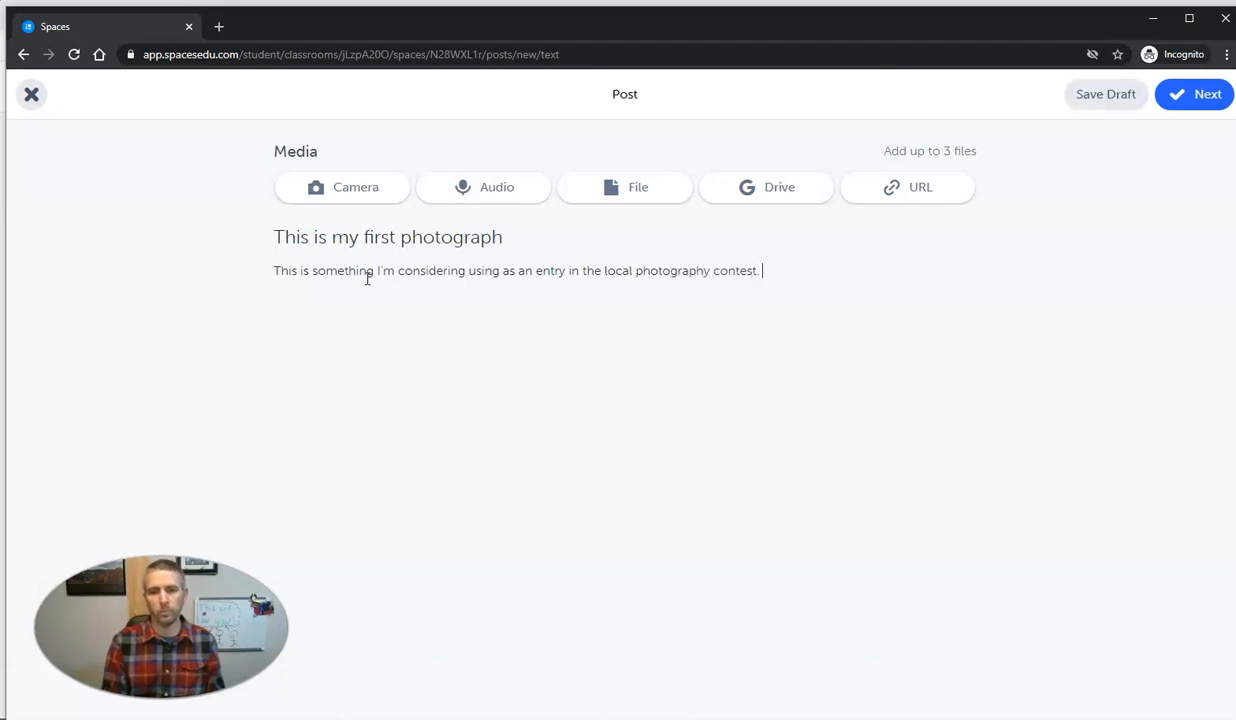
{"action": "type", "text": "Can you"}
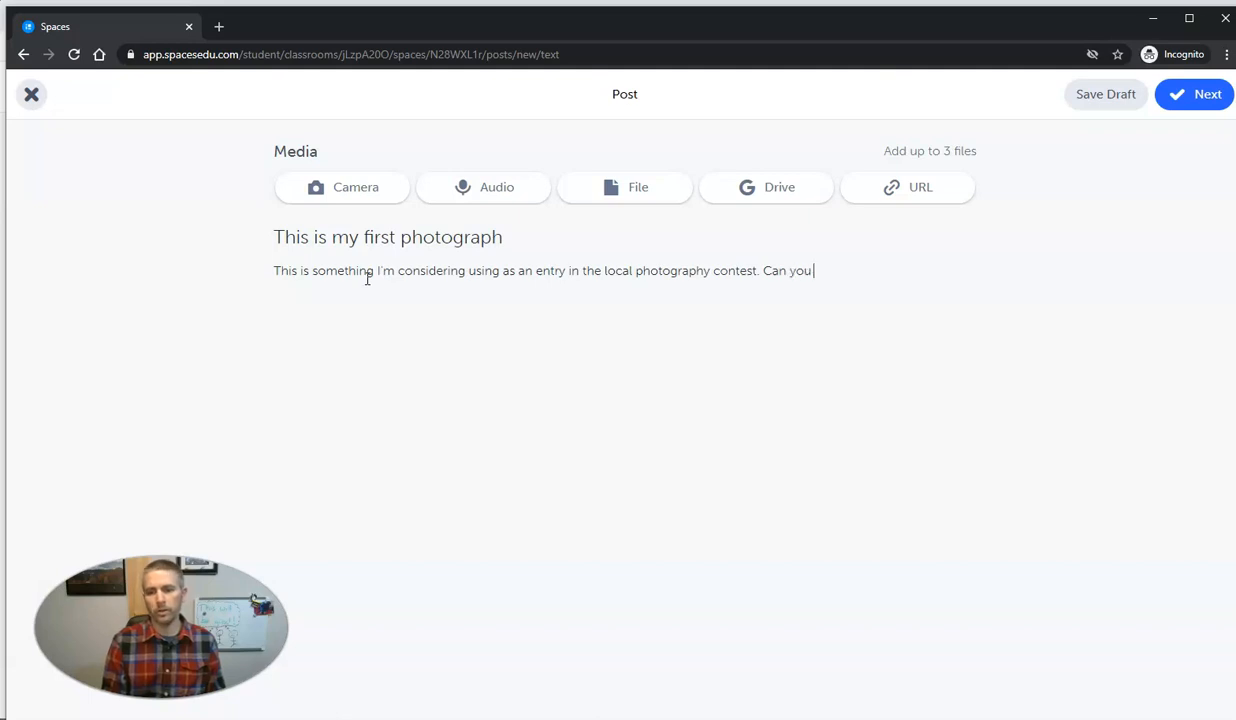
{"action": "type", "text": "give me some"}
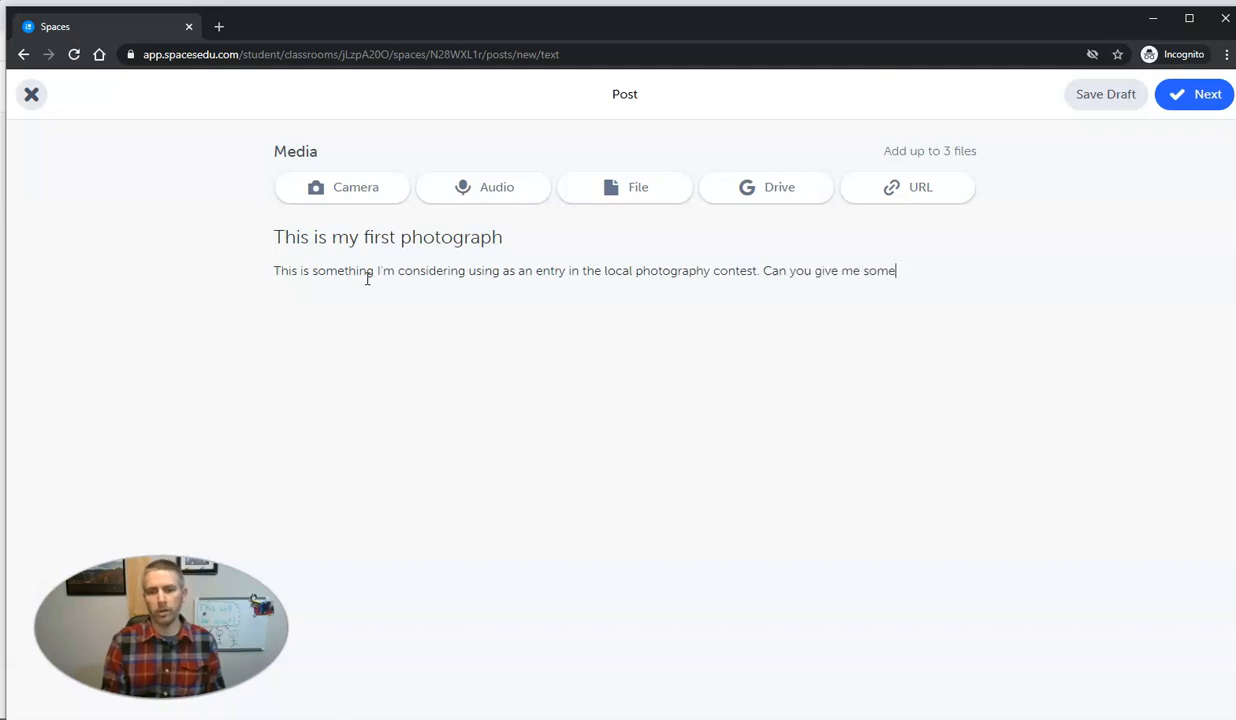
{"action": "type", "text": "feedback"}
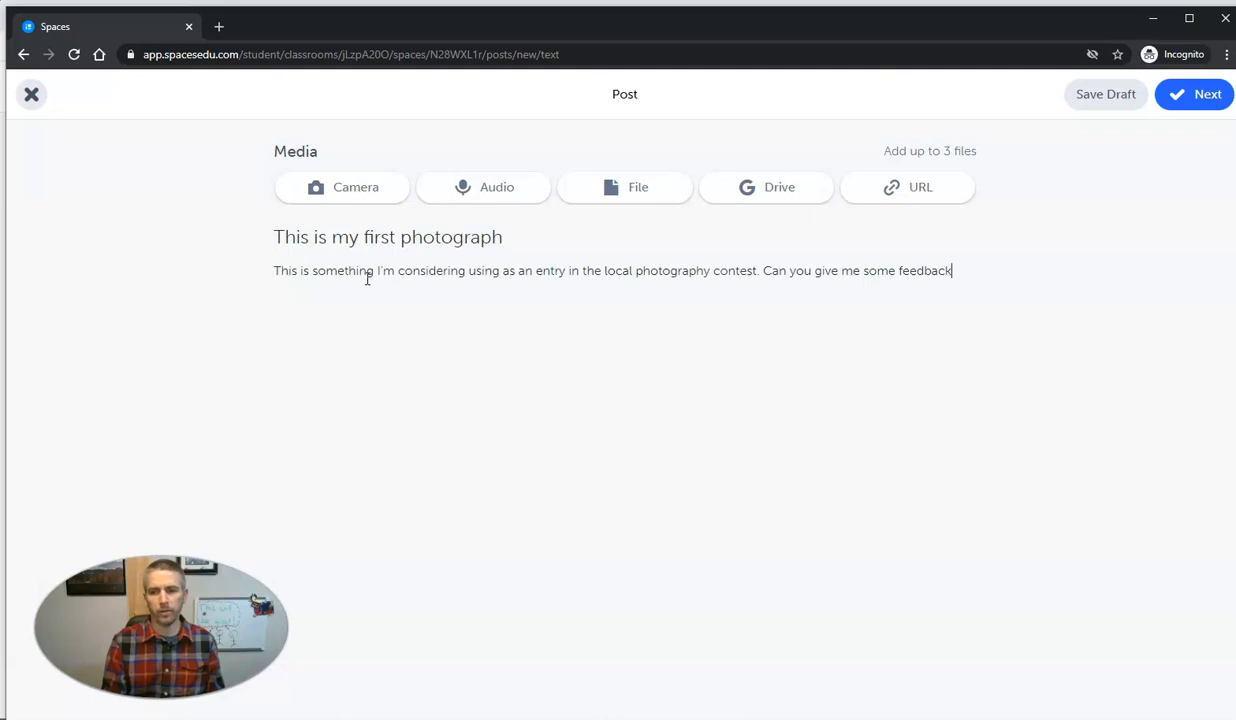
{"action": "type", "text": ", please."}
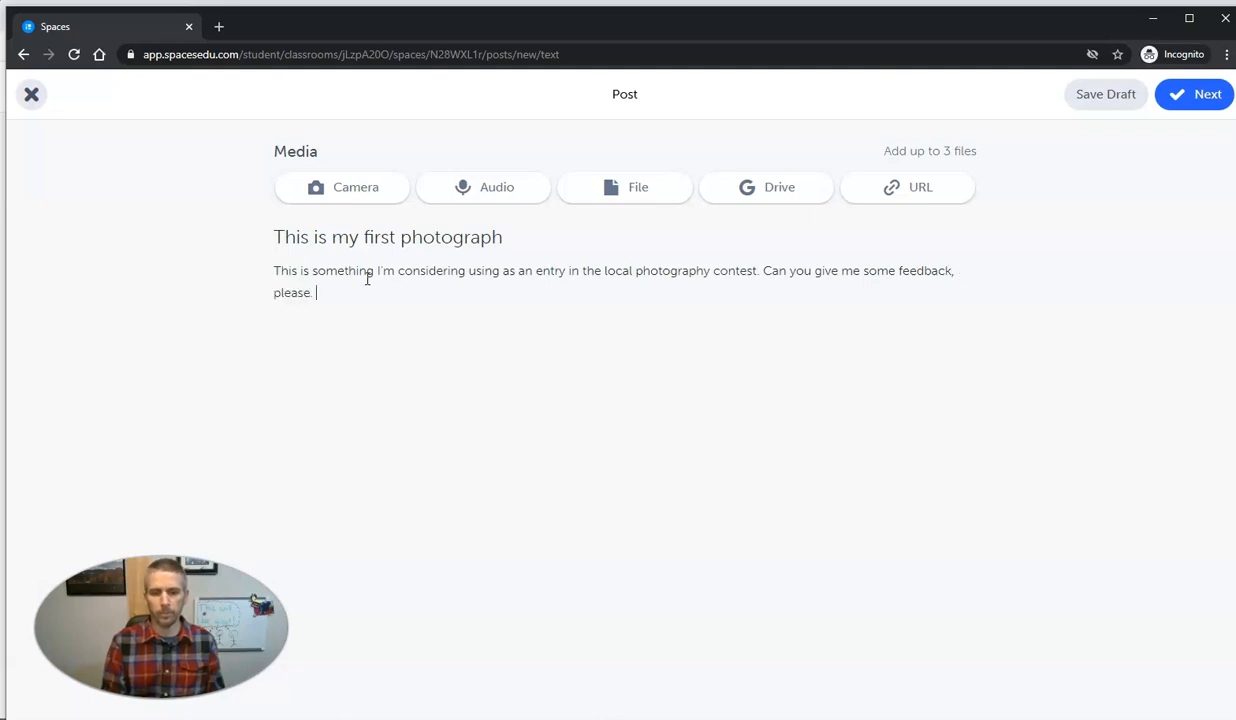
{"action": "mouse_move", "coordinate": [456, 224]}
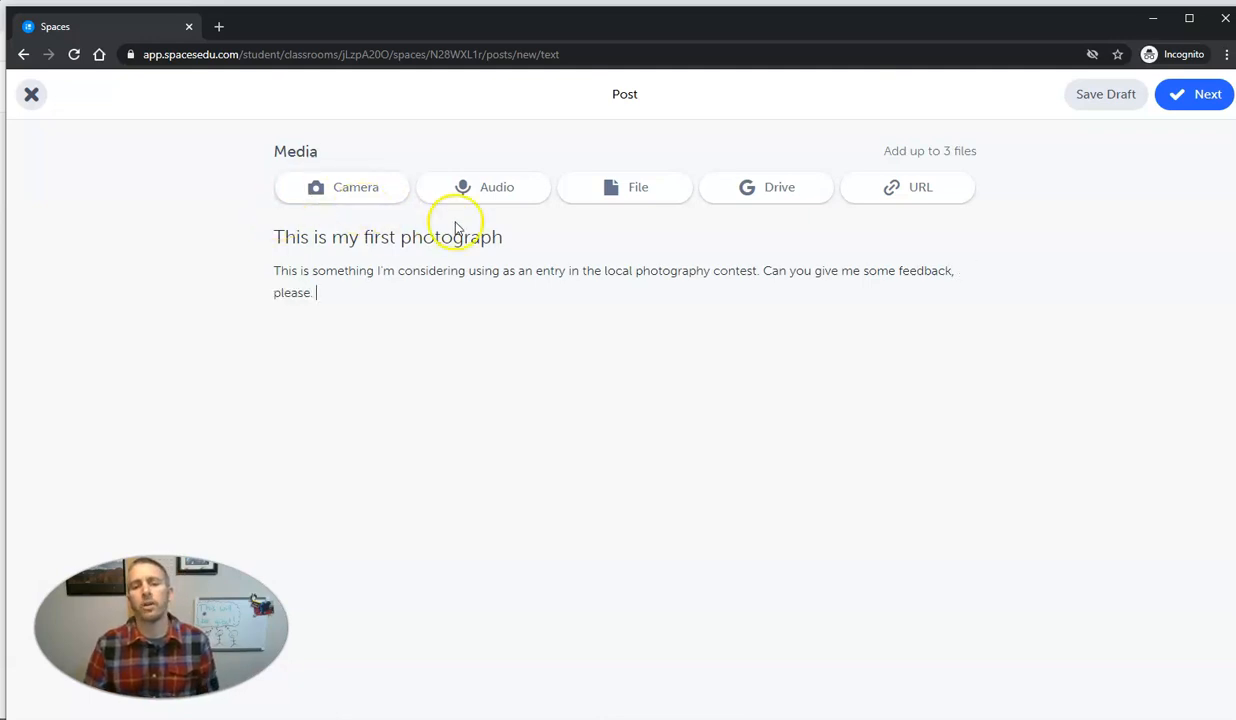
Step: Upload the 20150313_225046 airplane photo from the Pictures & Videos for Demos folder to the post
{"action": "left_click", "coordinate": [624, 188]}
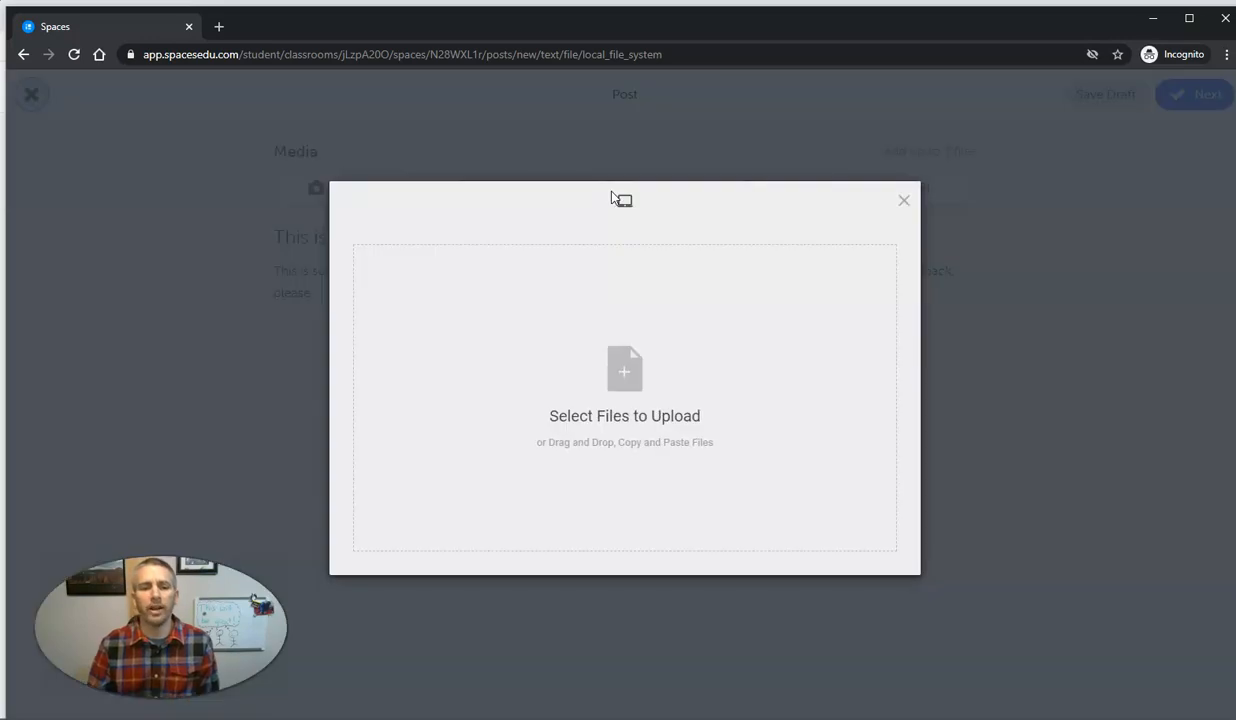
{"action": "left_click", "coordinate": [624, 370]}
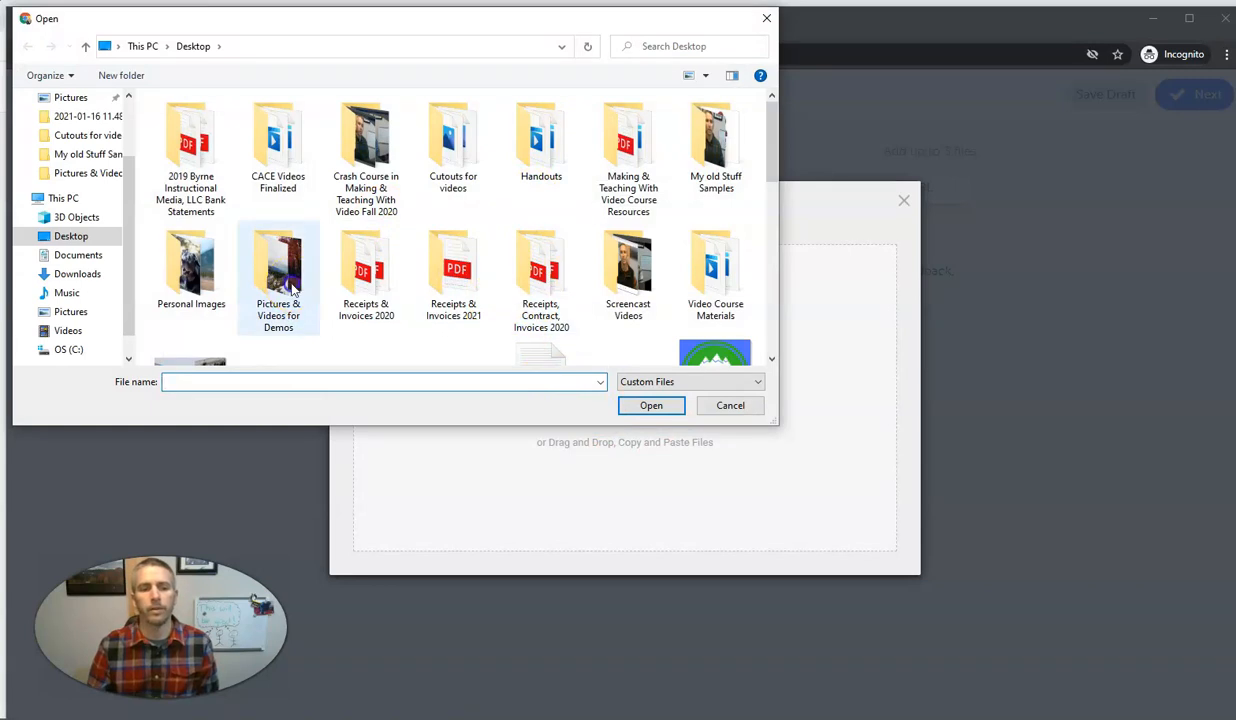
{"action": "double_click", "coordinate": [278, 264]}
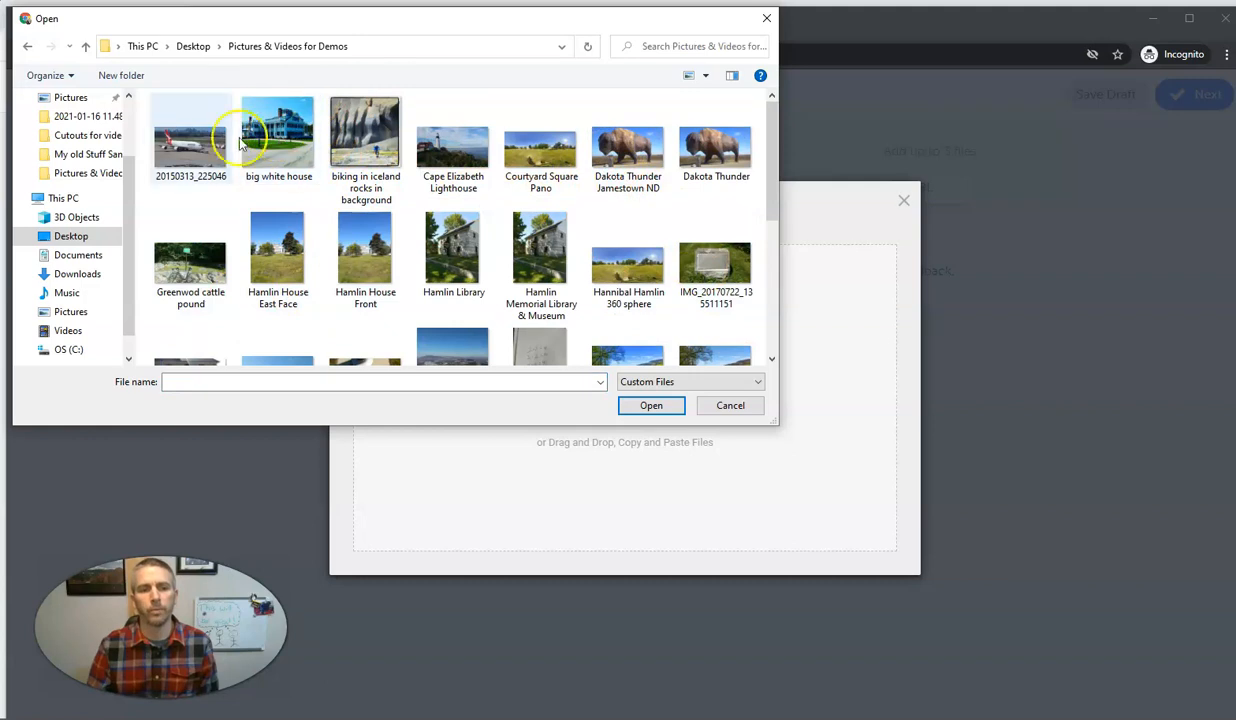
{"action": "left_click", "coordinate": [190, 132]}
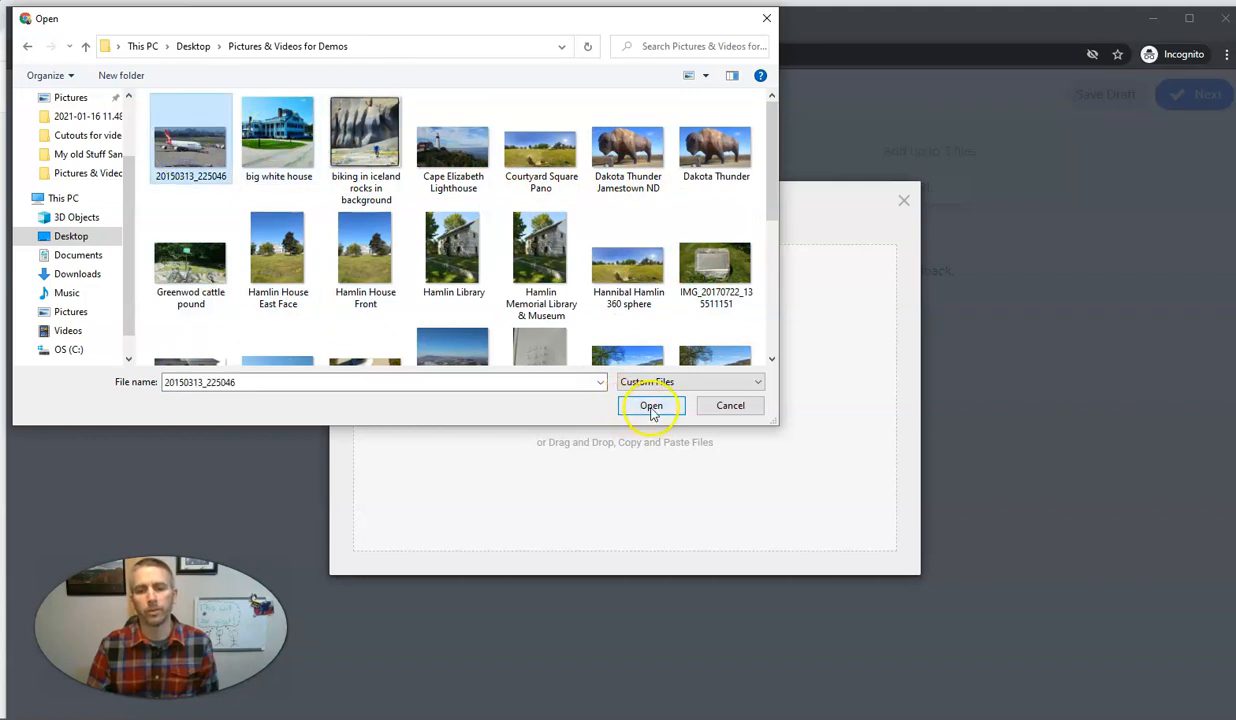
{"action": "left_click", "coordinate": [652, 404]}
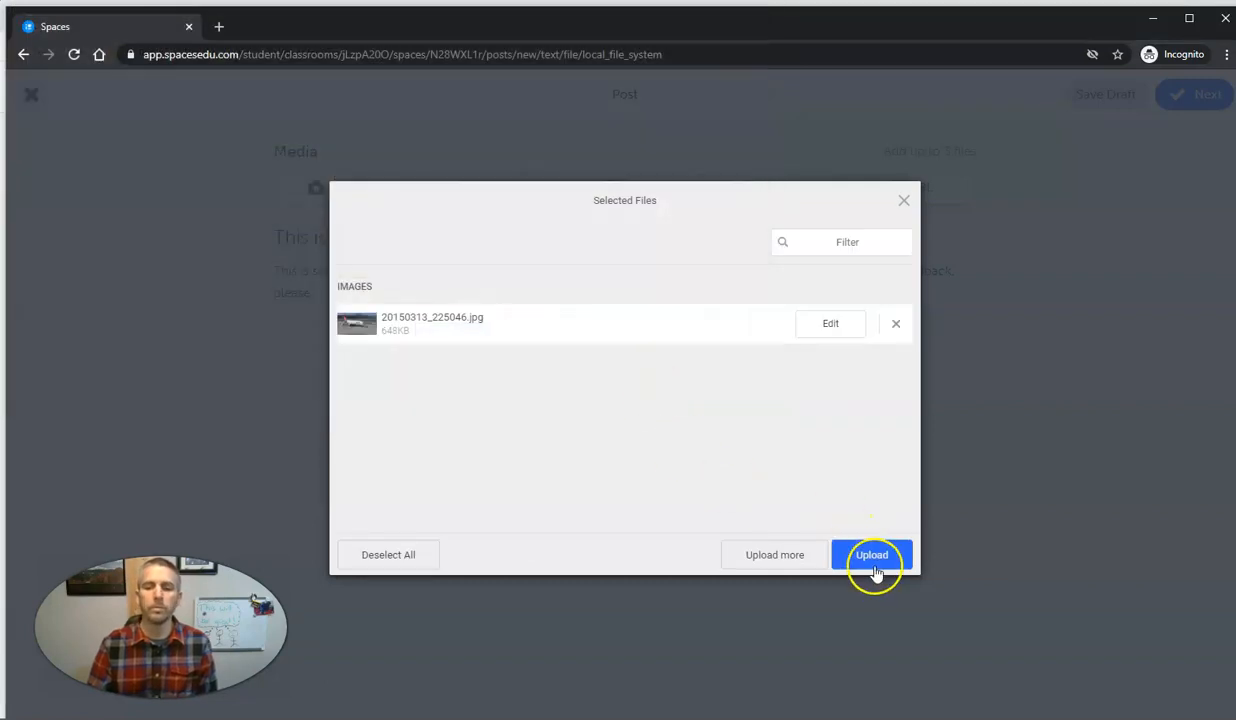
{"action": "left_click", "coordinate": [872, 554]}
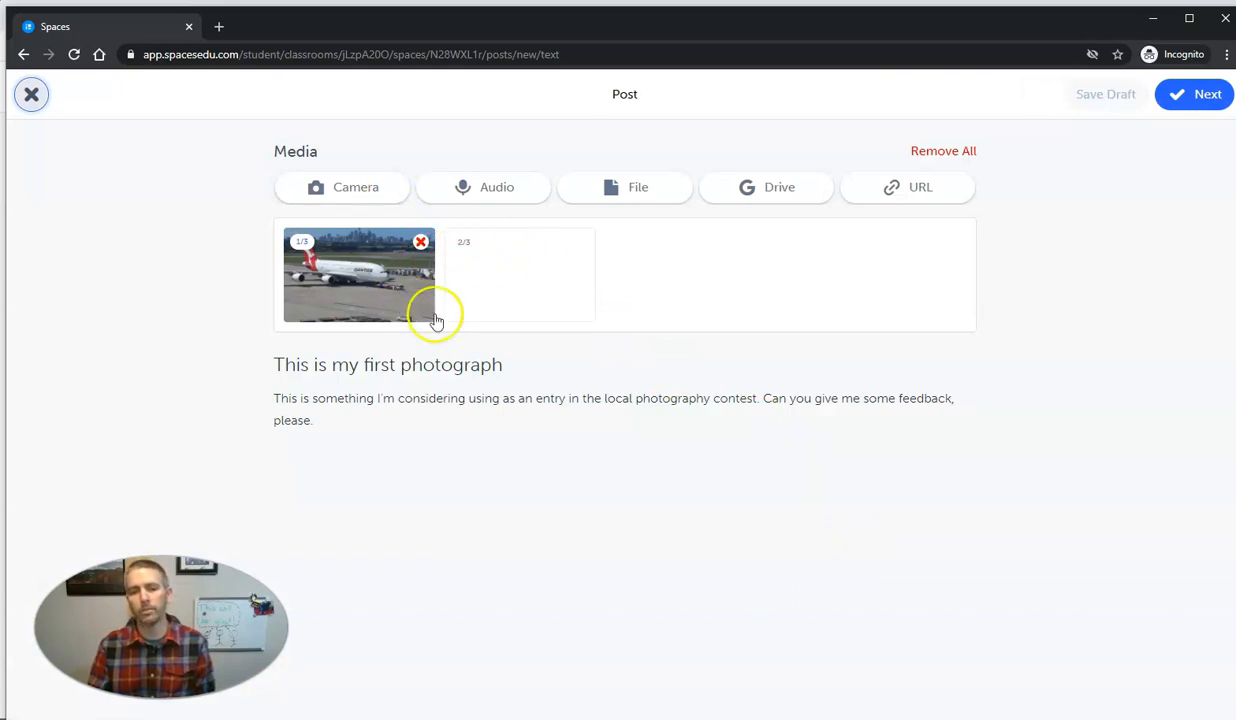
{"action": "mouse_move", "coordinate": [510, 236]}
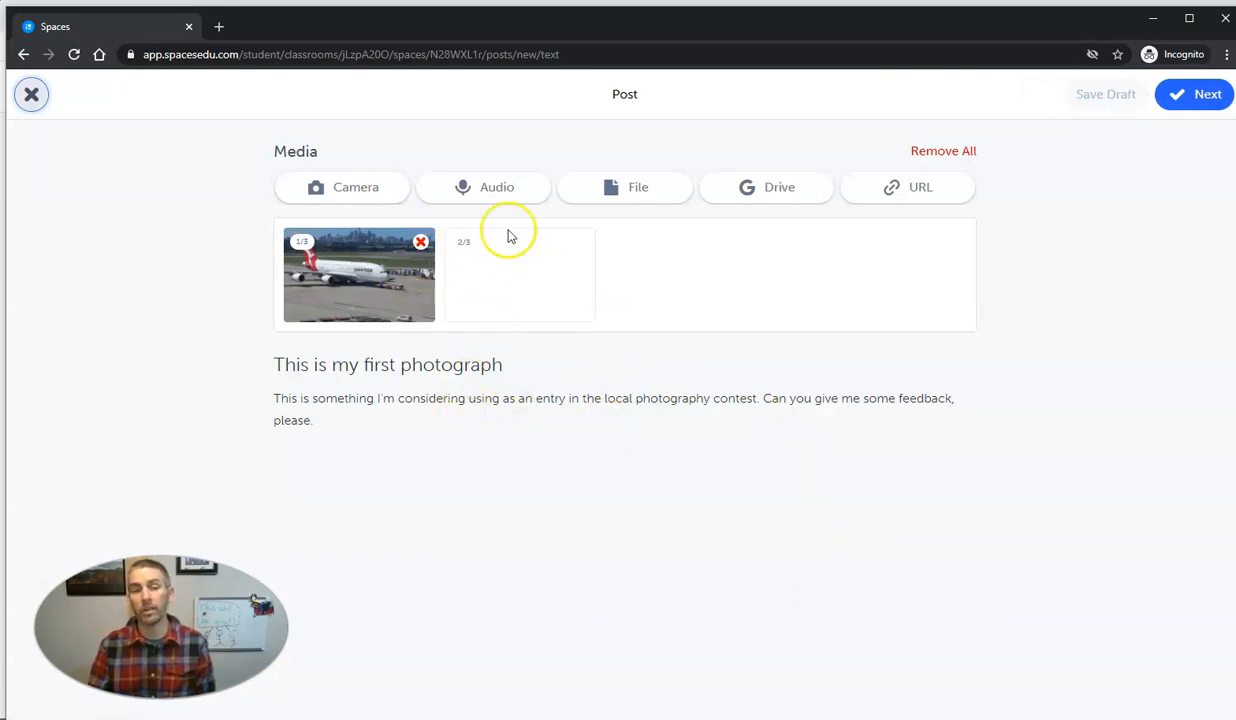
{"action": "mouse_move", "coordinate": [490, 196]}
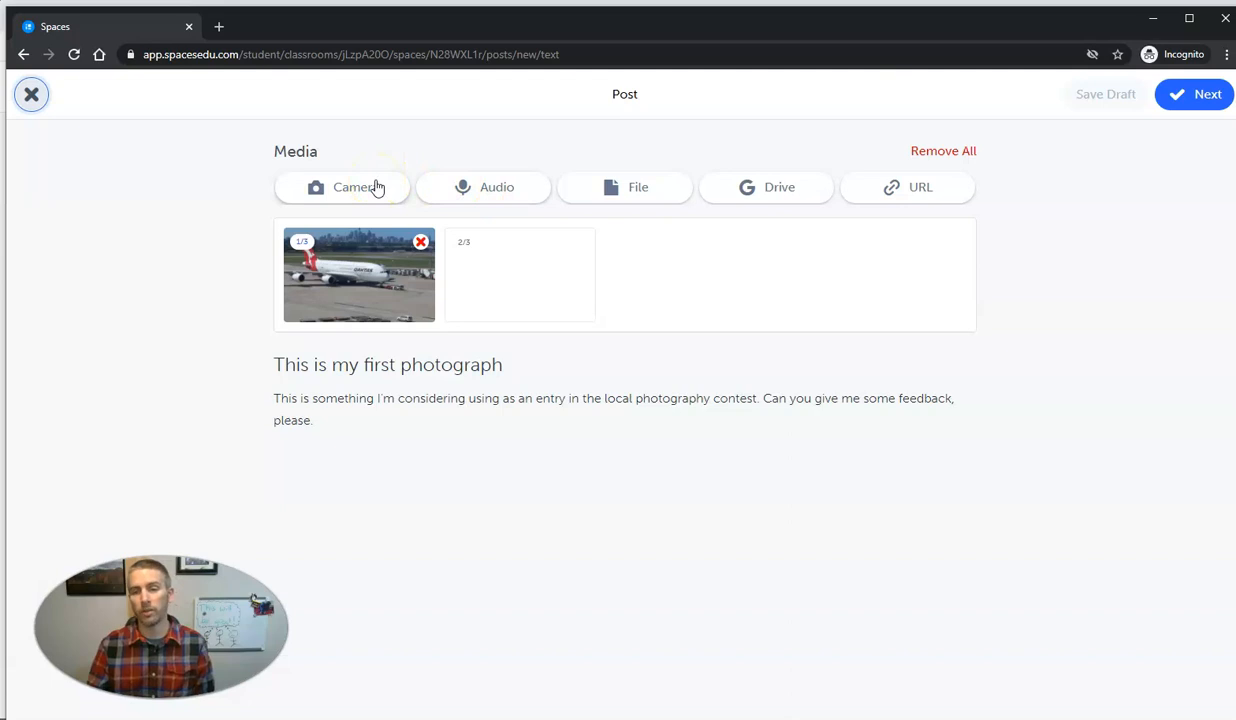
{"action": "mouse_move", "coordinate": [378, 190]}
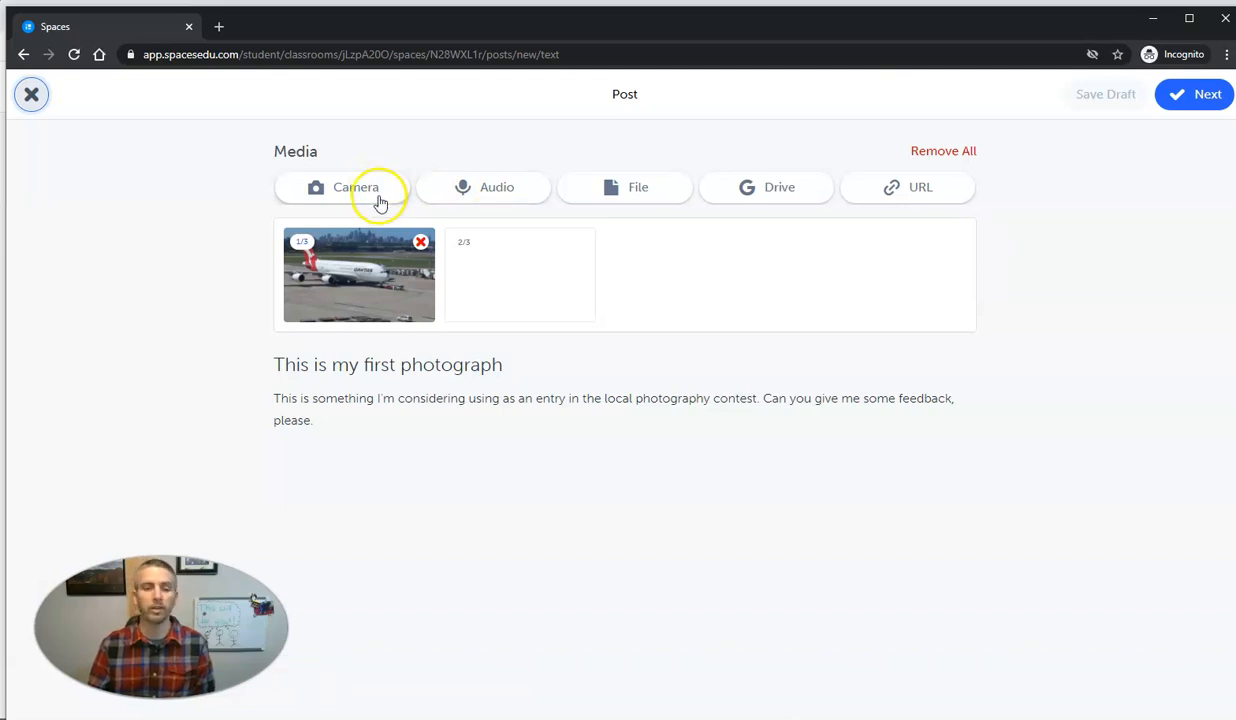
Step: Publish the airplane photo post to the Your Portfolio space
{"action": "left_click", "coordinate": [1194, 94]}
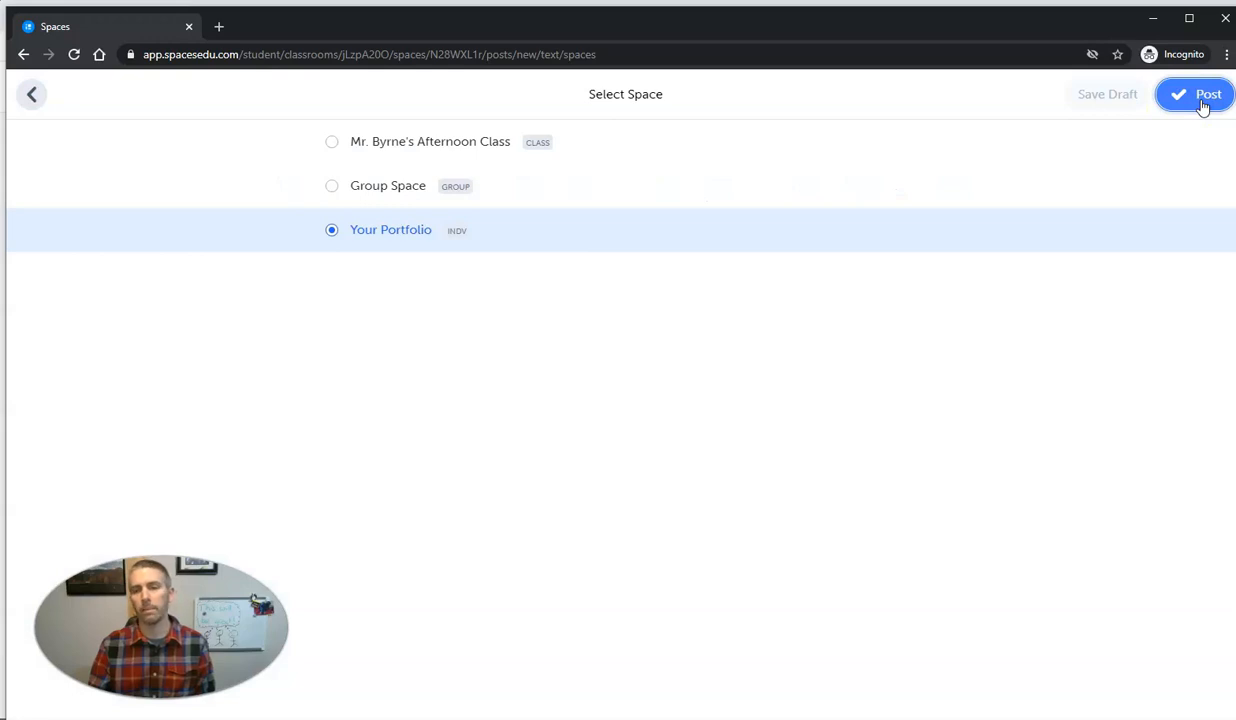
{"action": "mouse_move", "coordinate": [404, 240]}
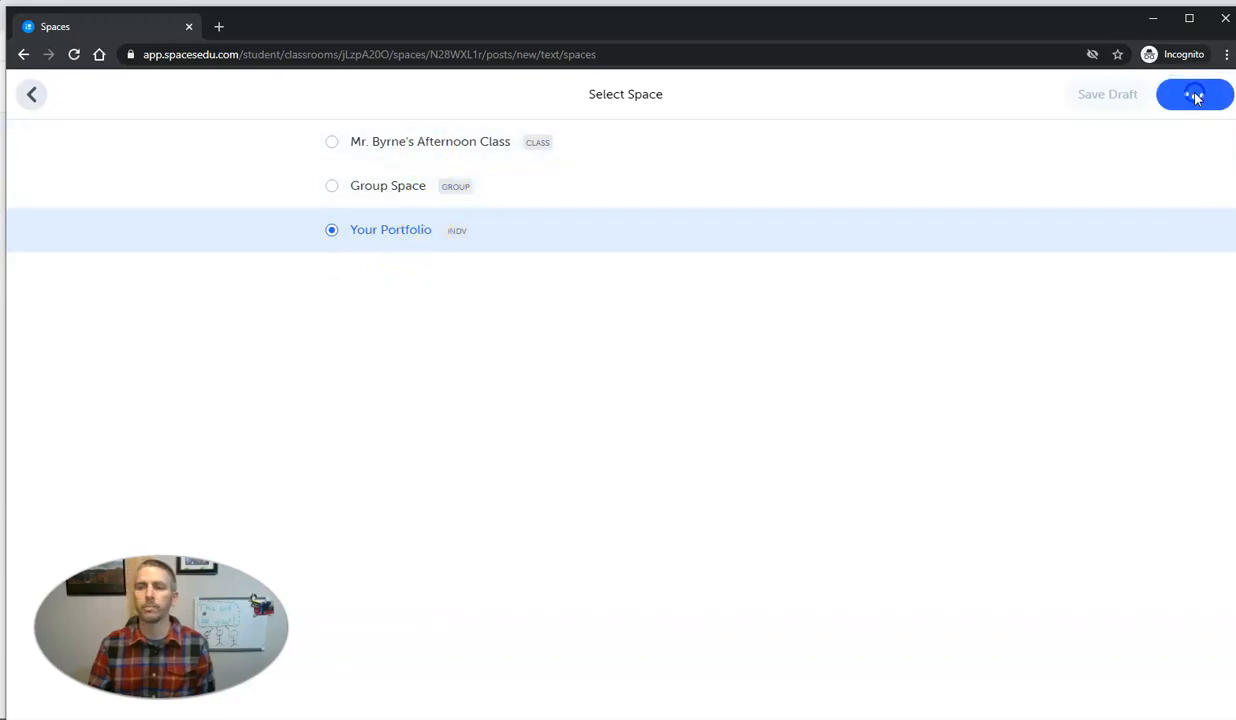
{"action": "left_click", "coordinate": [1194, 94]}
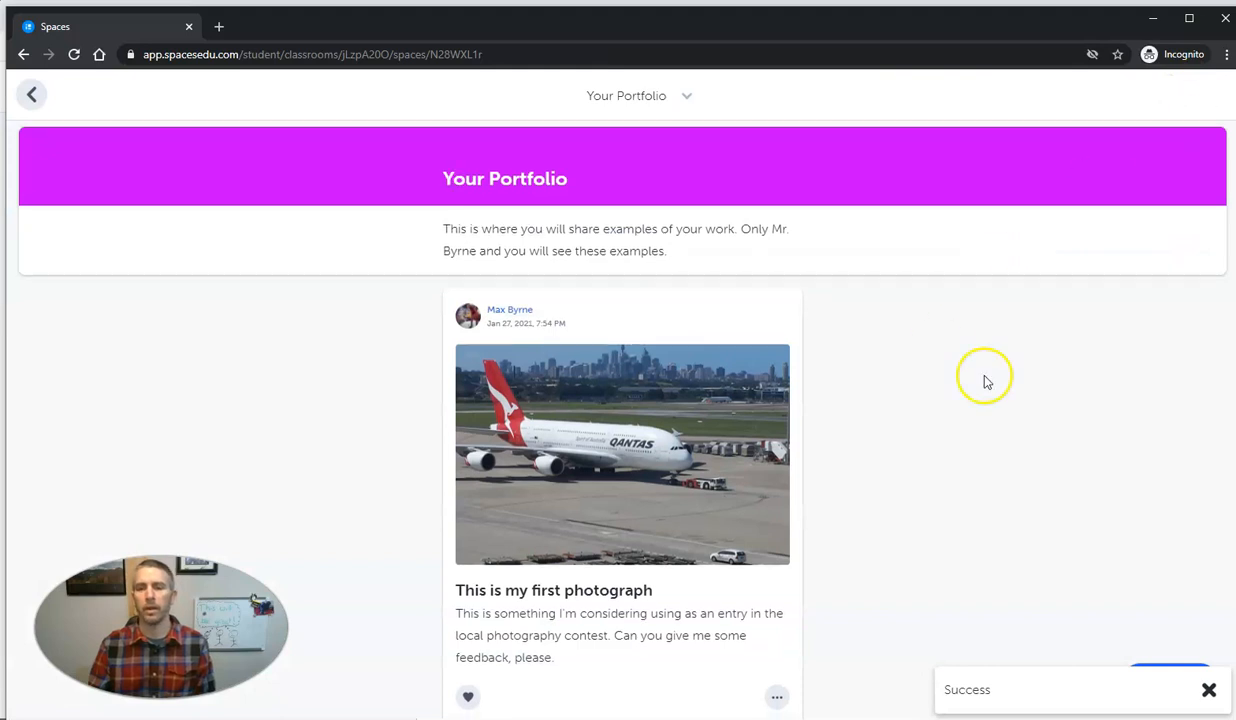
Step: From the teacher account, post the comment "This is a great picture." on the airplane photo post
{"action": "left_click", "coordinate": [32, 94]}
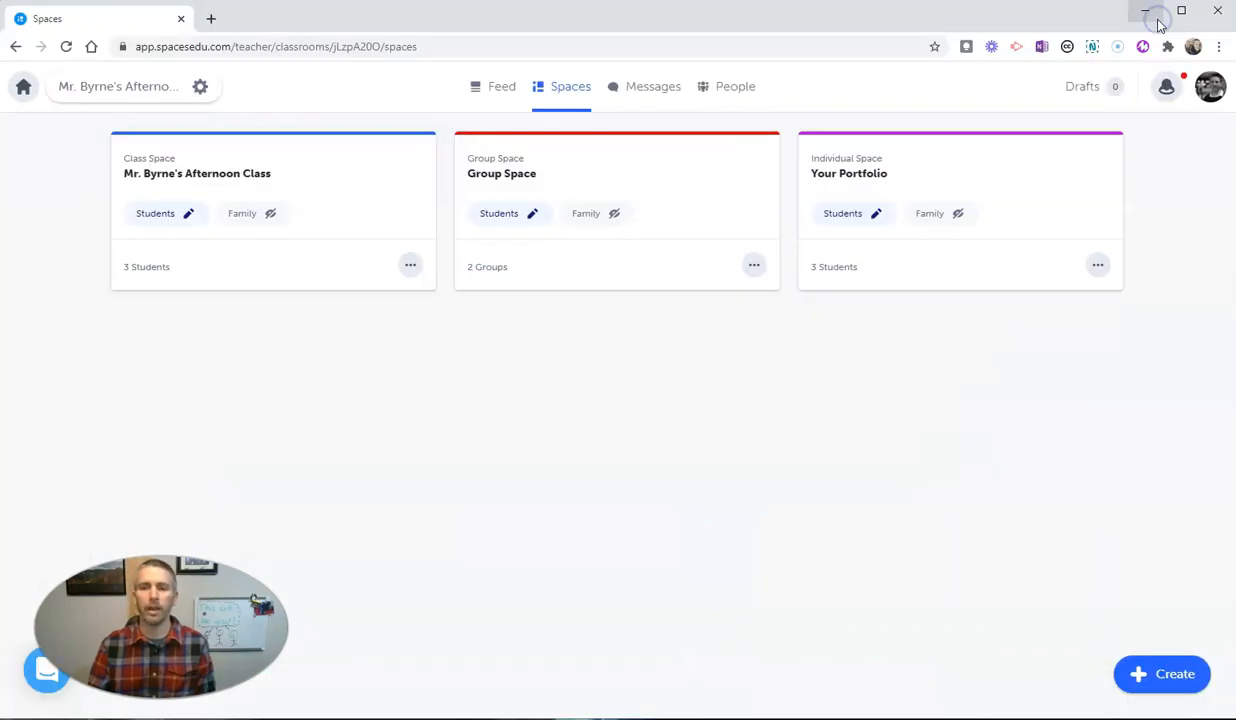
{"action": "mouse_move", "coordinate": [690, 178]}
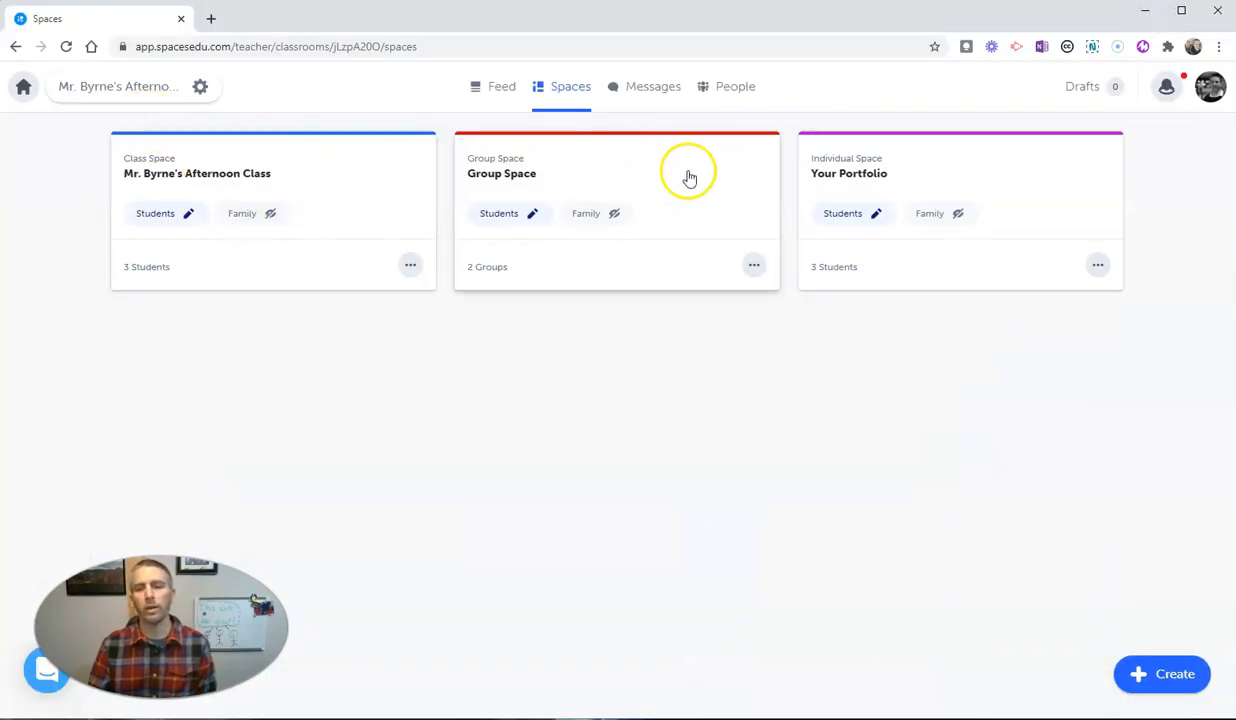
{"action": "mouse_move", "coordinate": [910, 178]}
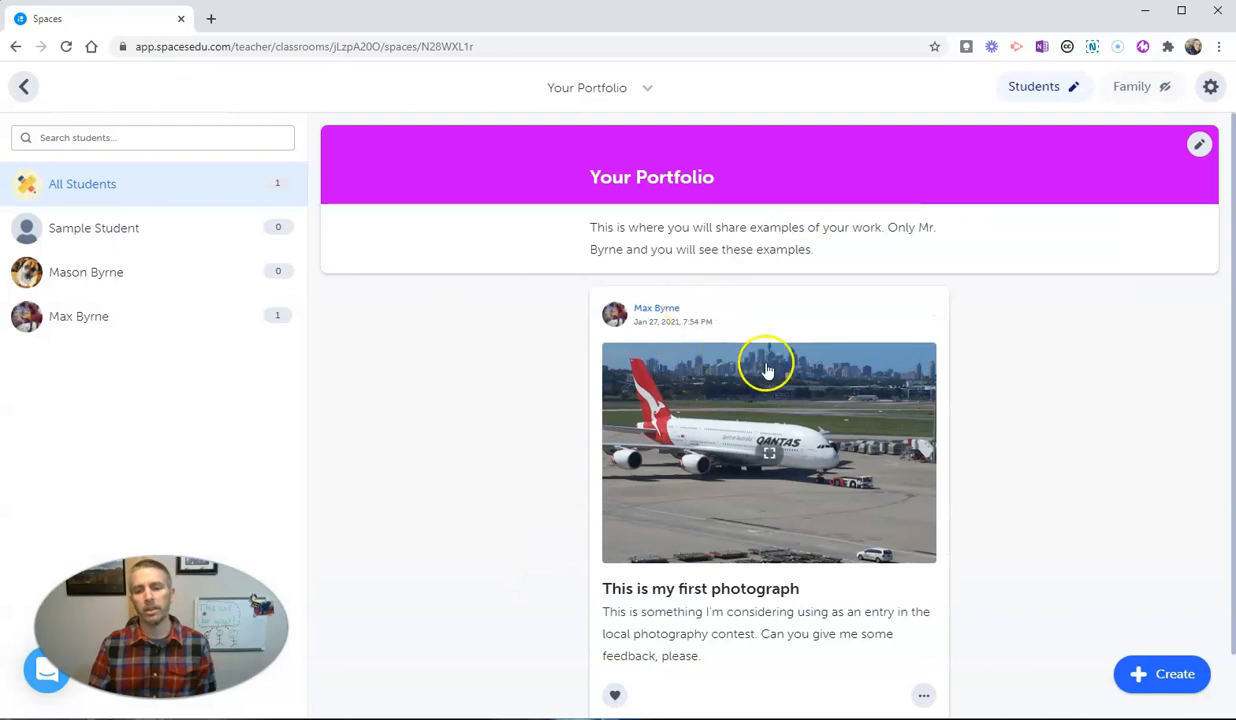
{"action": "scroll", "scroll_direction": "down", "scroll_amount": 3}
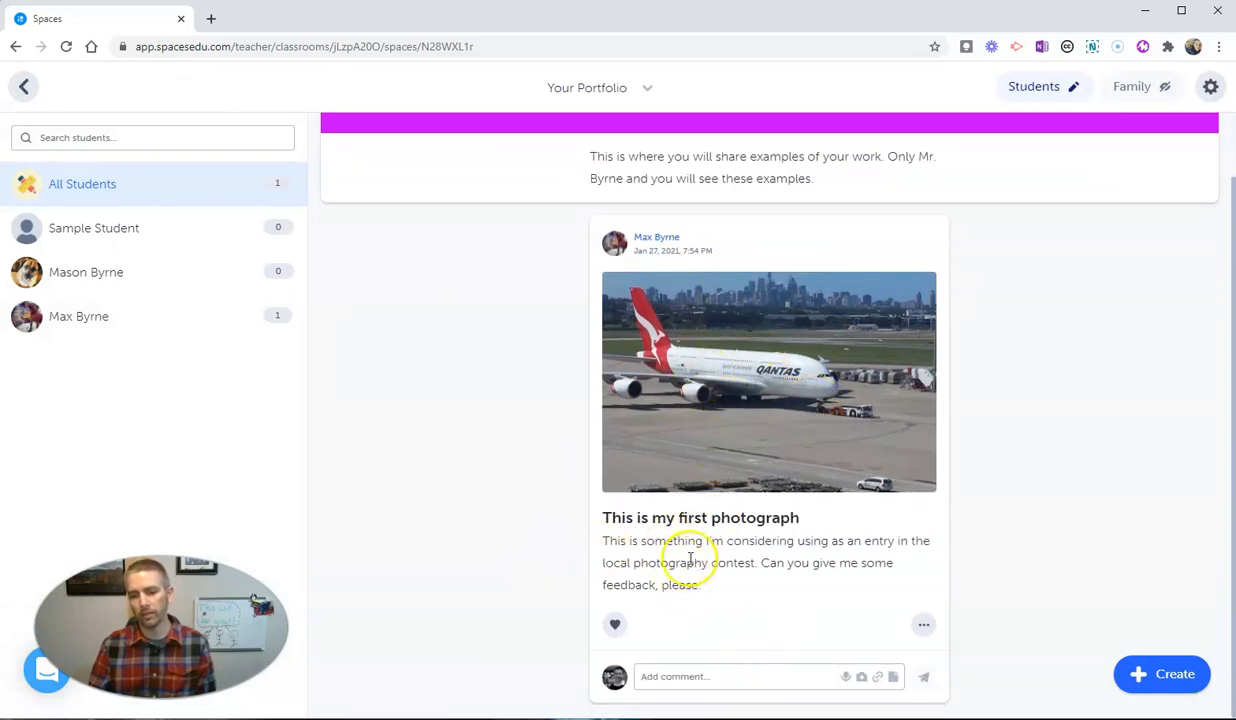
{"action": "left_click", "coordinate": [736, 676]}
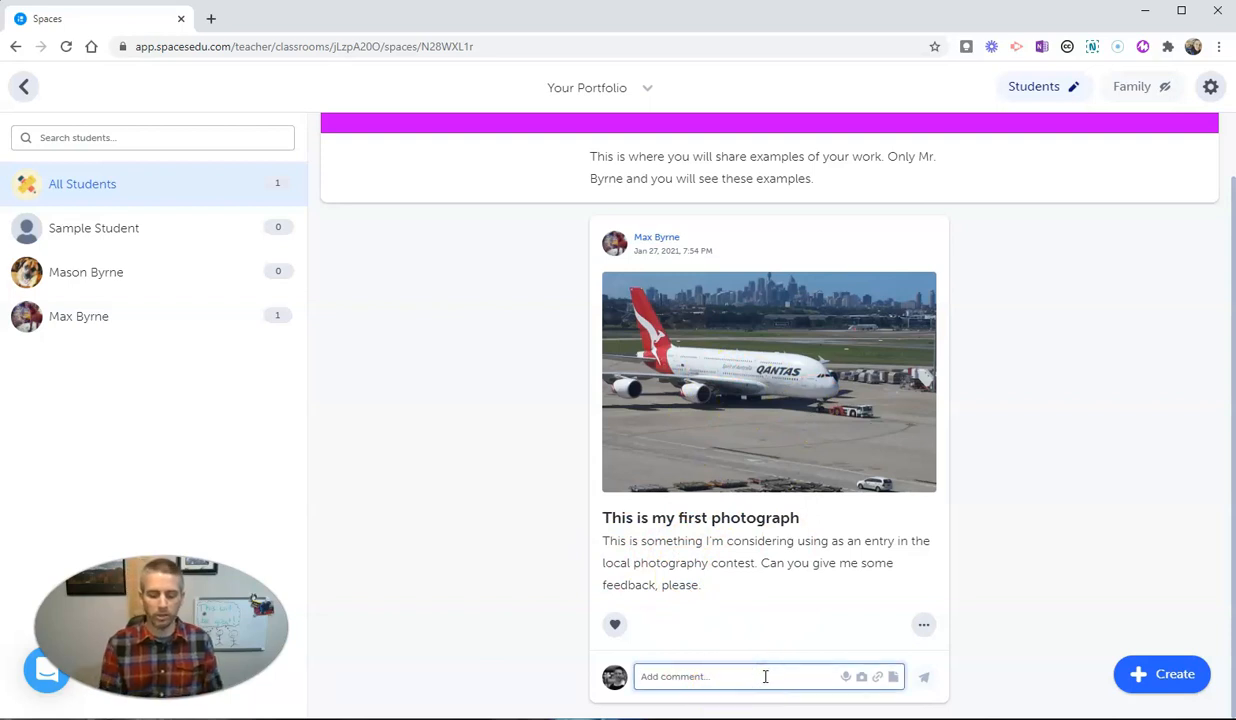
{"action": "type", "text": "This is a grea"}
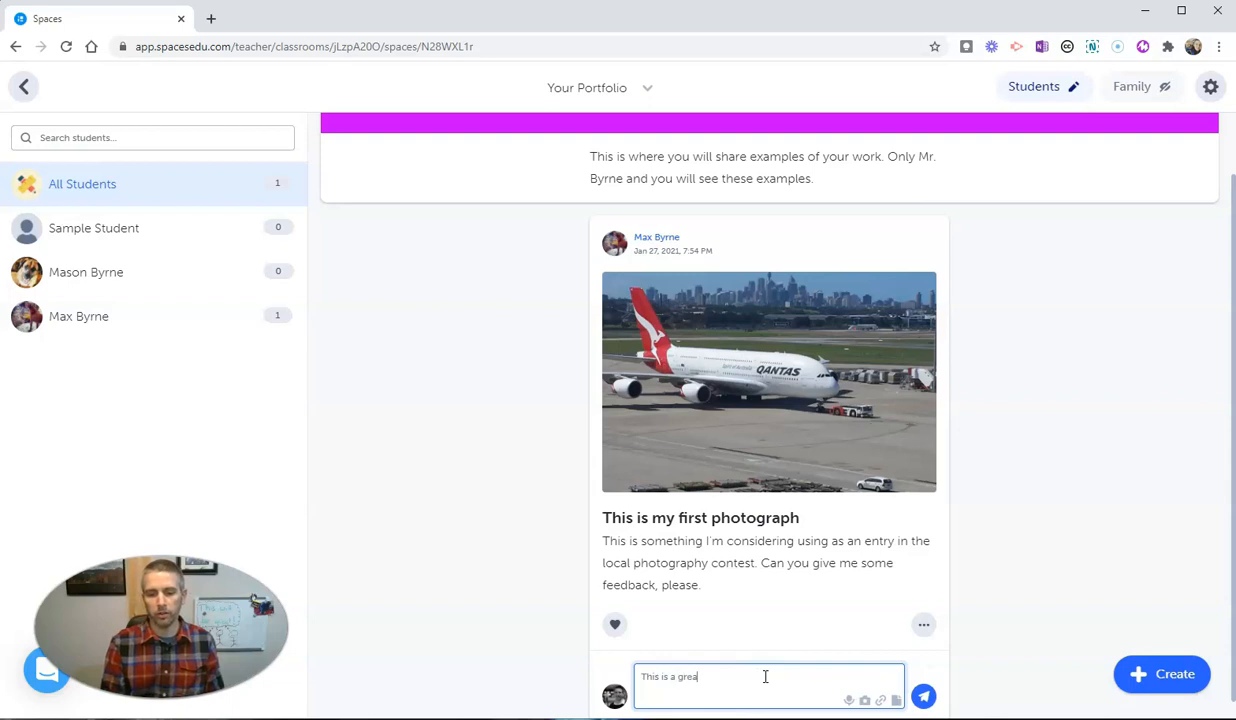
{"action": "type", "text": "t picture."}
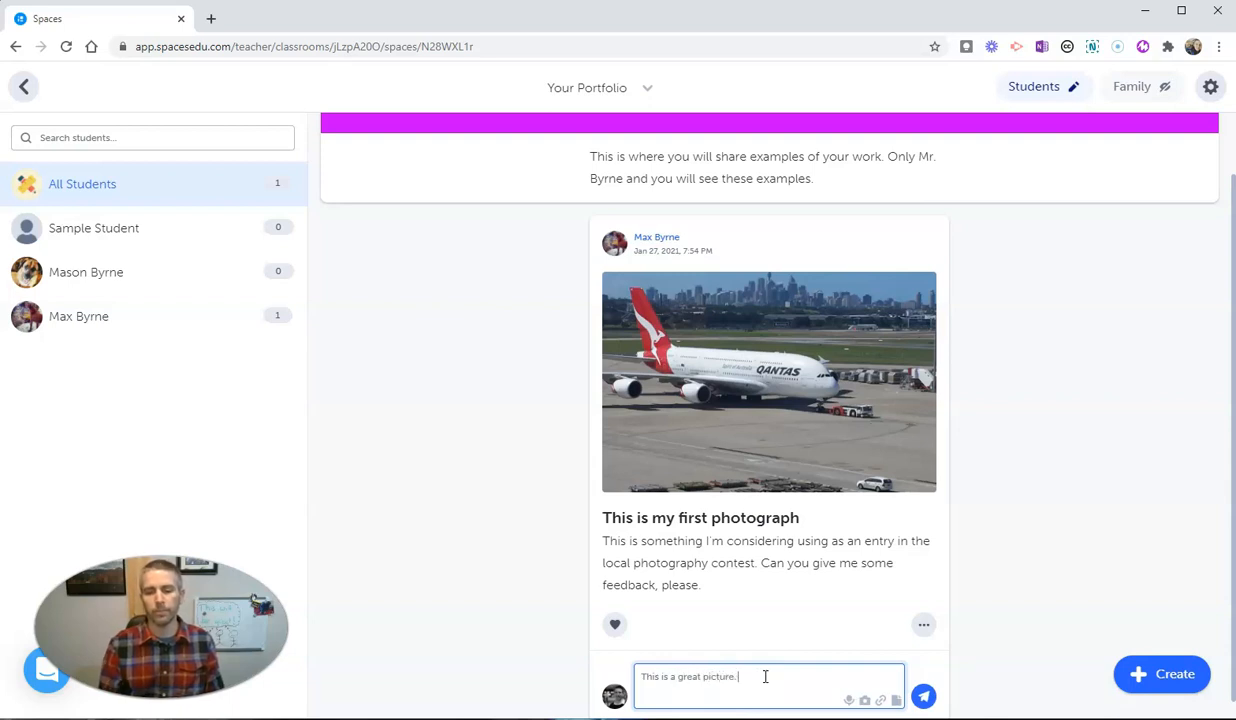
{"action": "left_click", "coordinate": [922, 696]}
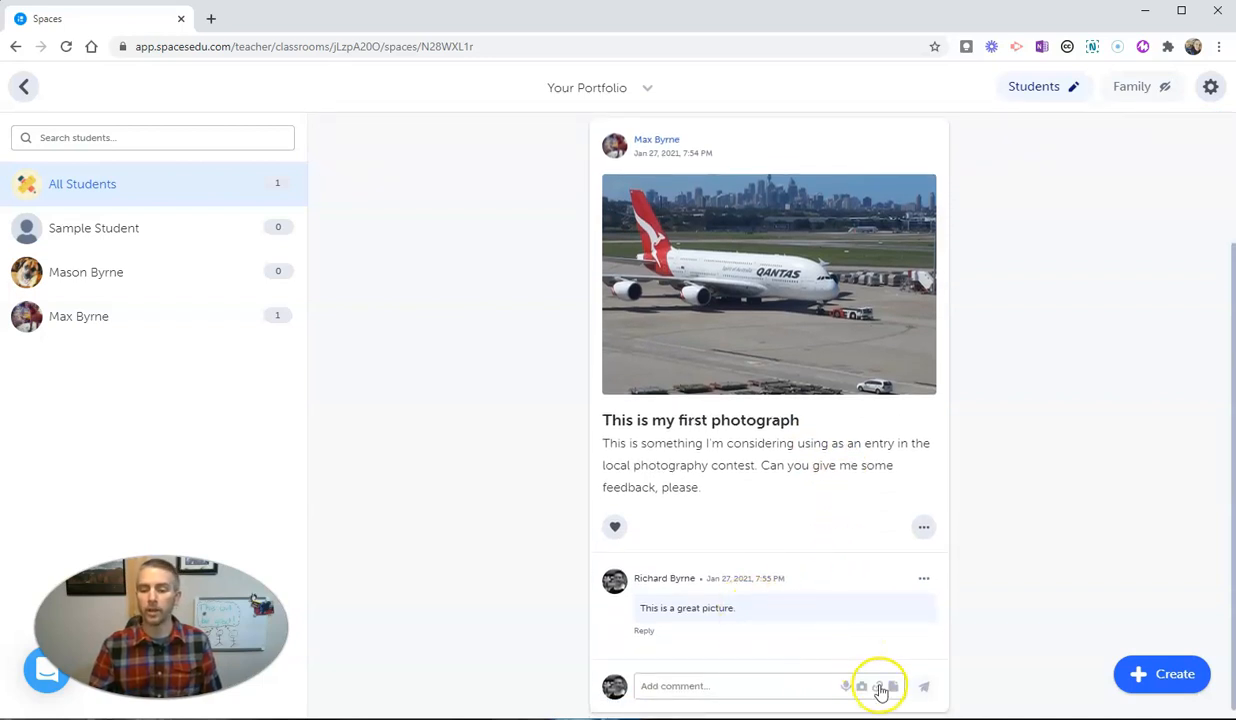
{"action": "mouse_move", "coordinate": [846, 686]}
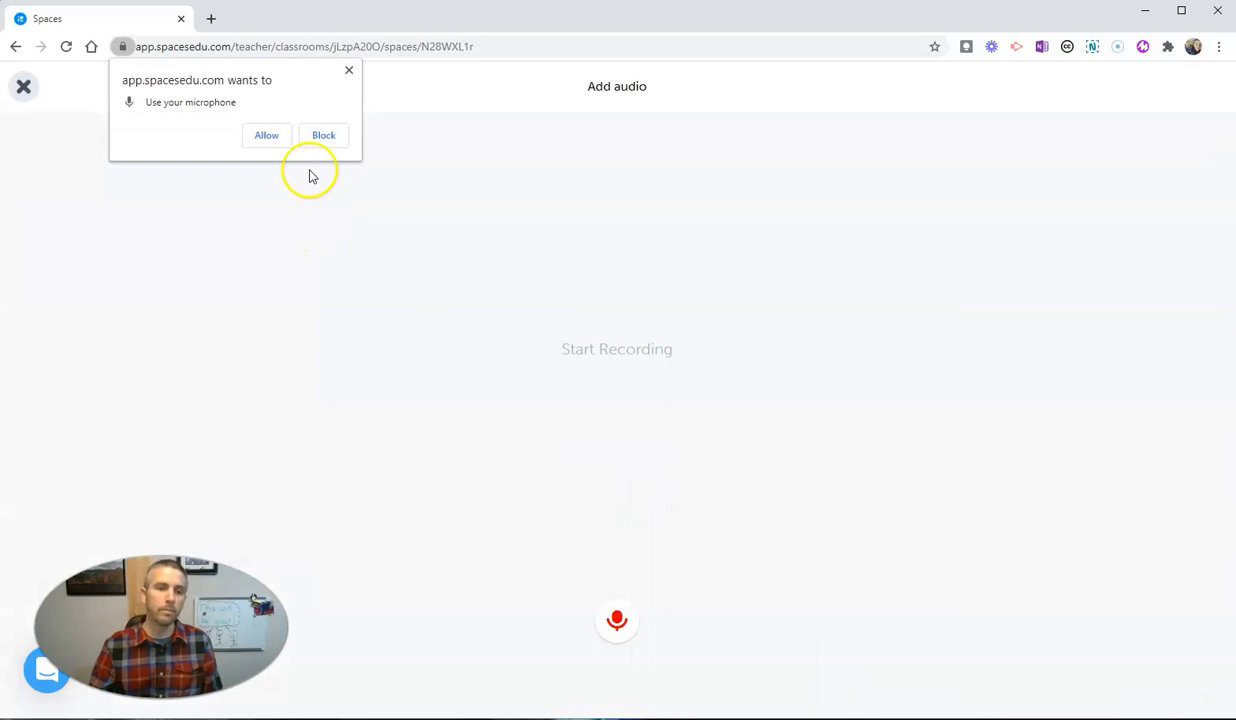
Step: Allow the microphone, record a six-second audio clip and post it as a comment
{"action": "left_click", "coordinate": [266, 136]}
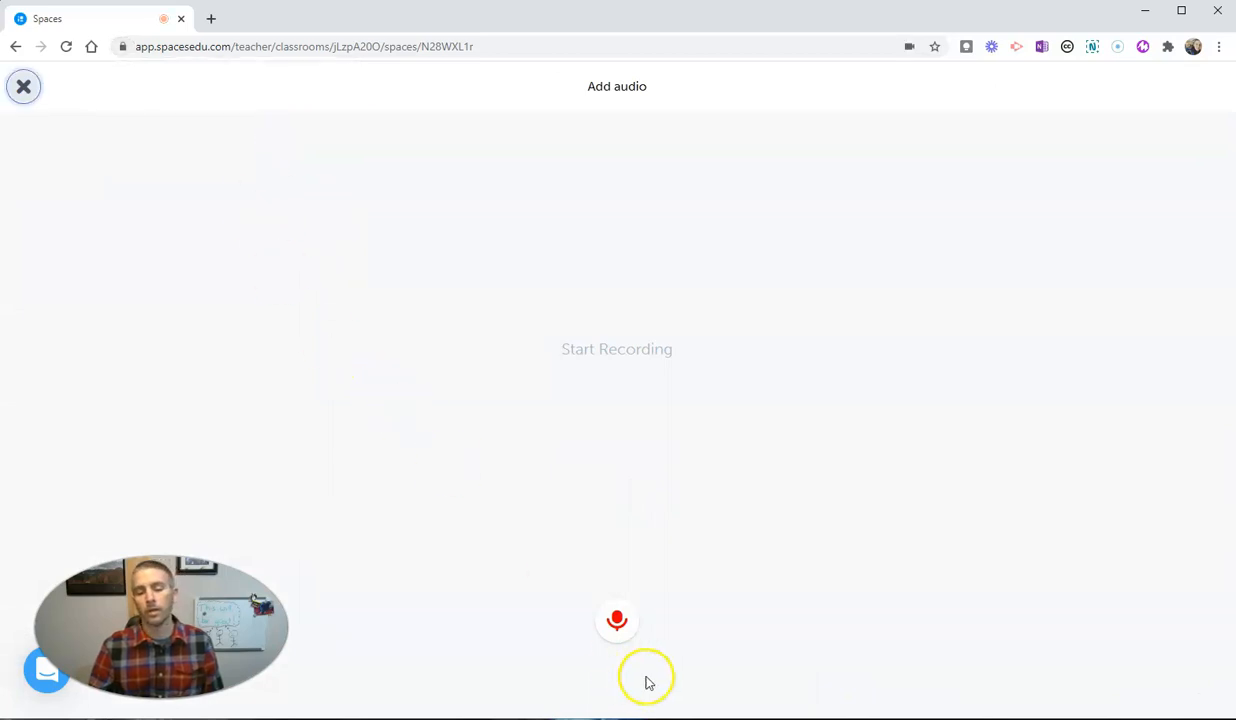
{"action": "left_click", "coordinate": [616, 620]}
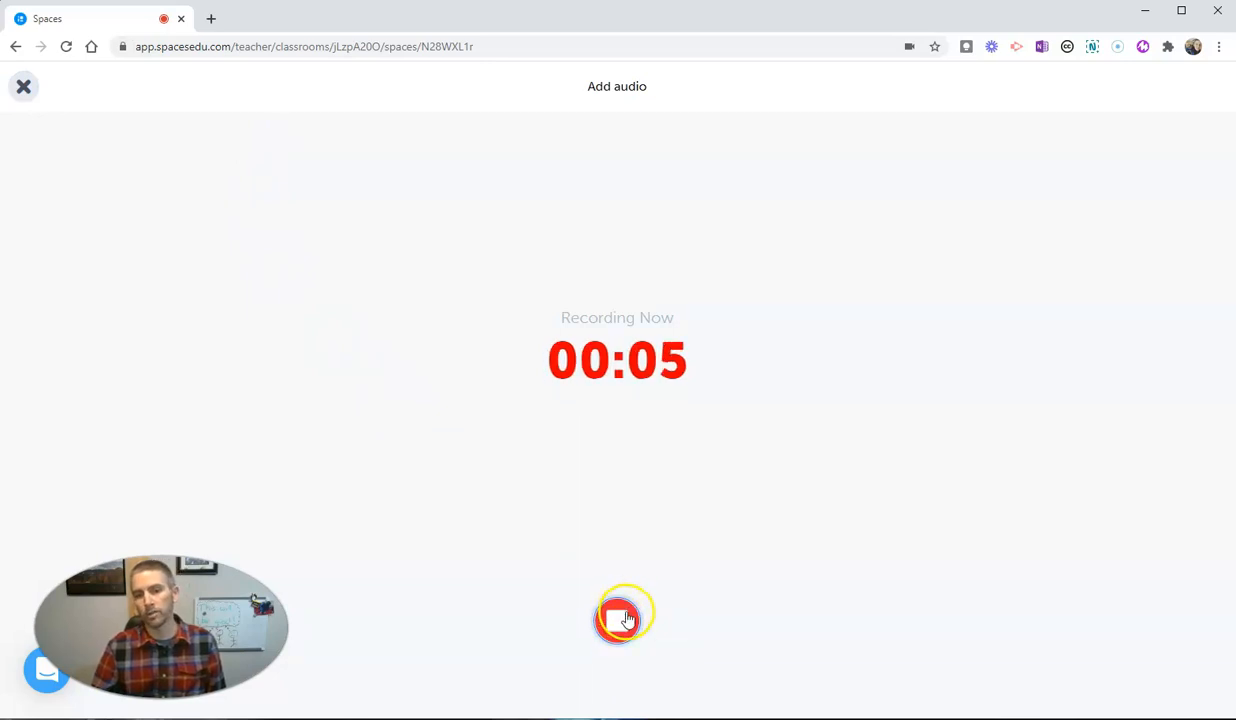
{"action": "left_click", "coordinate": [624, 616]}
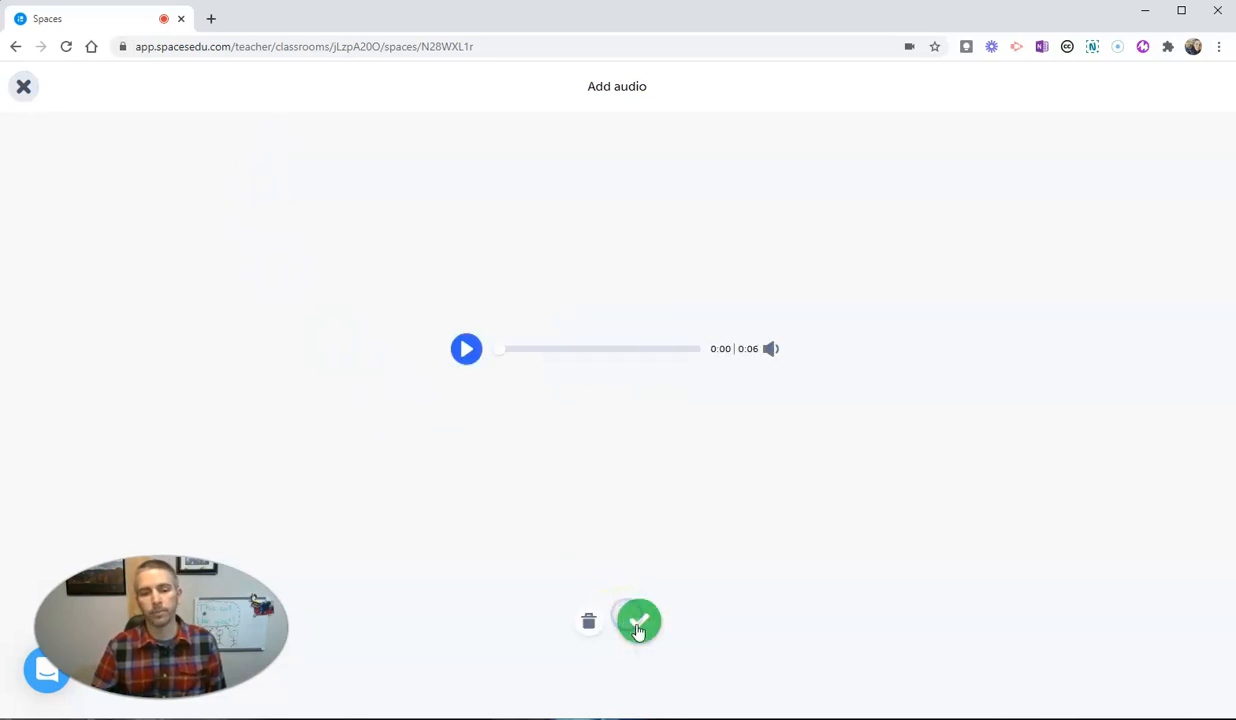
{"action": "left_click", "coordinate": [638, 620]}
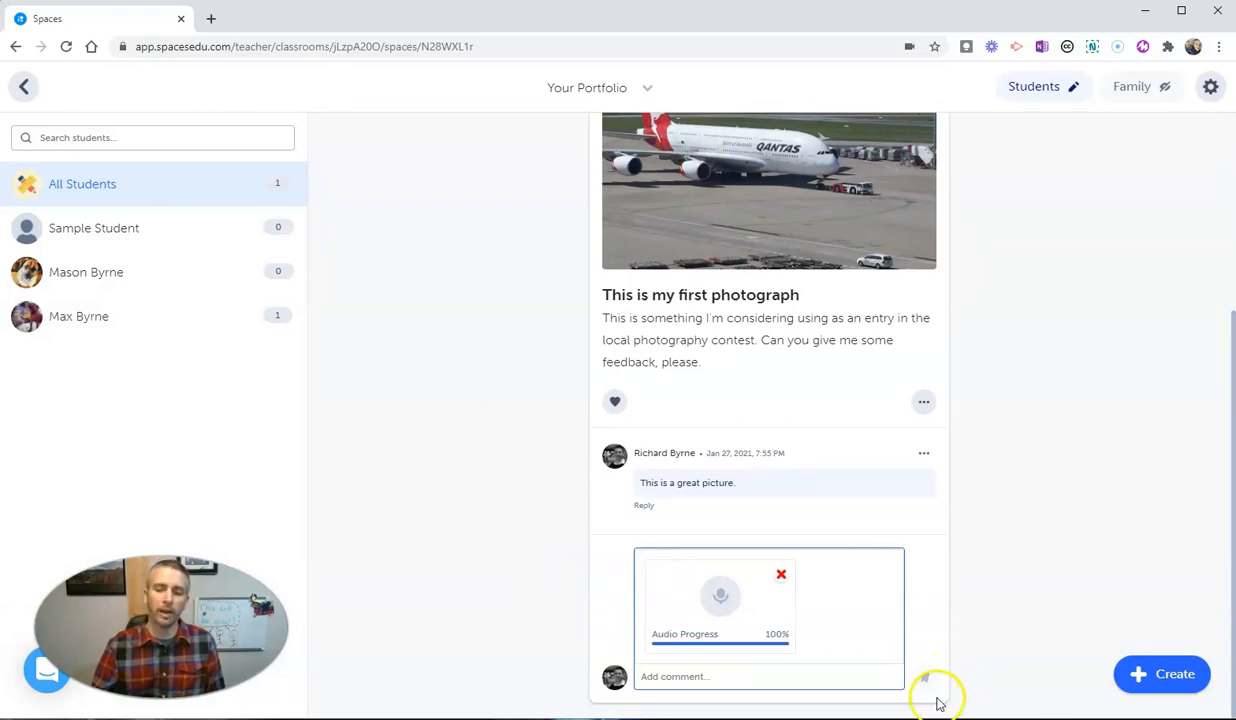
{"action": "mouse_move", "coordinate": [676, 448]}
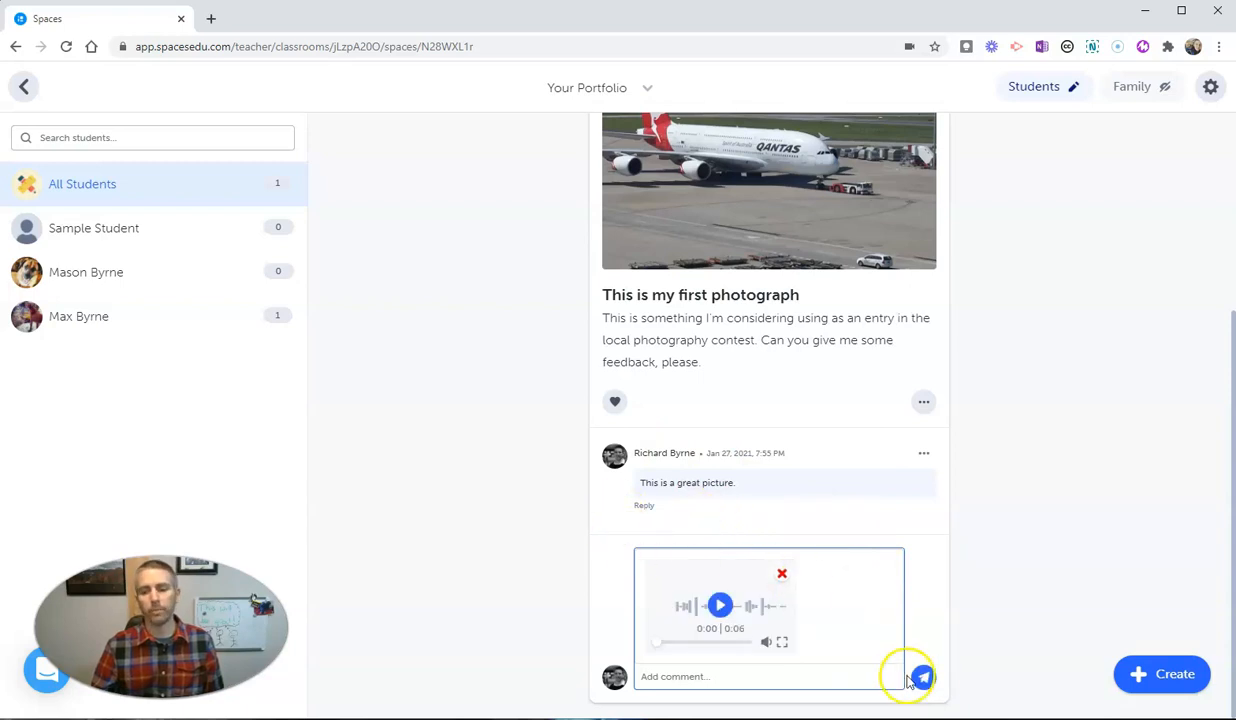
{"action": "left_click", "coordinate": [920, 676]}
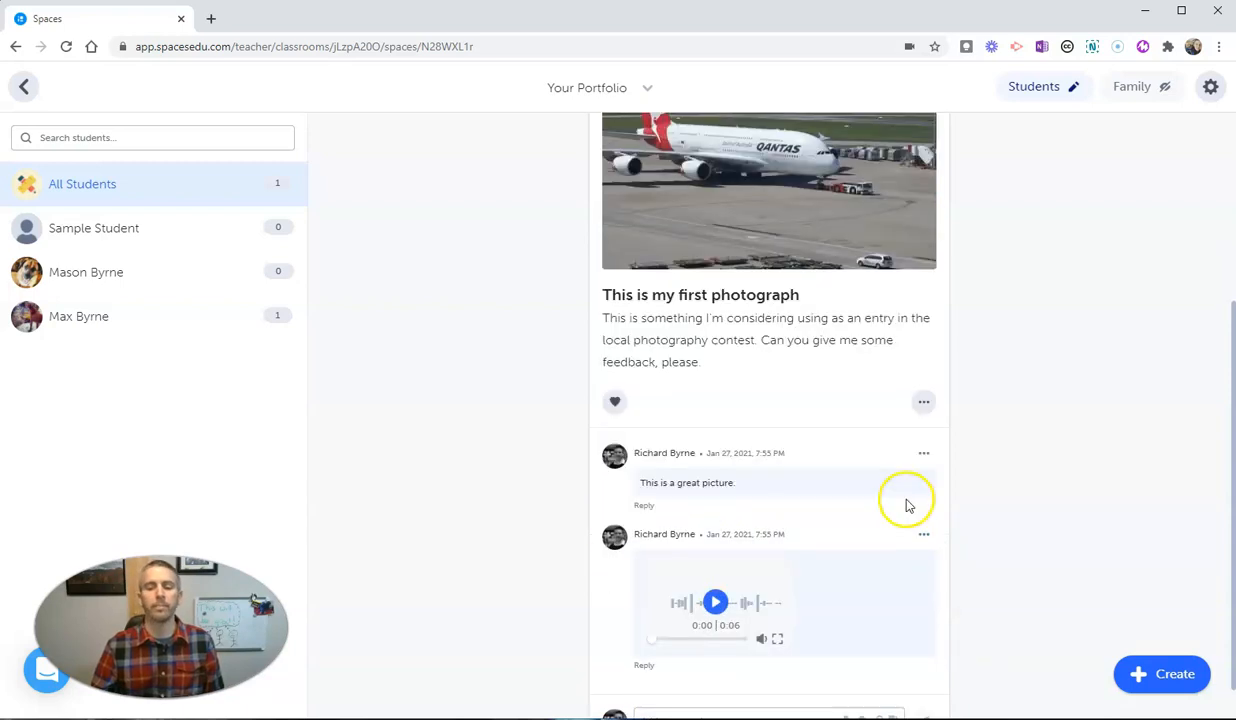